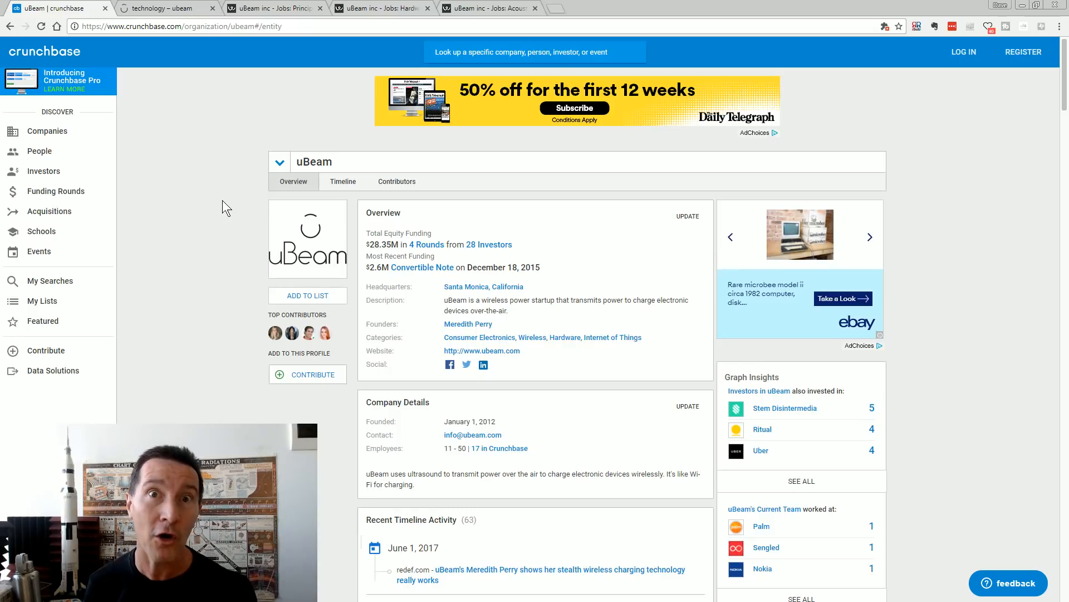
pyautogui.moveTo(193, 265)
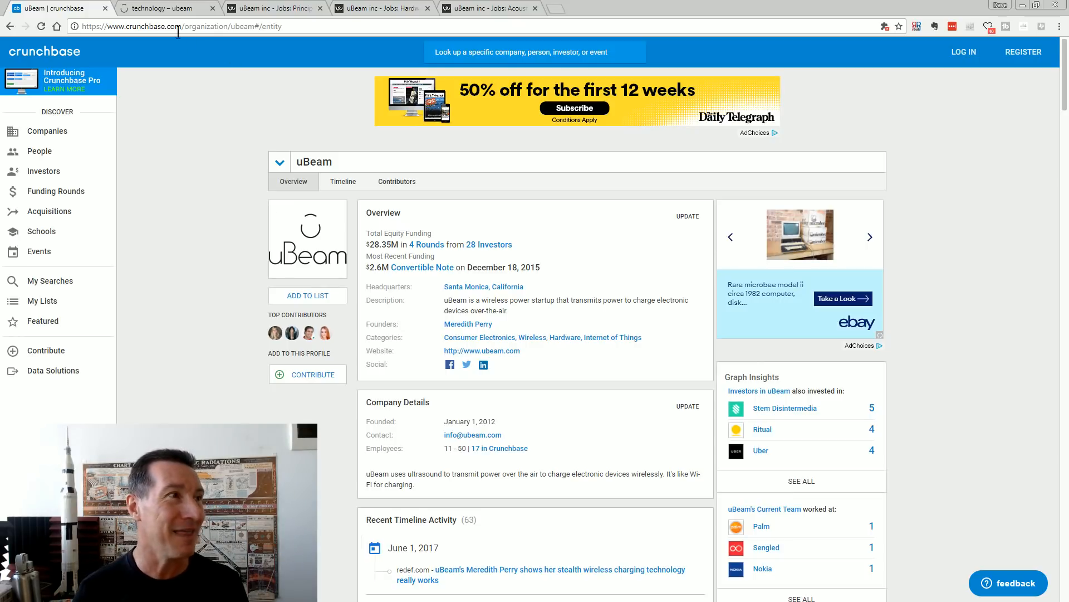
# Step: Read through the uBeam wireless-power technology page, then go to the CAREERS page
pyautogui.click(167, 8)
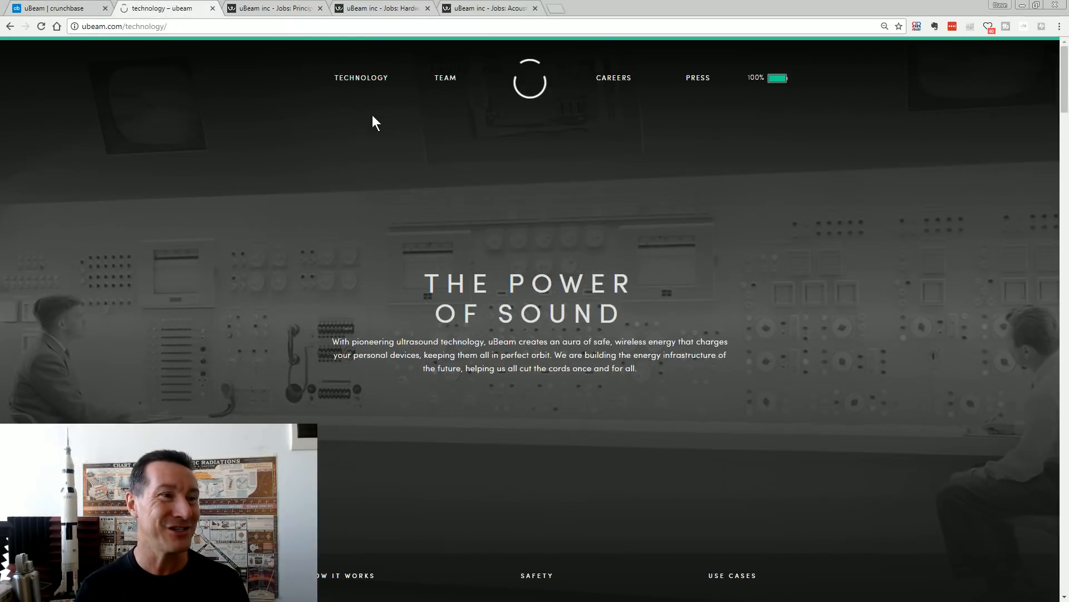
pyautogui.scroll(-3)
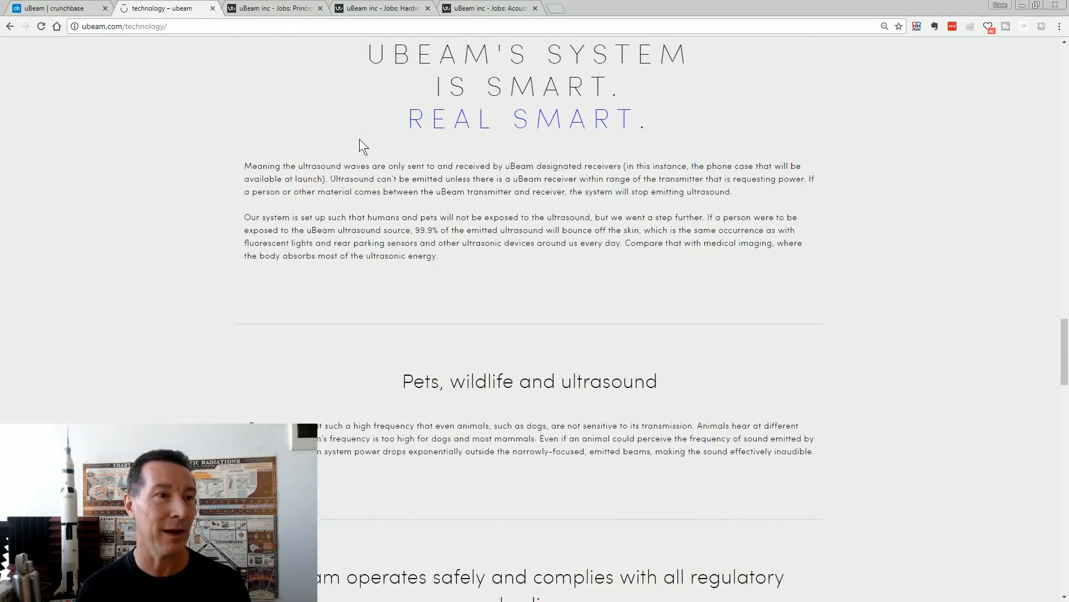
pyautogui.scroll(-3)
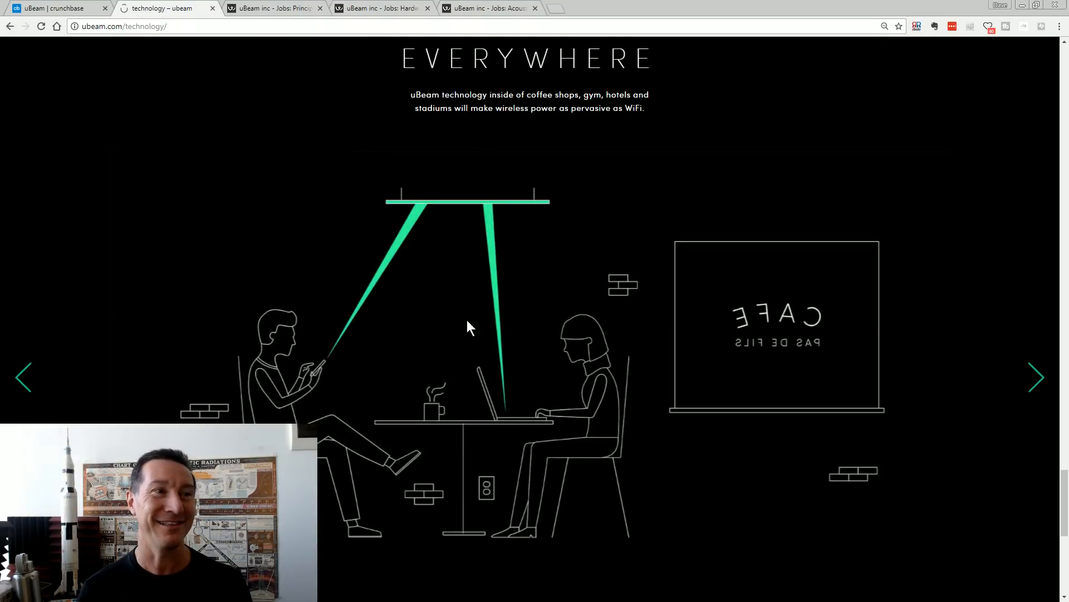
pyautogui.moveTo(402, 283)
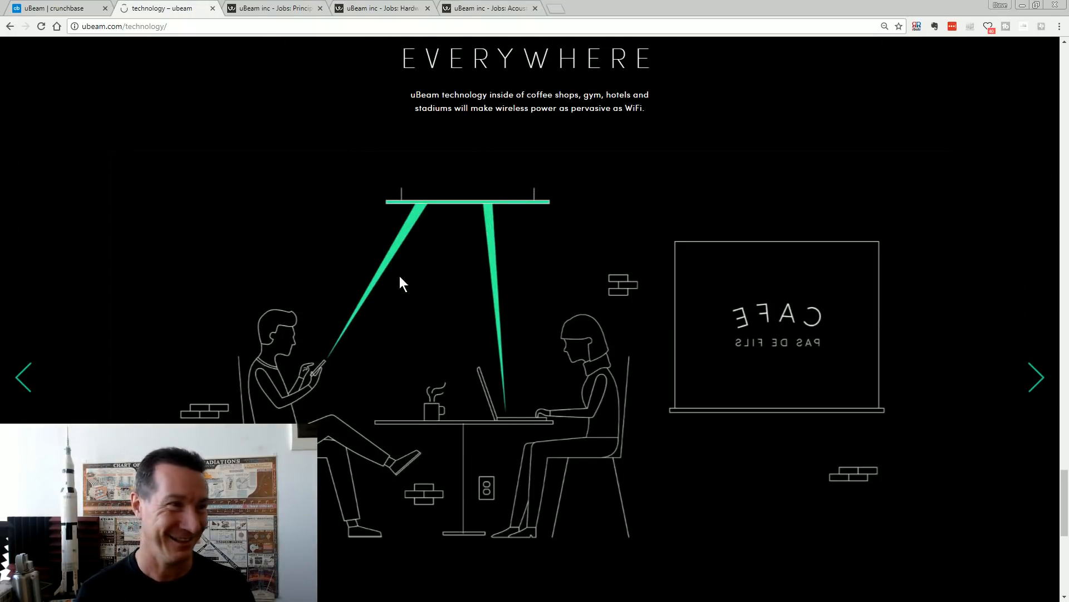
pyautogui.scroll(-3)
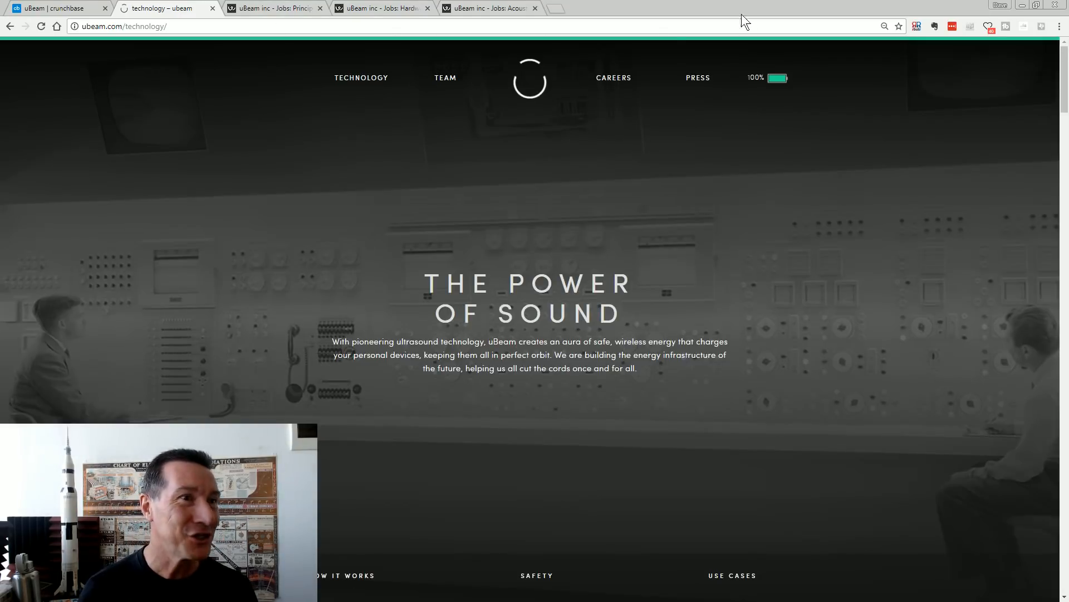
pyautogui.click(614, 78)
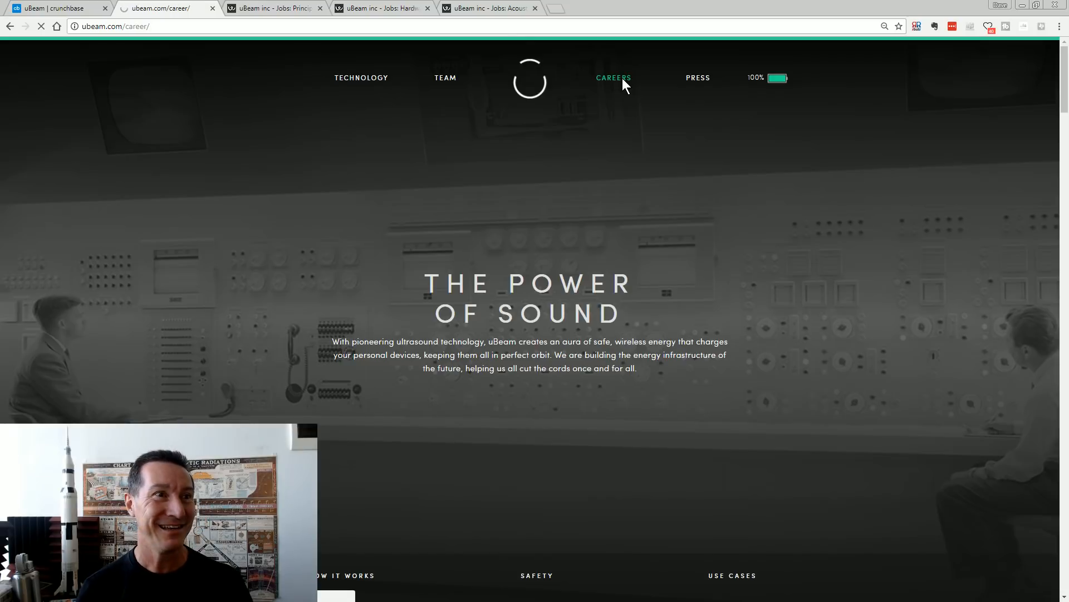
# Step: Review the three open positions and highlight the engineering challenges list on the careers page
pyautogui.click(613, 78)
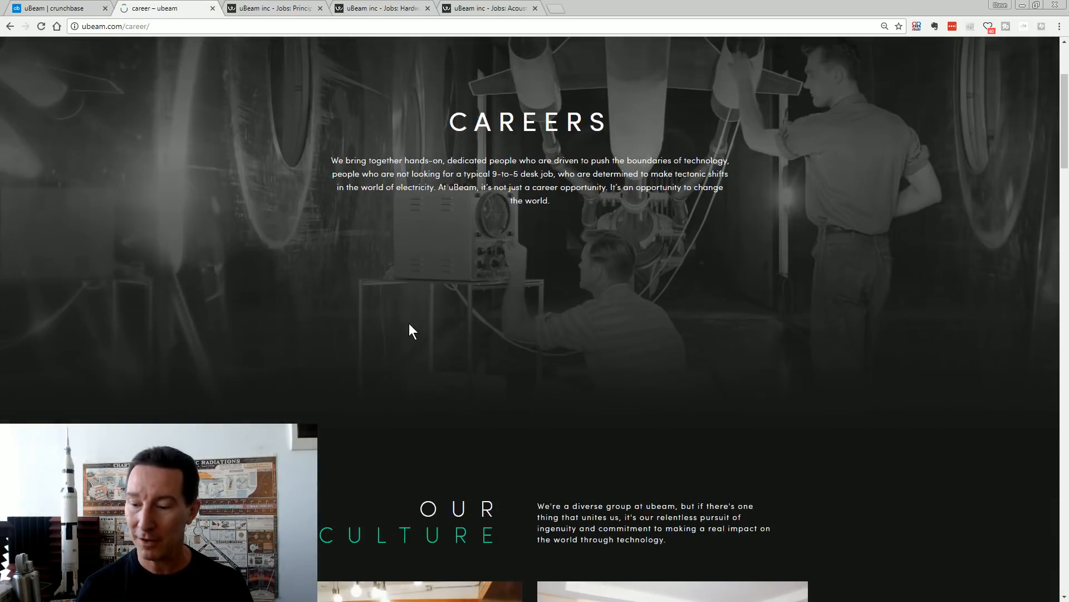
pyautogui.scroll(-3)
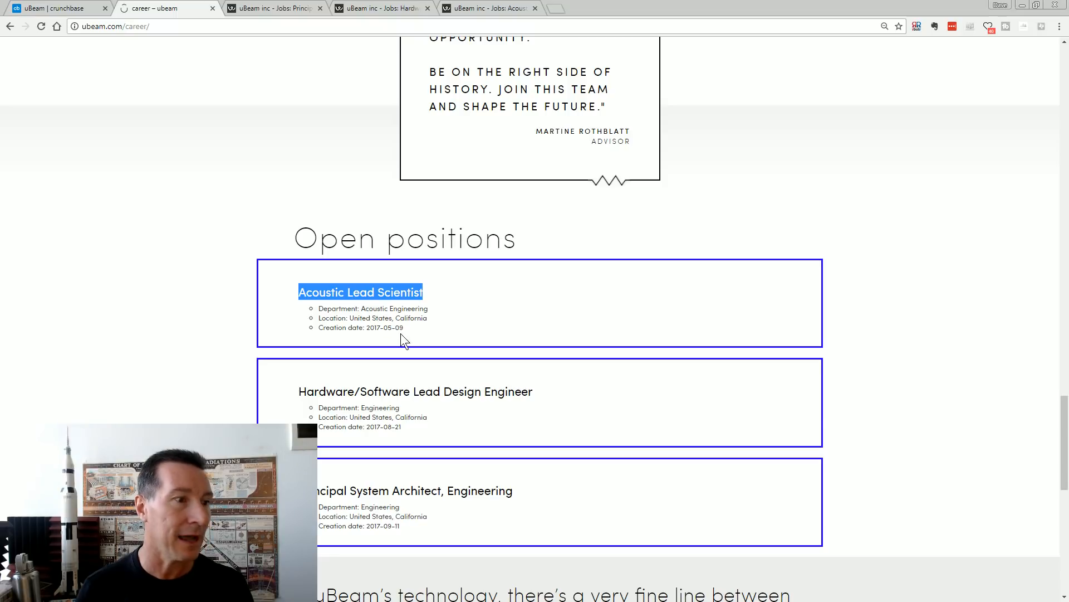
pyautogui.moveTo(411, 399)
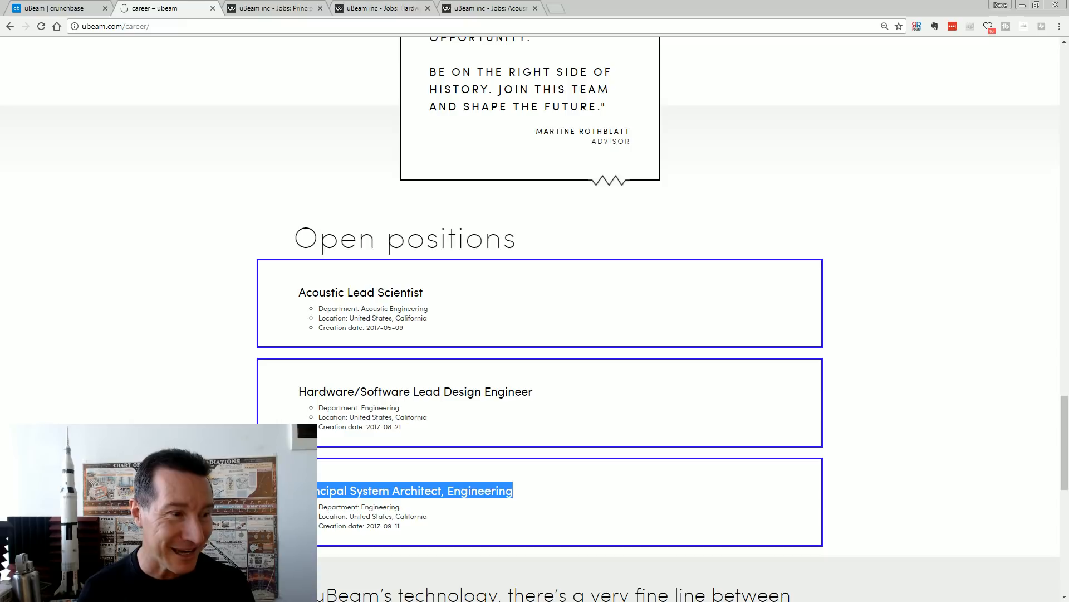
pyautogui.scroll(-3)
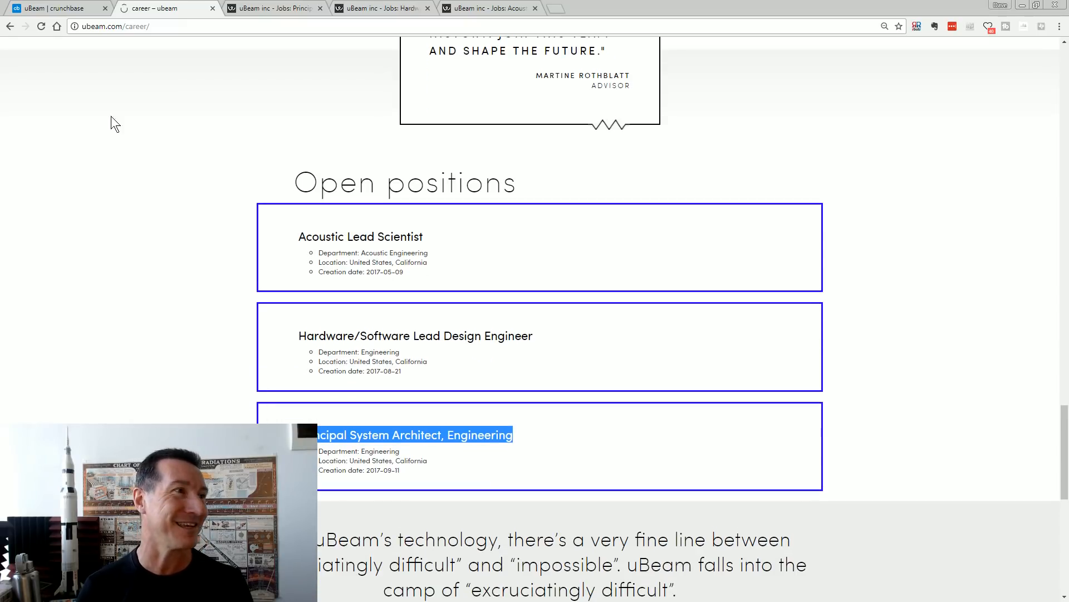
pyautogui.moveTo(265, 12)
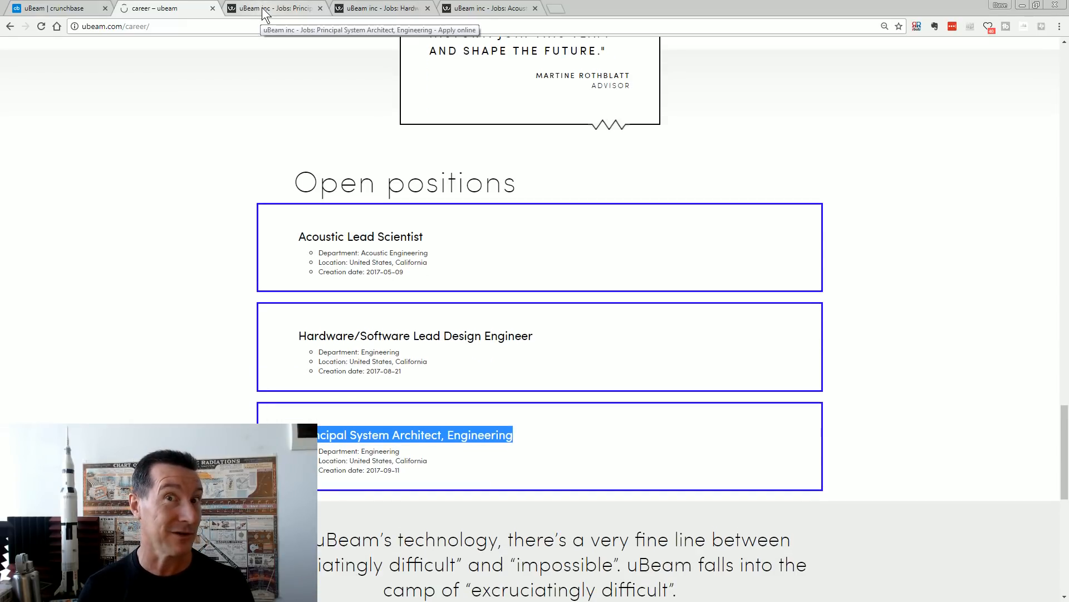
pyautogui.scroll(-3)
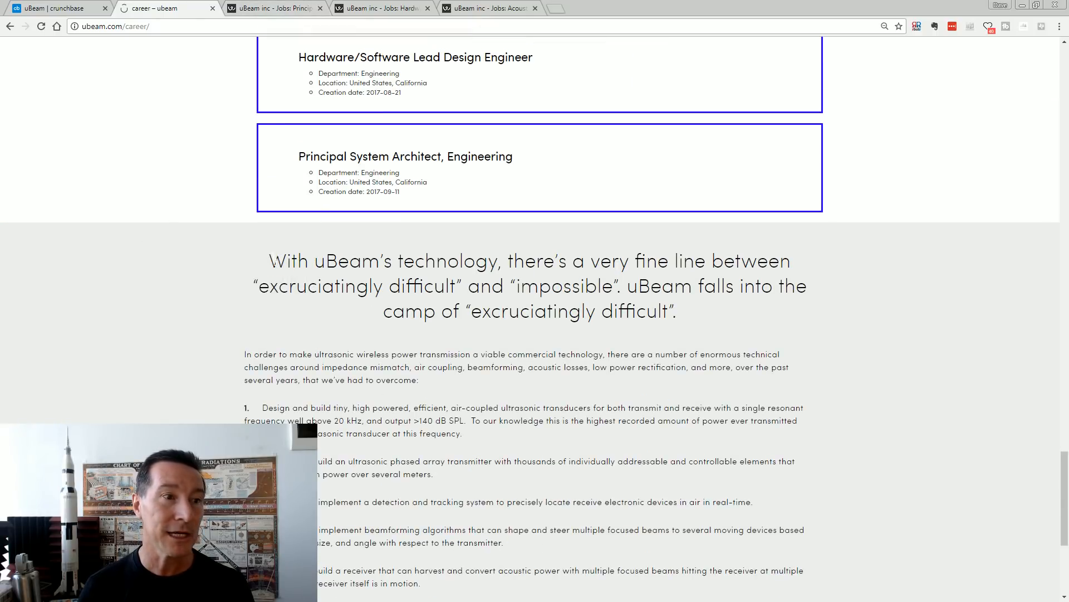
pyautogui.moveTo(268, 260); pyautogui.dragTo(676, 312)
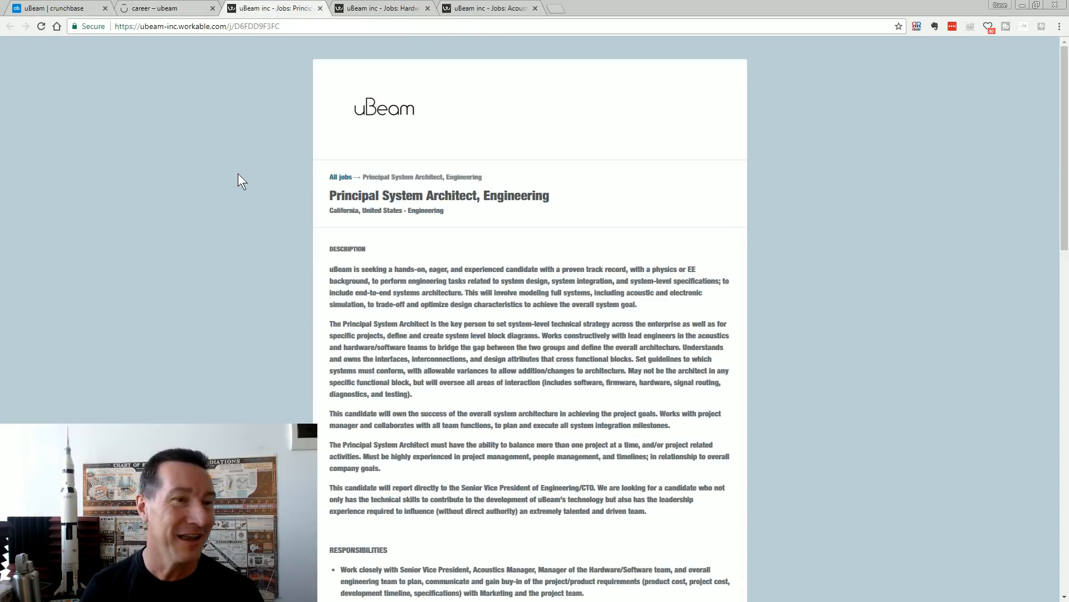
# Step: Read the Principal System Architect description, highlighting the 'end-to-end systems architecture' phrase
pyautogui.scroll(-3)
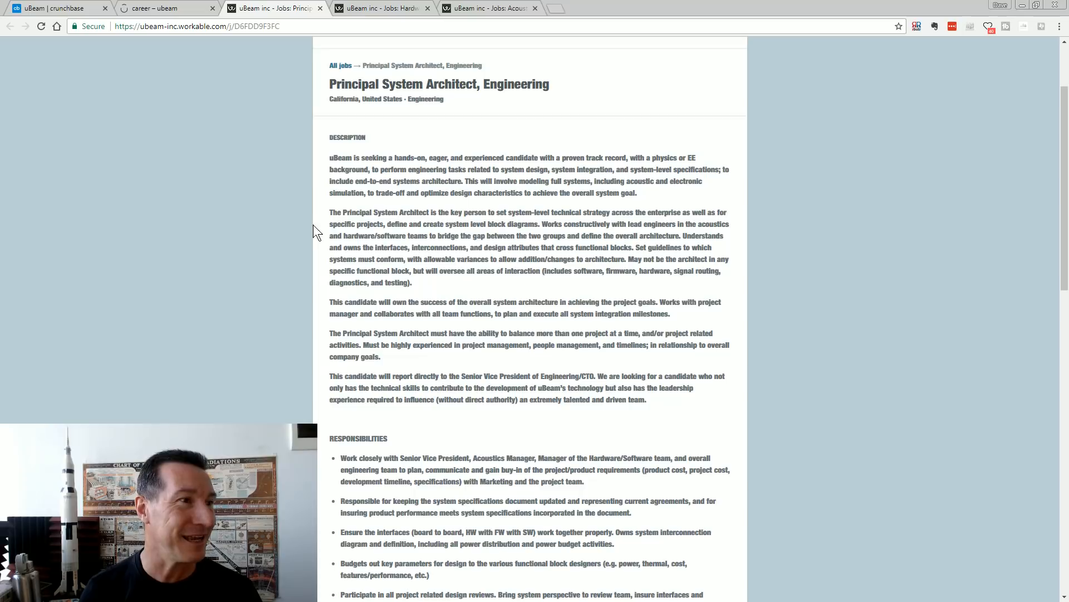
pyautogui.moveTo(322, 168)
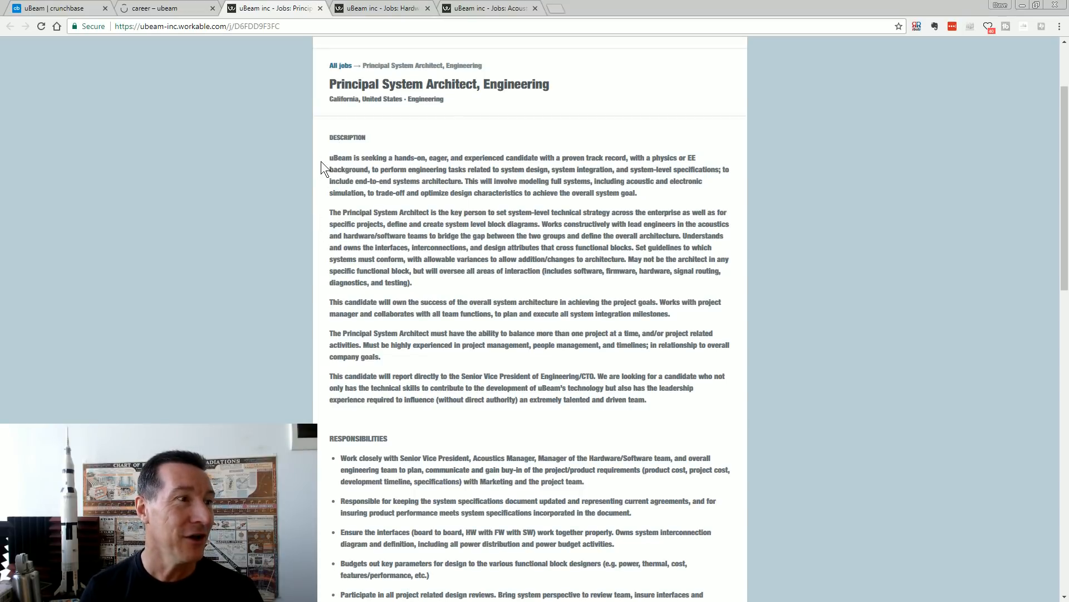
pyautogui.moveTo(329, 157); pyautogui.dragTo(637, 192)
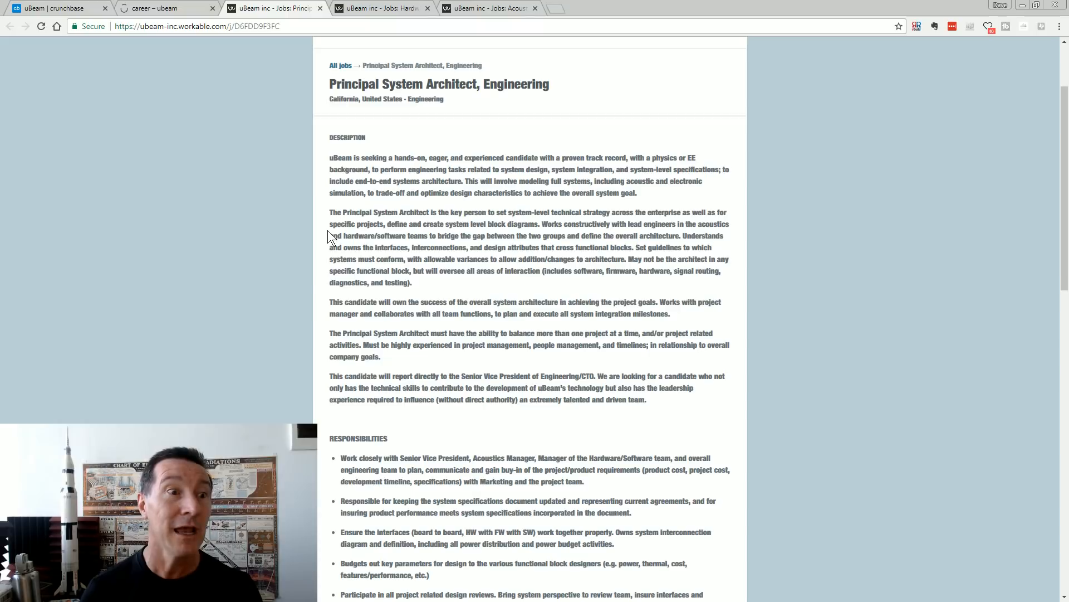
pyautogui.moveTo(632, 169)
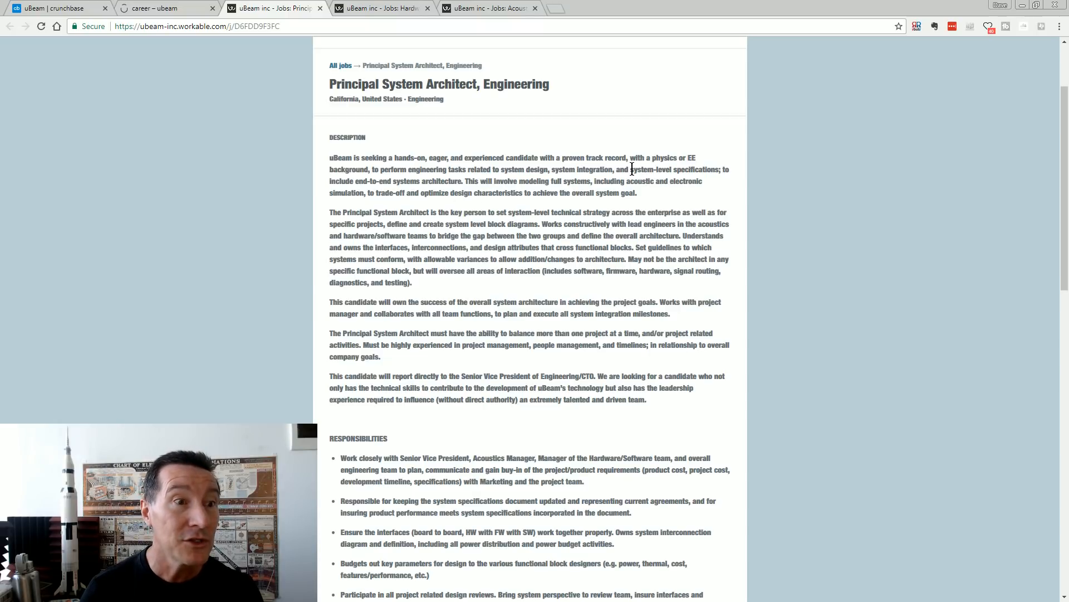
pyautogui.moveTo(630, 170); pyautogui.dragTo(720, 170)
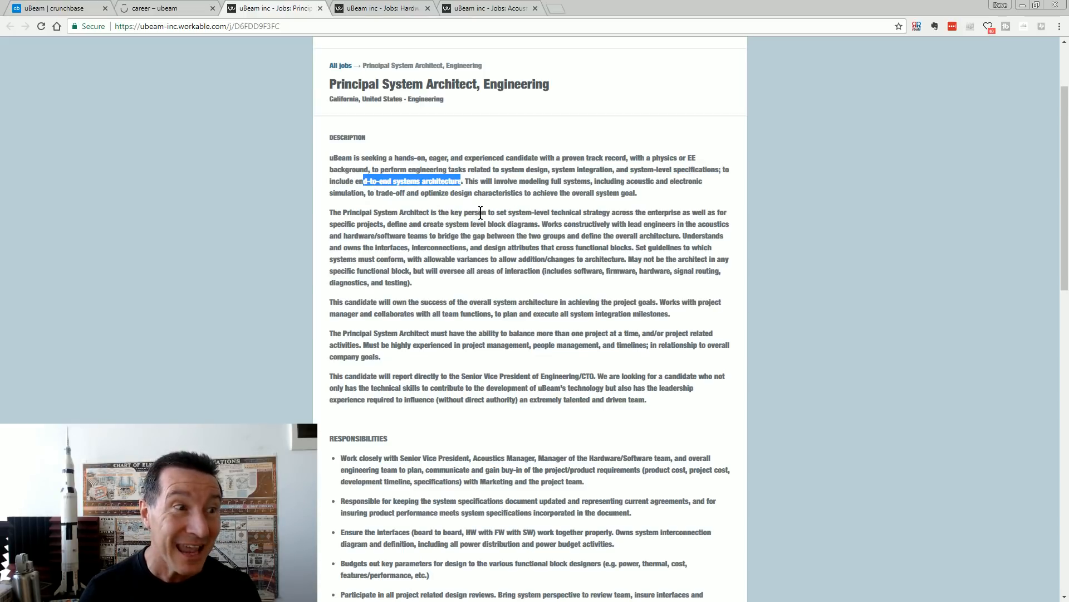
pyautogui.click(379, 212)
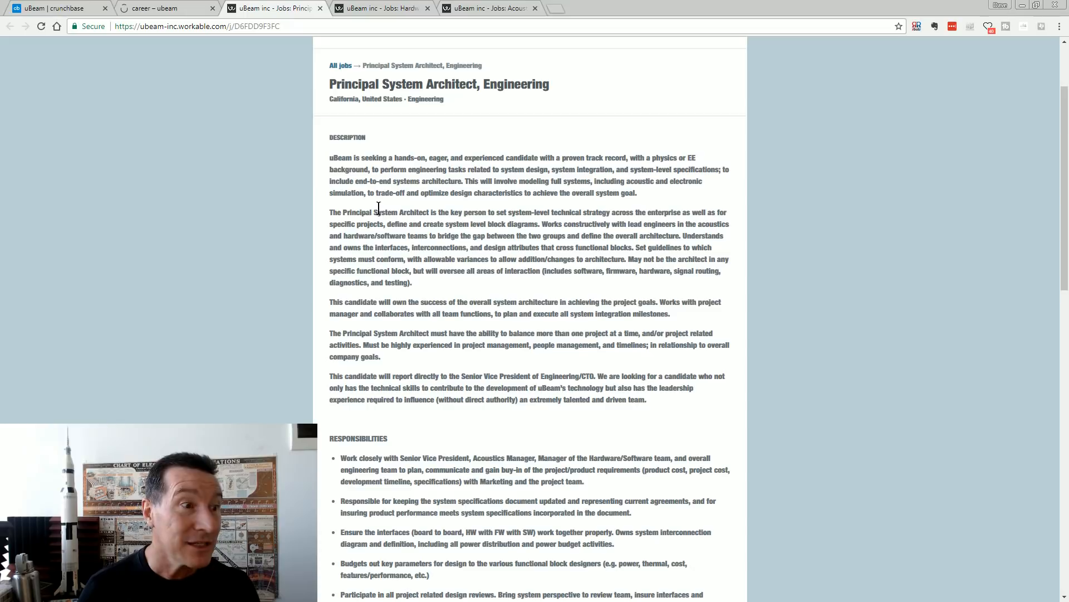
pyautogui.moveTo(330, 211); pyautogui.dragTo(486, 212)
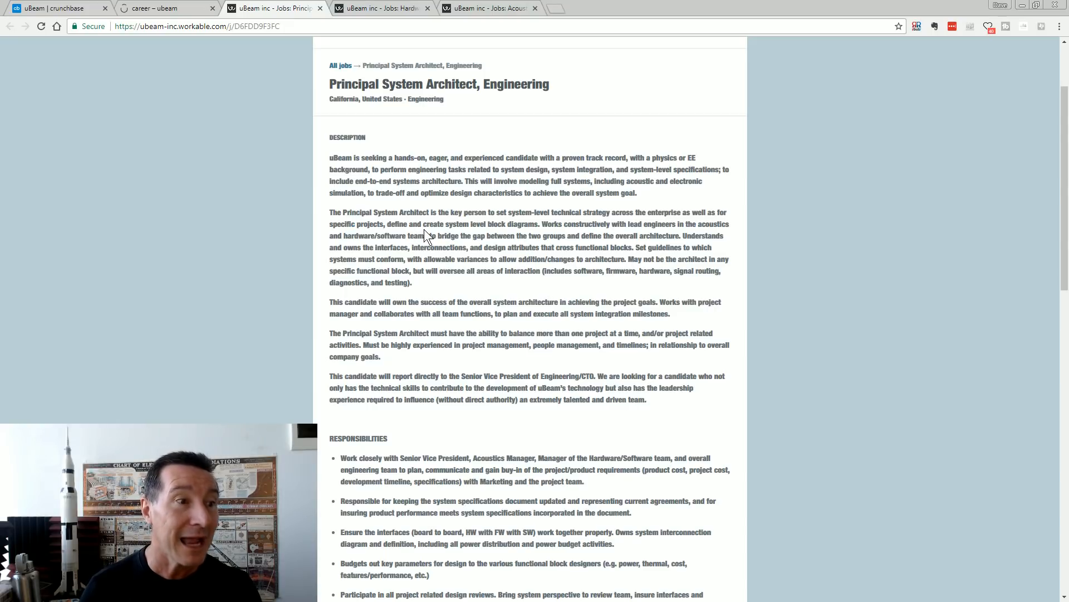
pyautogui.moveTo(423, 224); pyautogui.dragTo(539, 224)
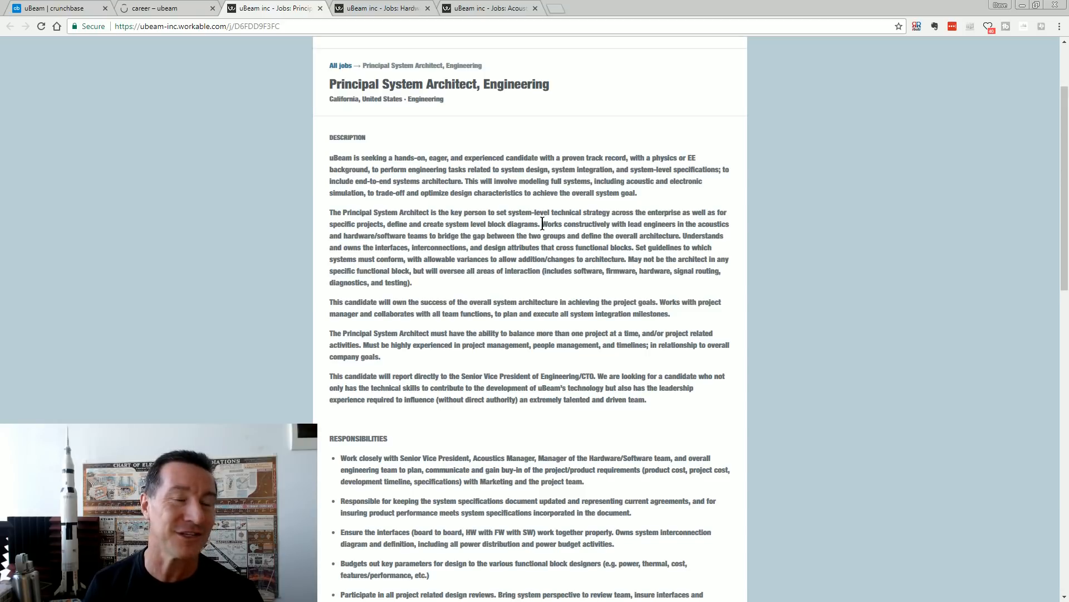
pyautogui.moveTo(555, 234)
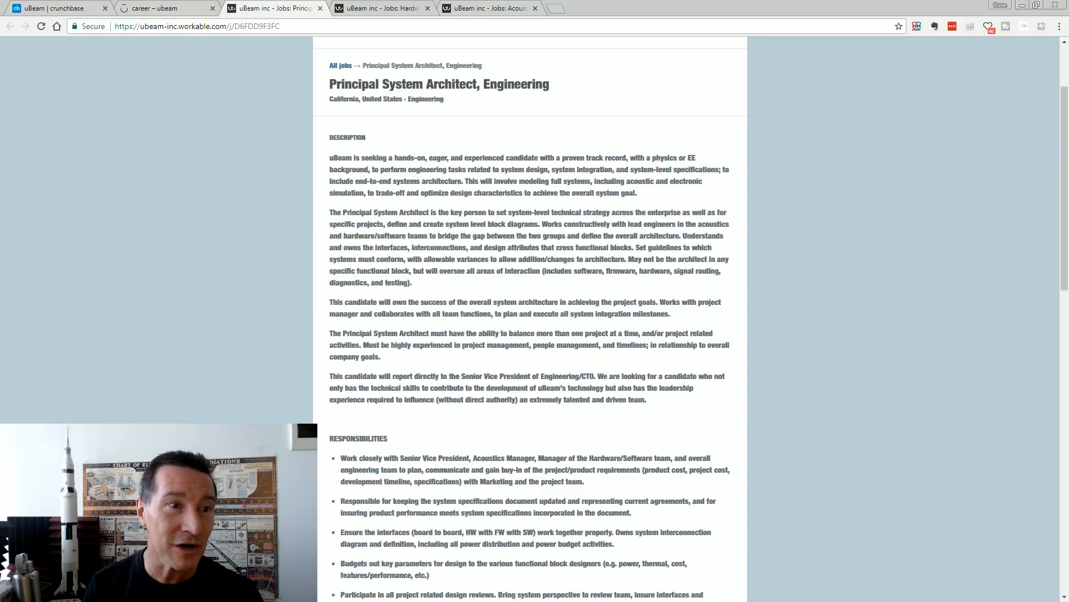
pyautogui.moveTo(542, 223); pyautogui.dragTo(466, 235)
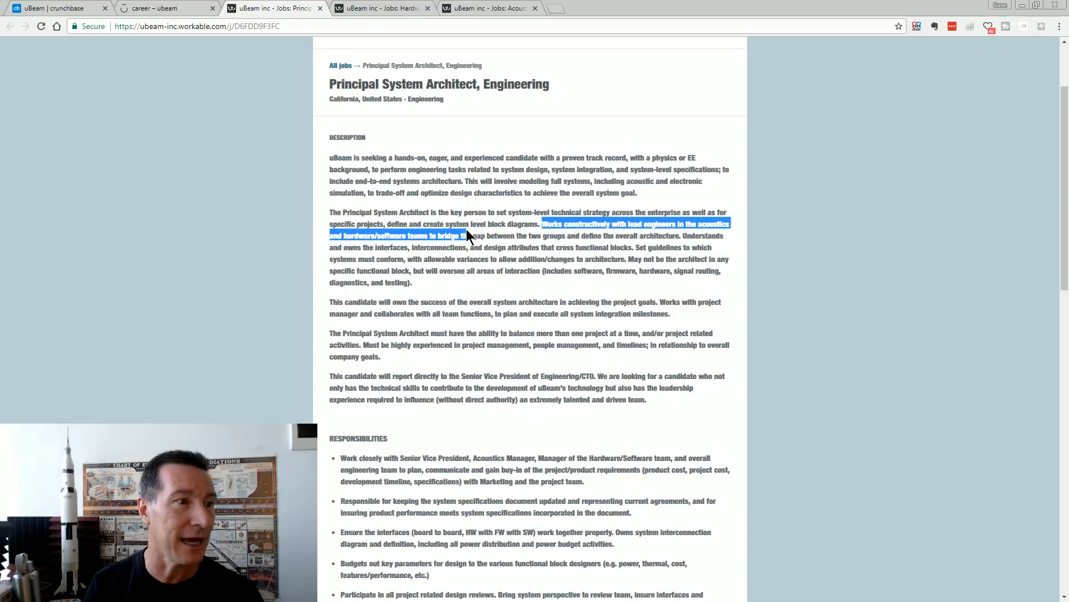
pyautogui.click(522, 283)
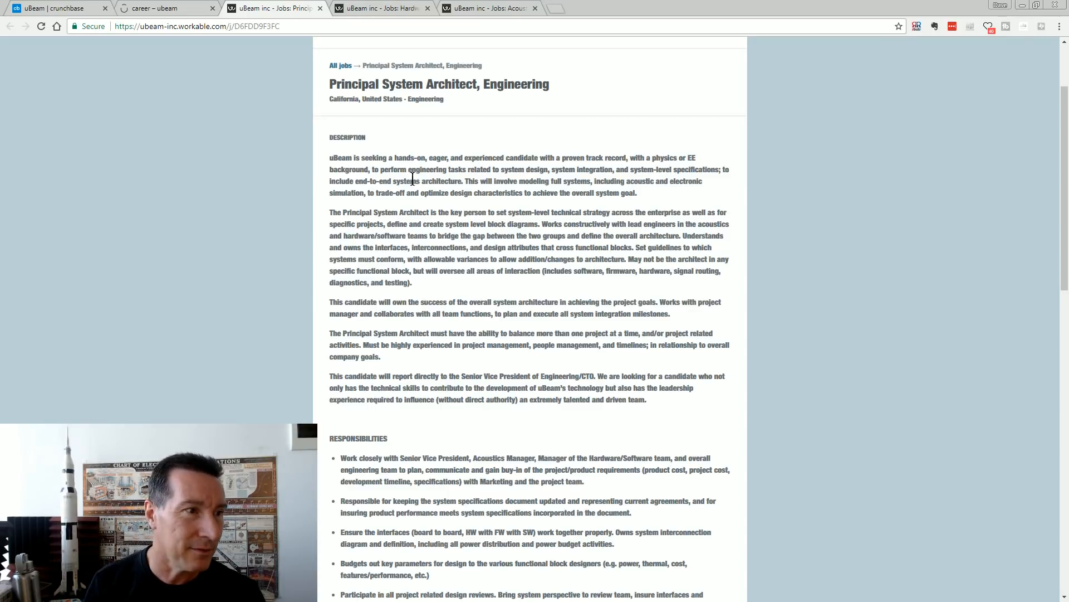
pyautogui.moveTo(430, 247)
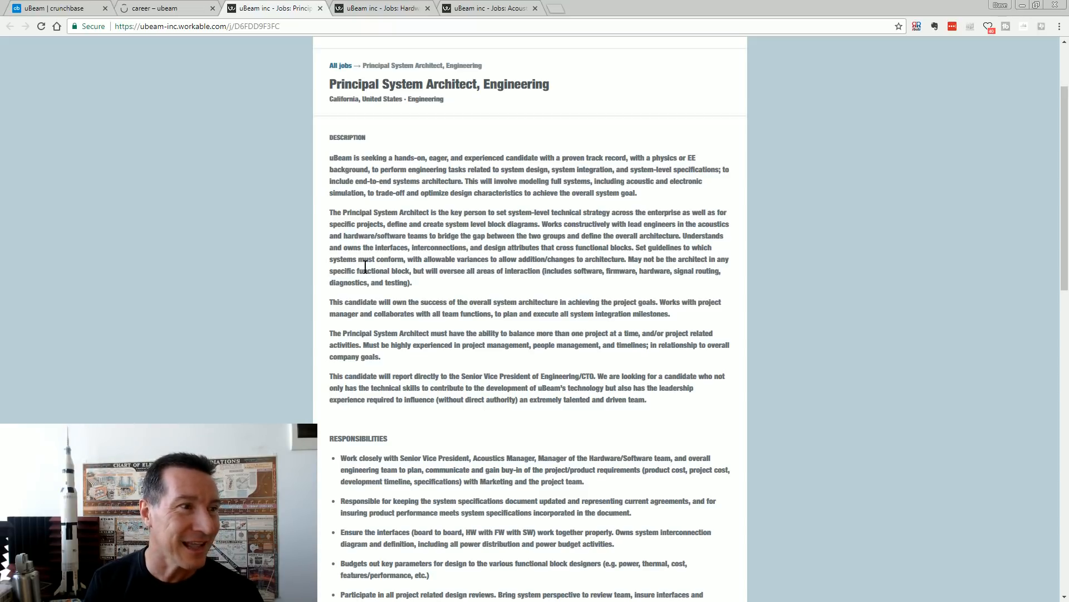
pyautogui.moveTo(388, 299)
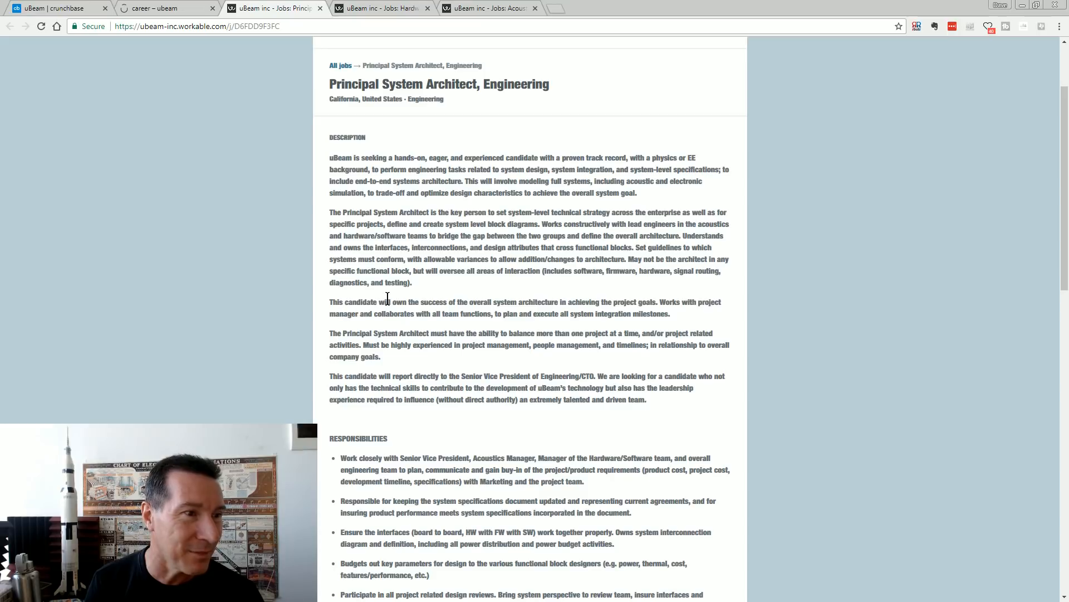
pyautogui.moveTo(488, 334)
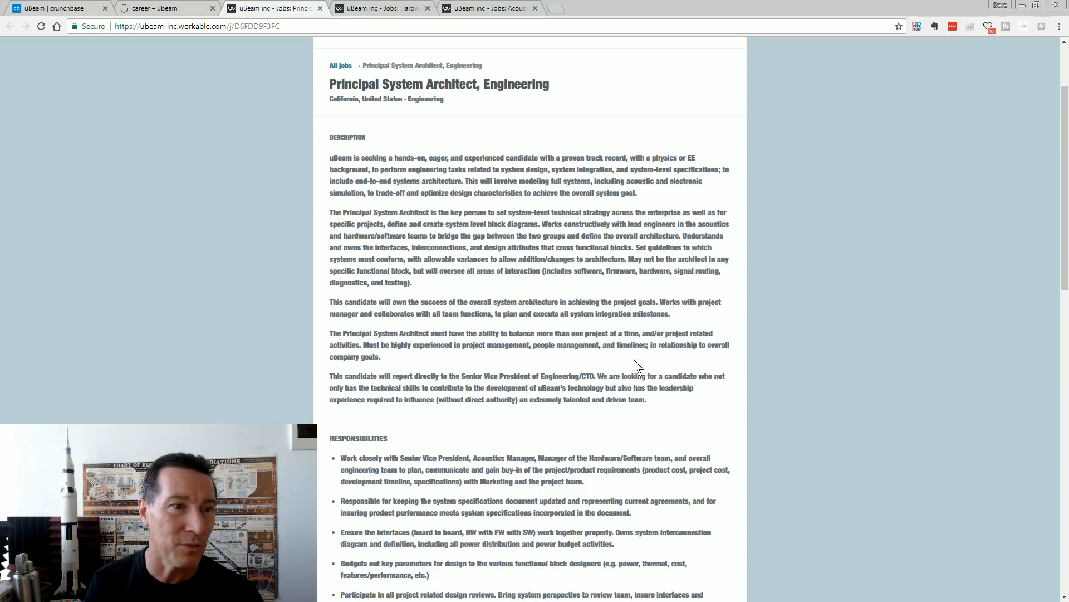
pyautogui.scroll(-3)
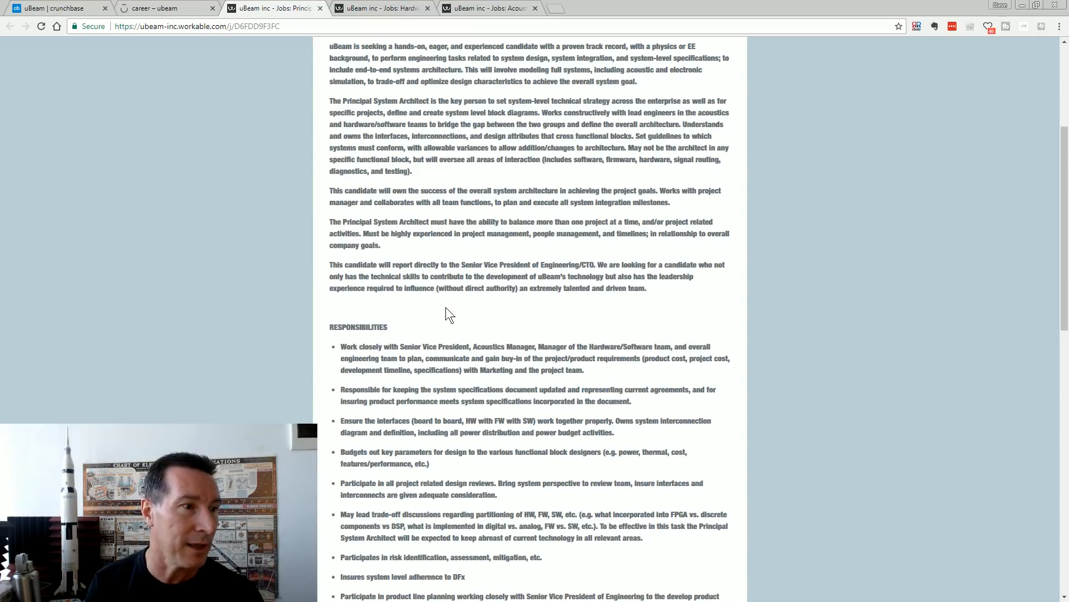
pyautogui.moveTo(336, 357)
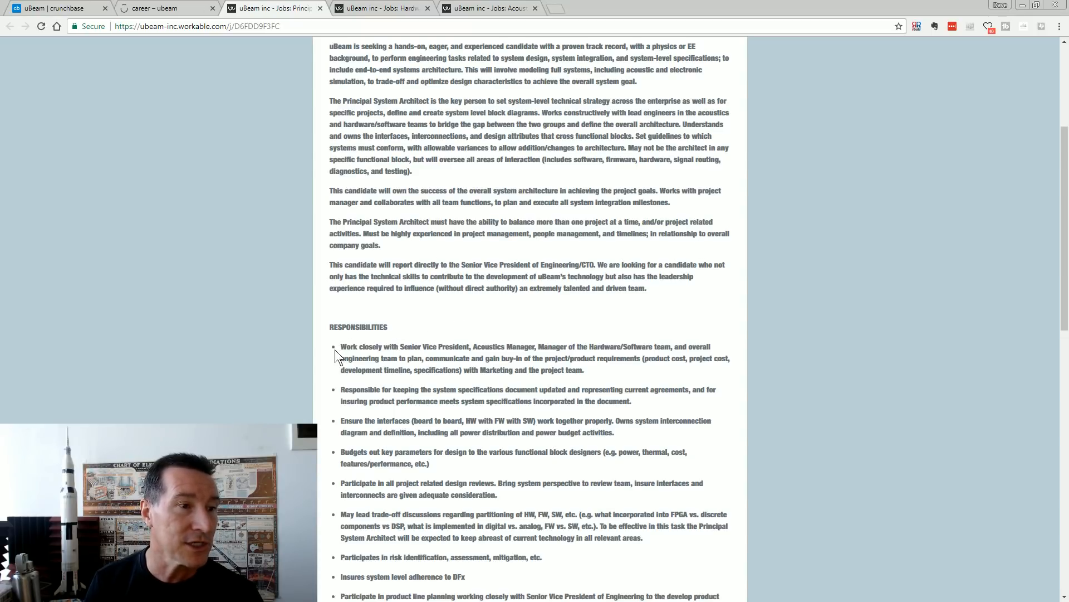
pyautogui.scroll(-3)
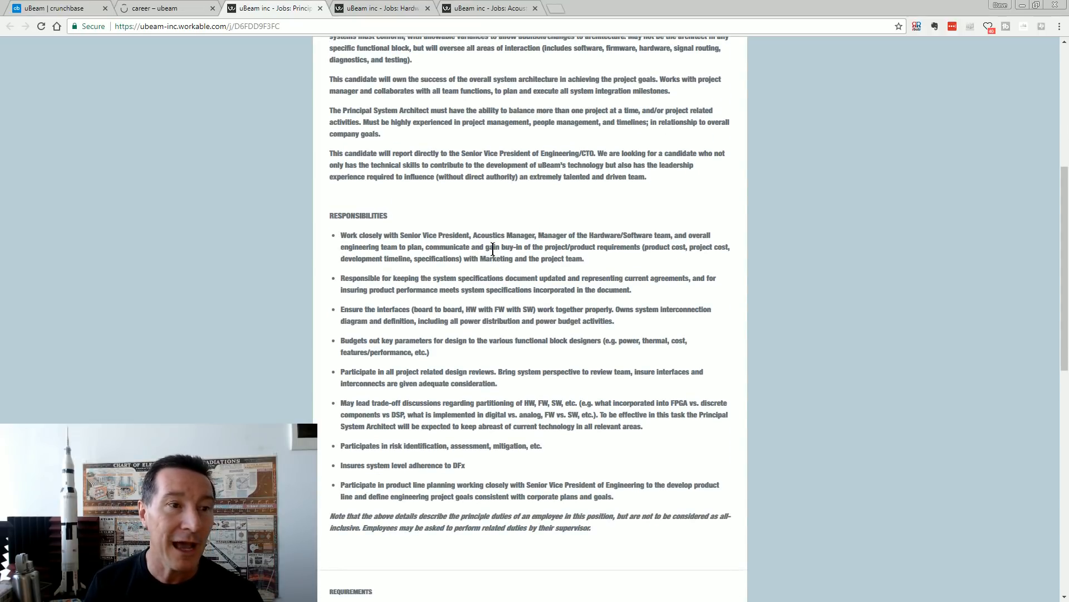
pyautogui.moveTo(433, 290)
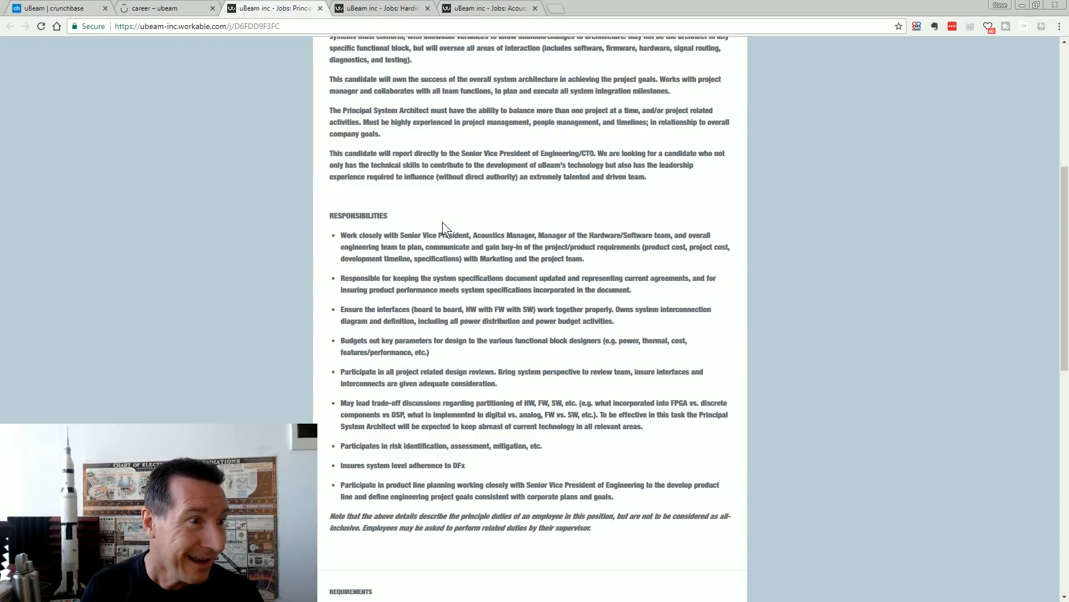
pyautogui.moveTo(342, 279)
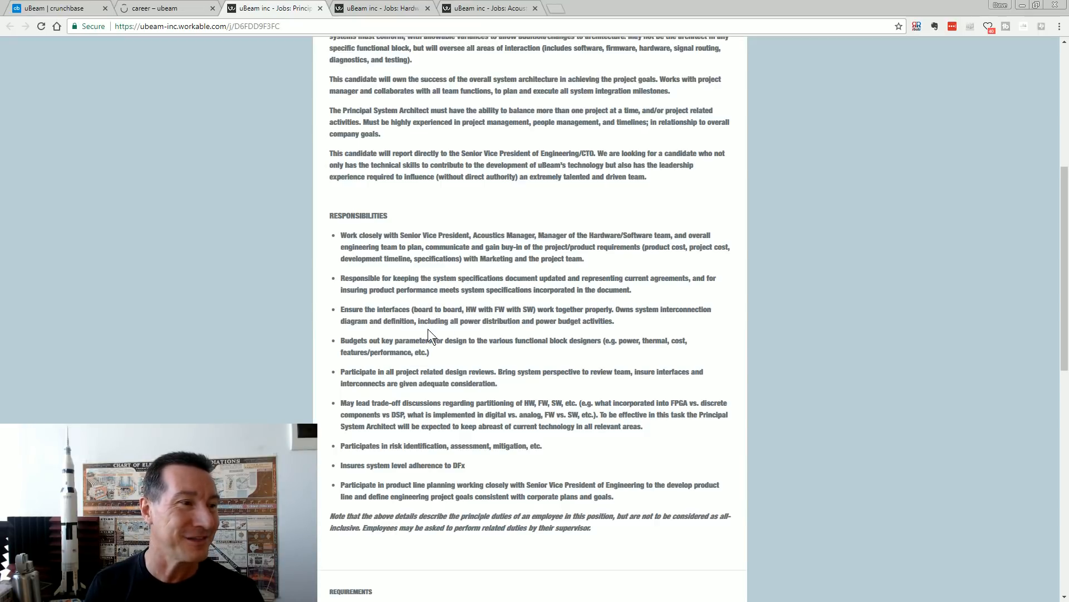
pyautogui.scroll(-3)
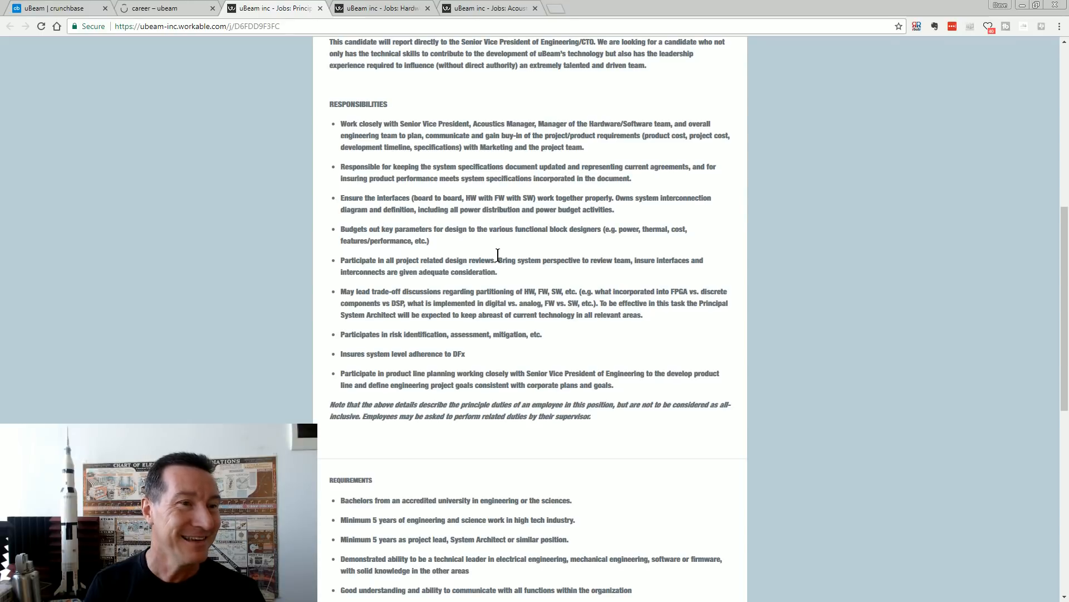
pyautogui.moveTo(479, 257)
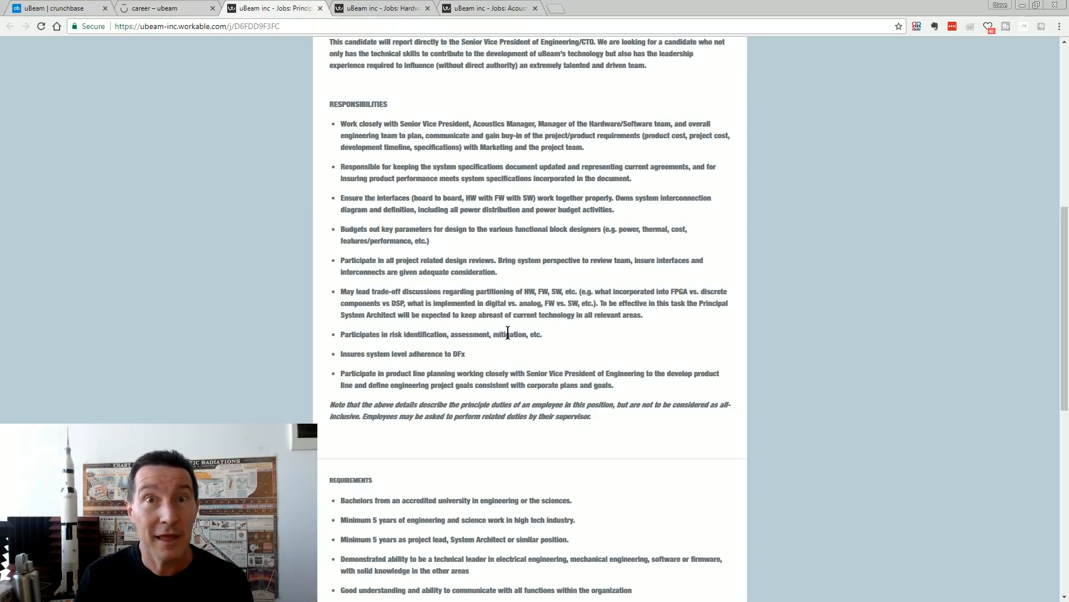
pyautogui.moveTo(479, 268)
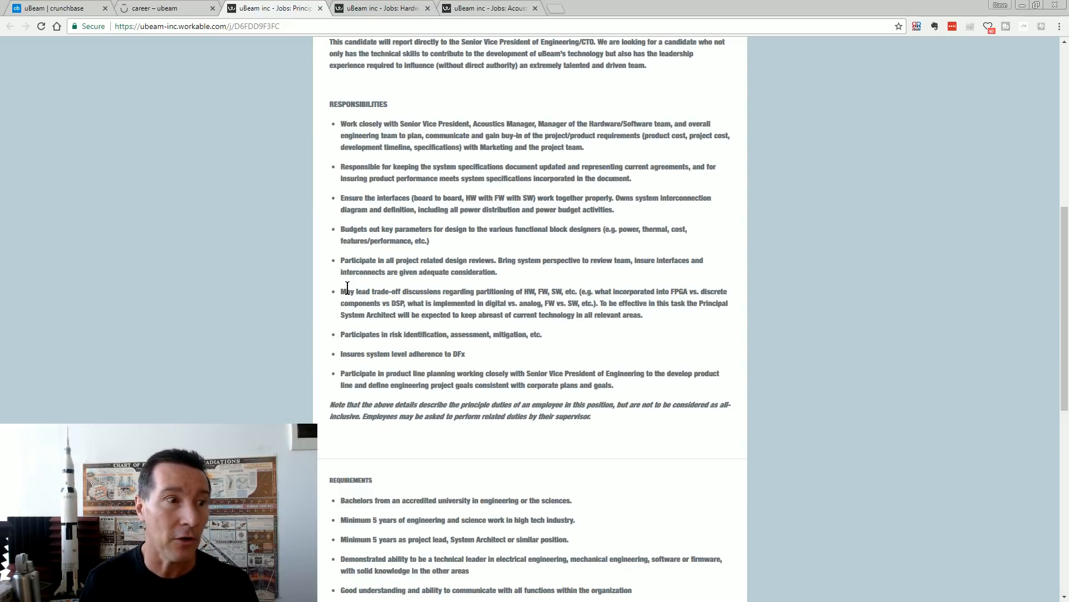
pyautogui.moveTo(341, 304)
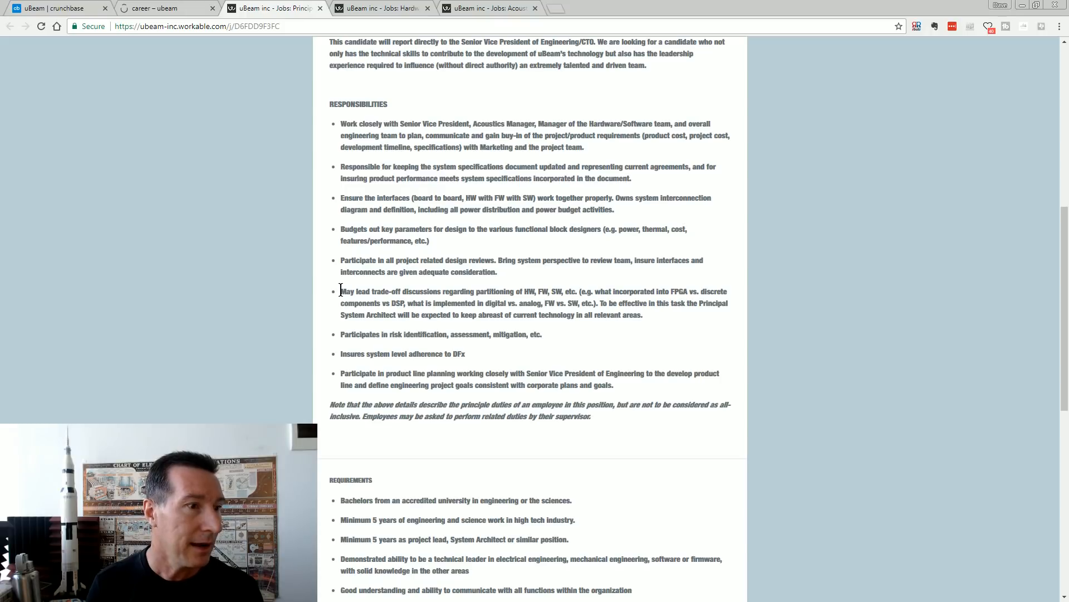
pyautogui.moveTo(341, 291); pyautogui.dragTo(575, 314)
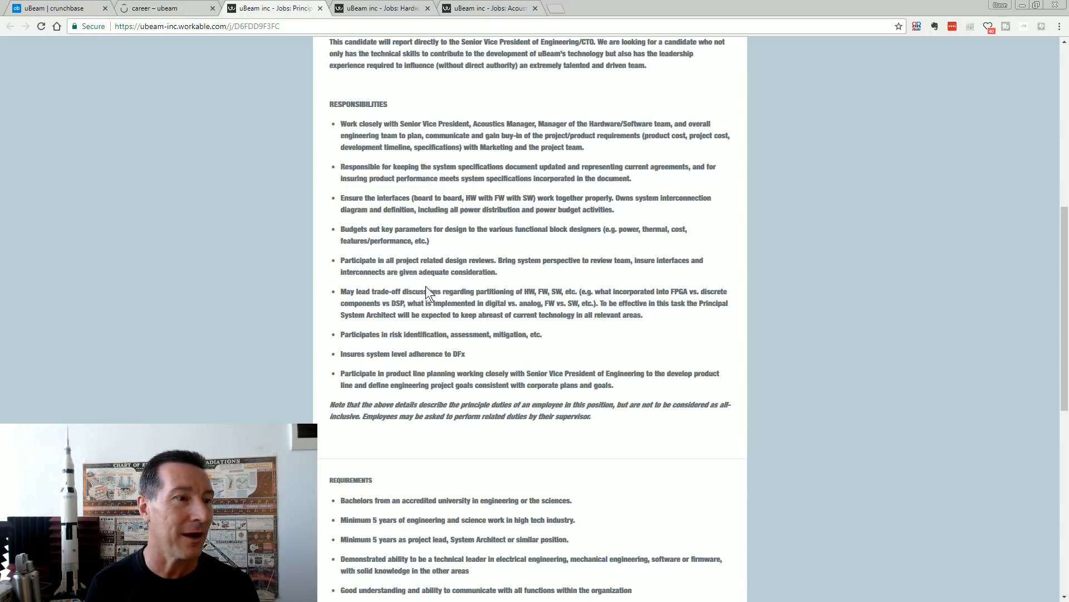
pyautogui.moveTo(413, 335)
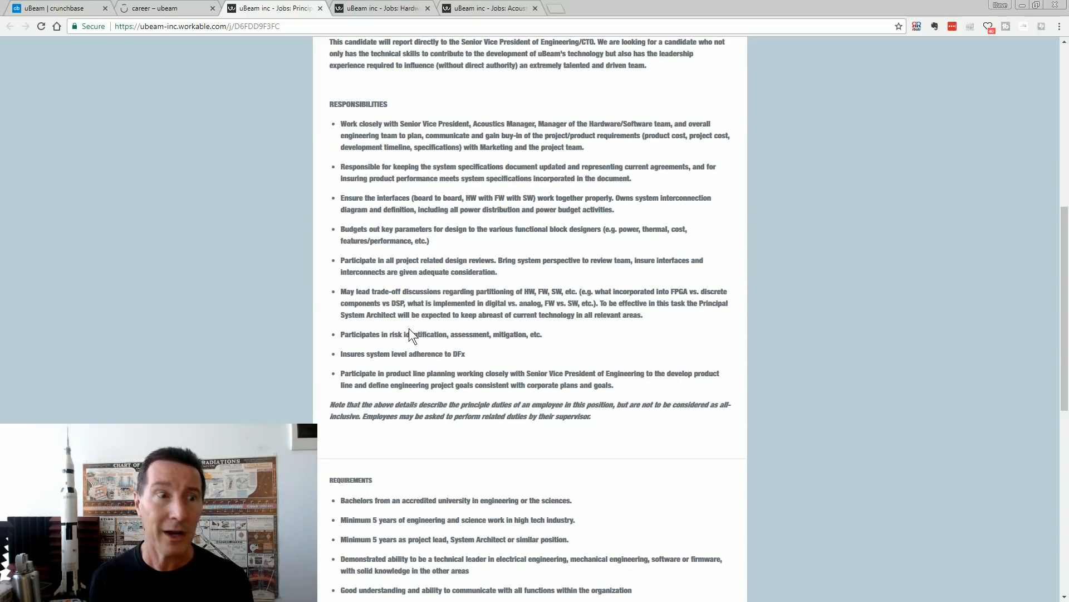
pyautogui.moveTo(380, 332)
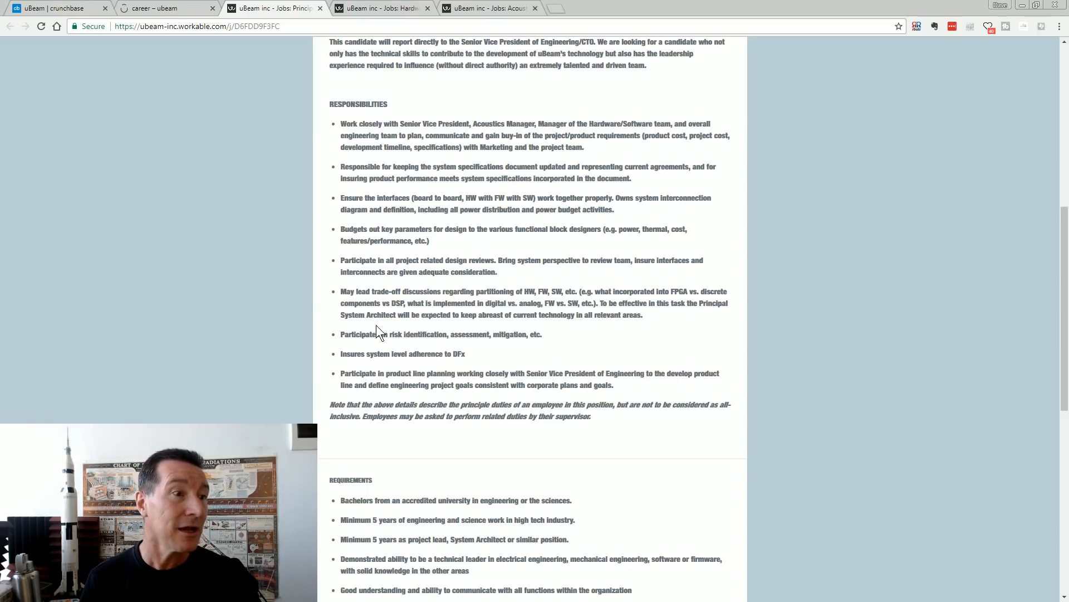
pyautogui.moveTo(457, 289)
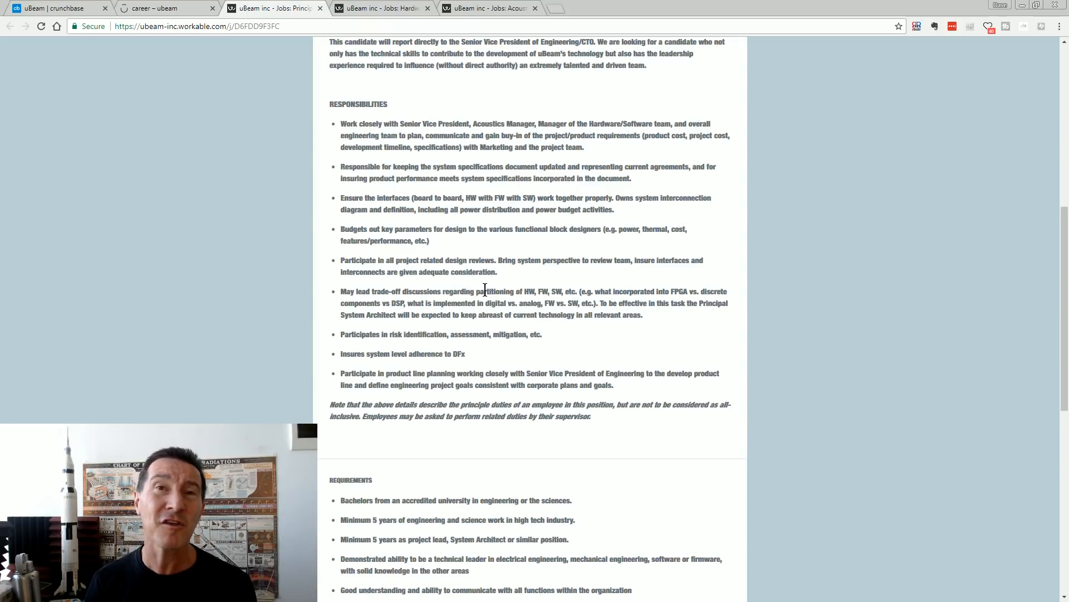
pyautogui.moveTo(335, 323)
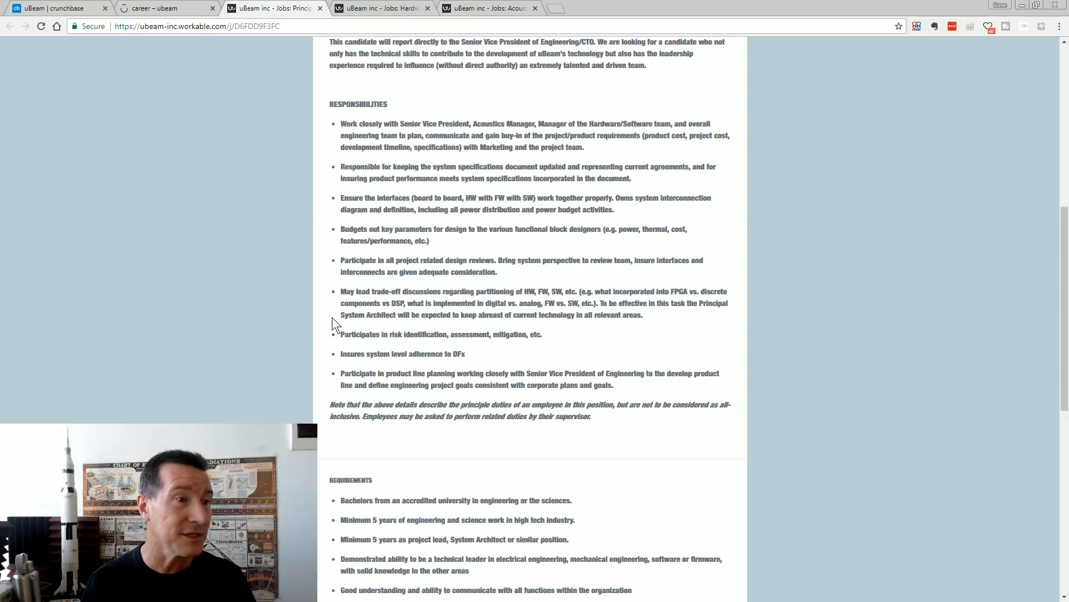
pyautogui.moveTo(376, 310)
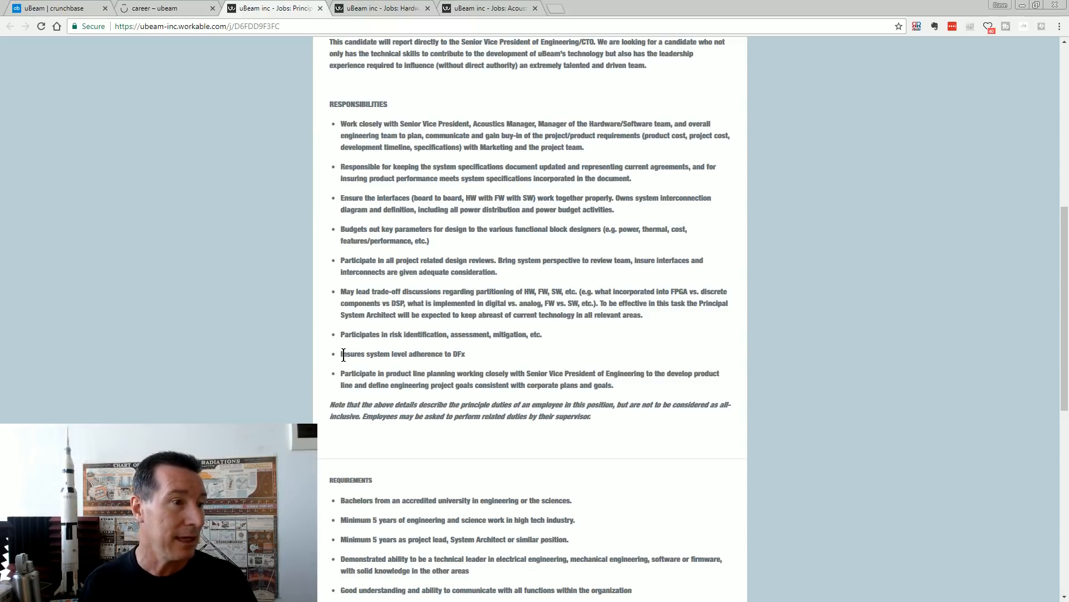
pyautogui.moveTo(341, 353); pyautogui.dragTo(391, 354)
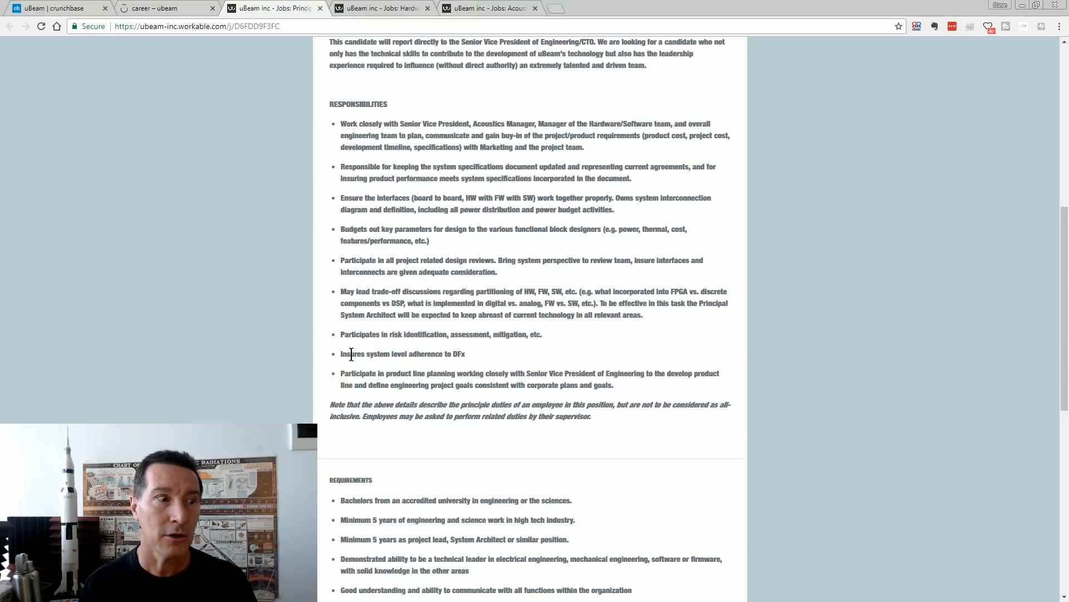
pyautogui.scroll(-3)
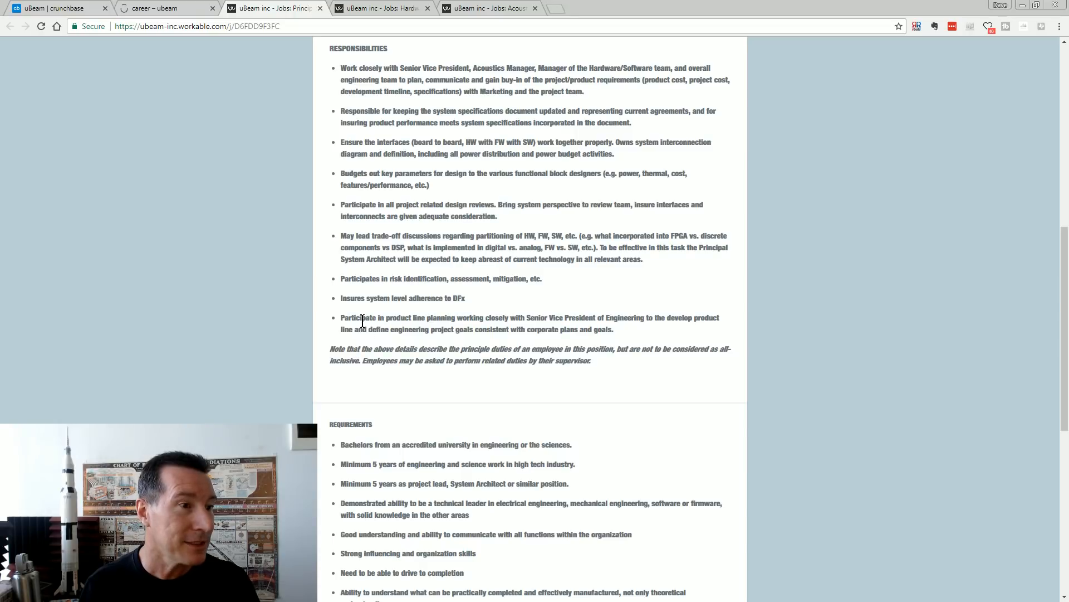
pyautogui.moveTo(642, 334)
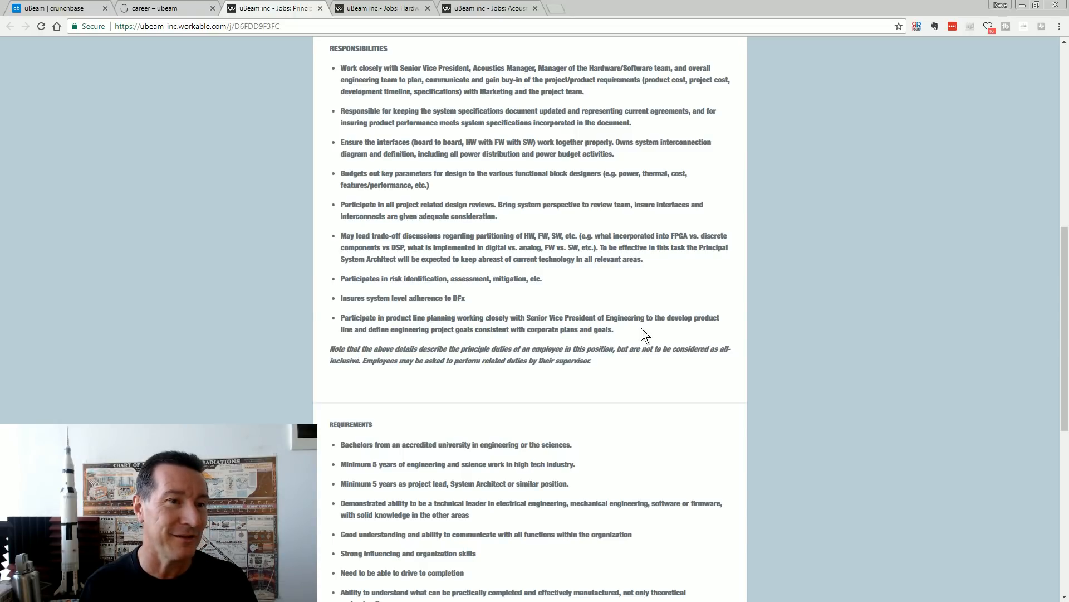
pyautogui.scroll(-3)
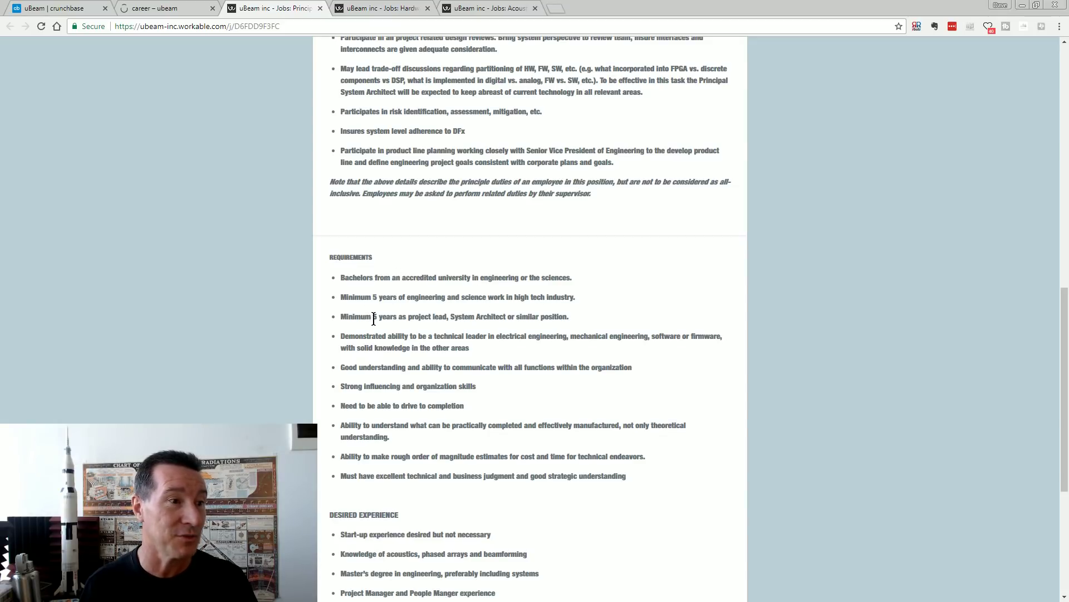
pyautogui.scroll(-3)
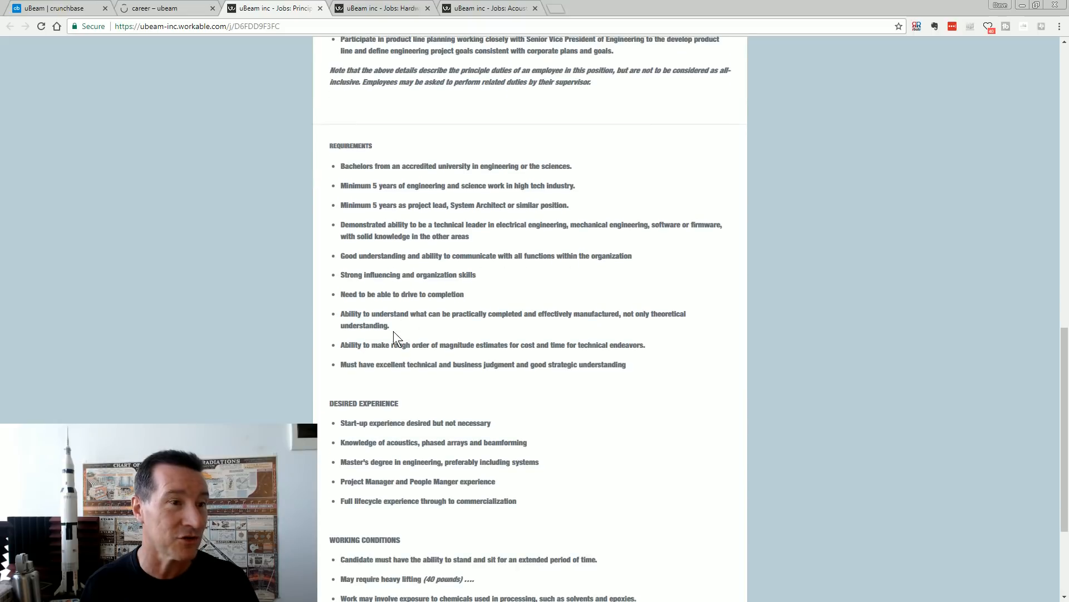
pyautogui.scroll(3)
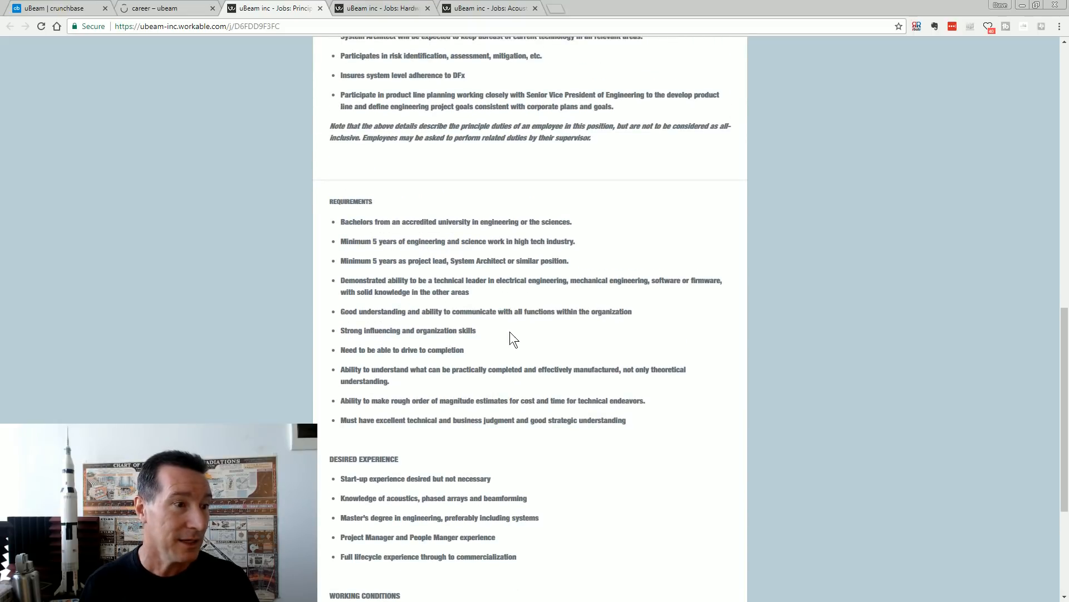
pyautogui.scroll(-3)
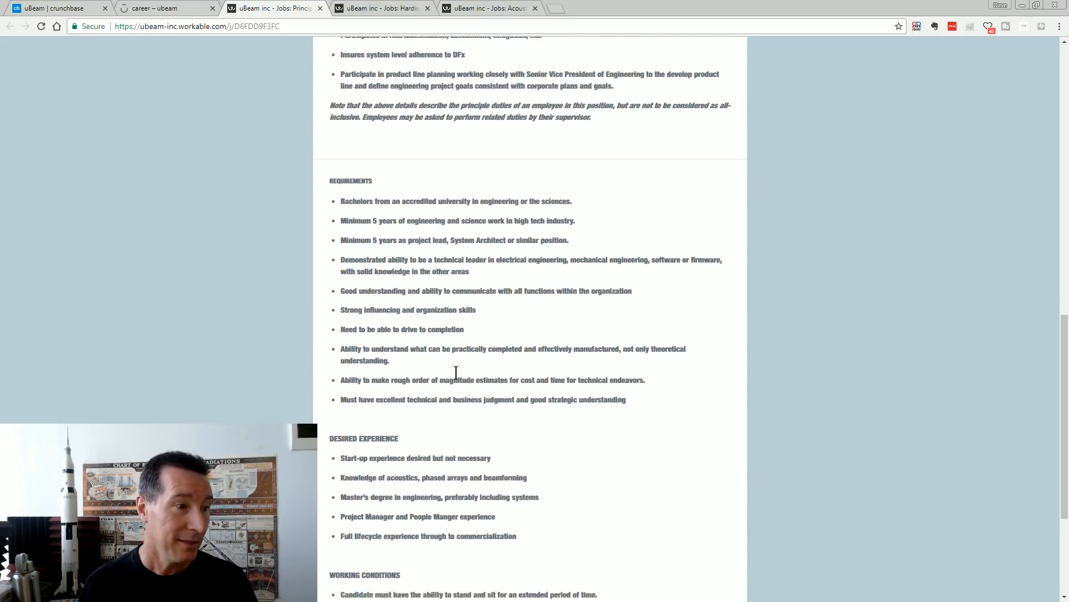
pyautogui.scroll(-3)
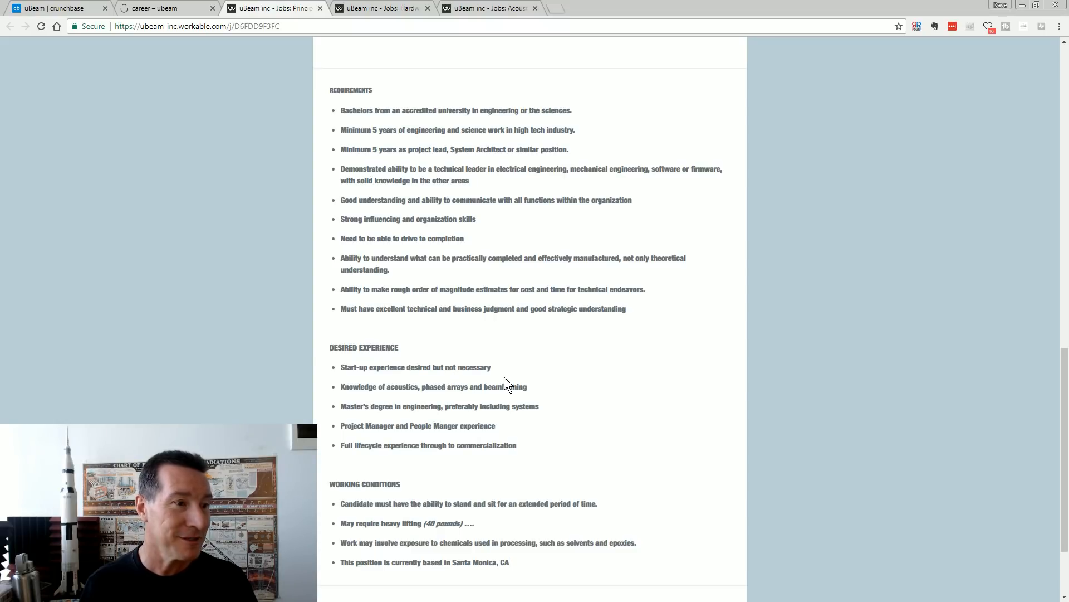
pyautogui.scroll(-3)
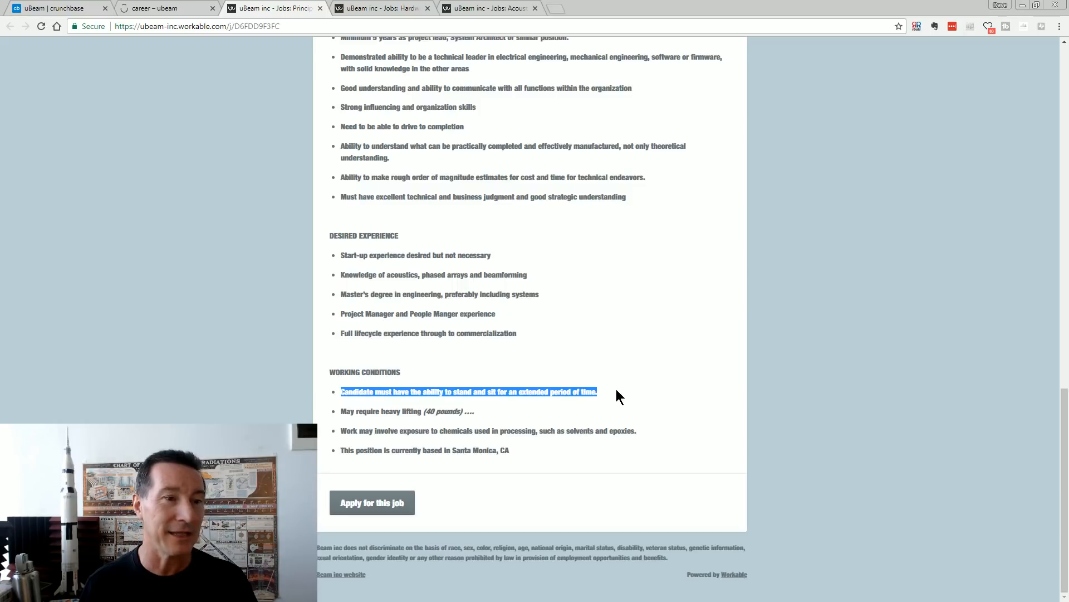
pyautogui.moveTo(387, 410)
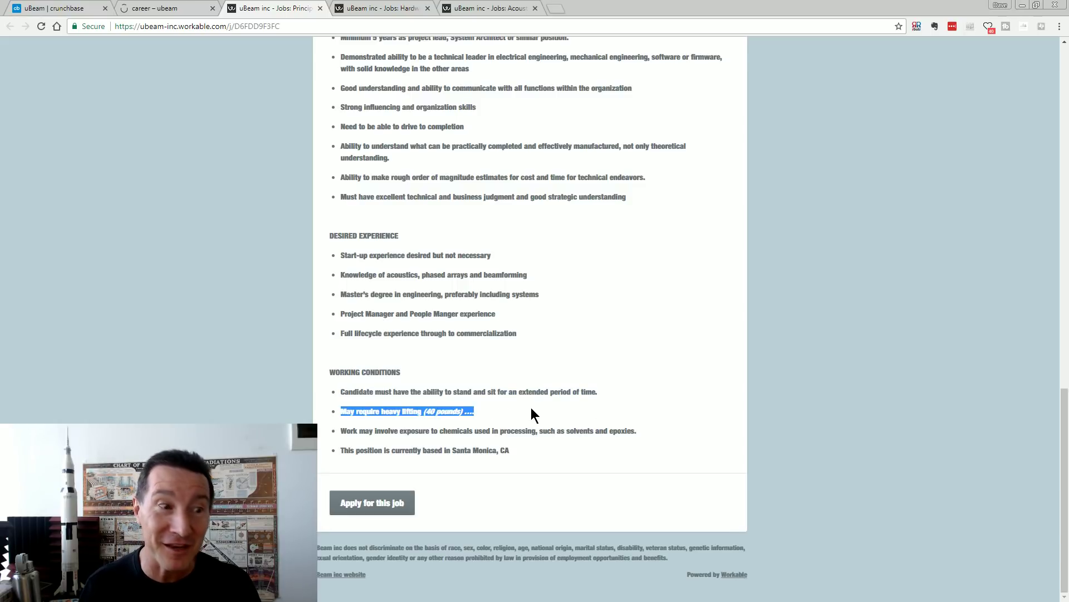
pyautogui.moveTo(541, 411)
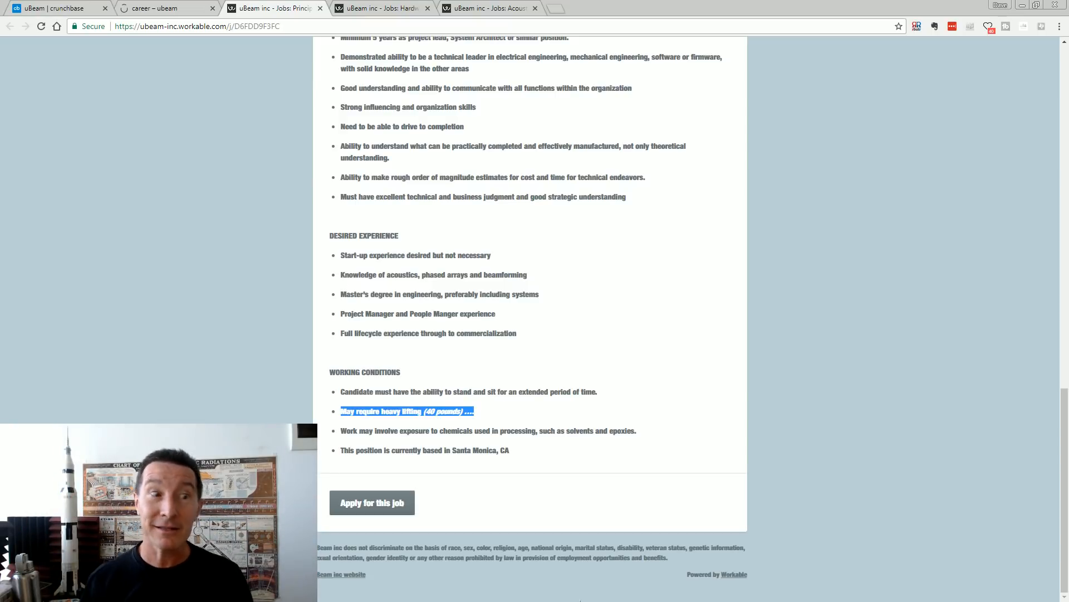
pyautogui.moveTo(424, 480)
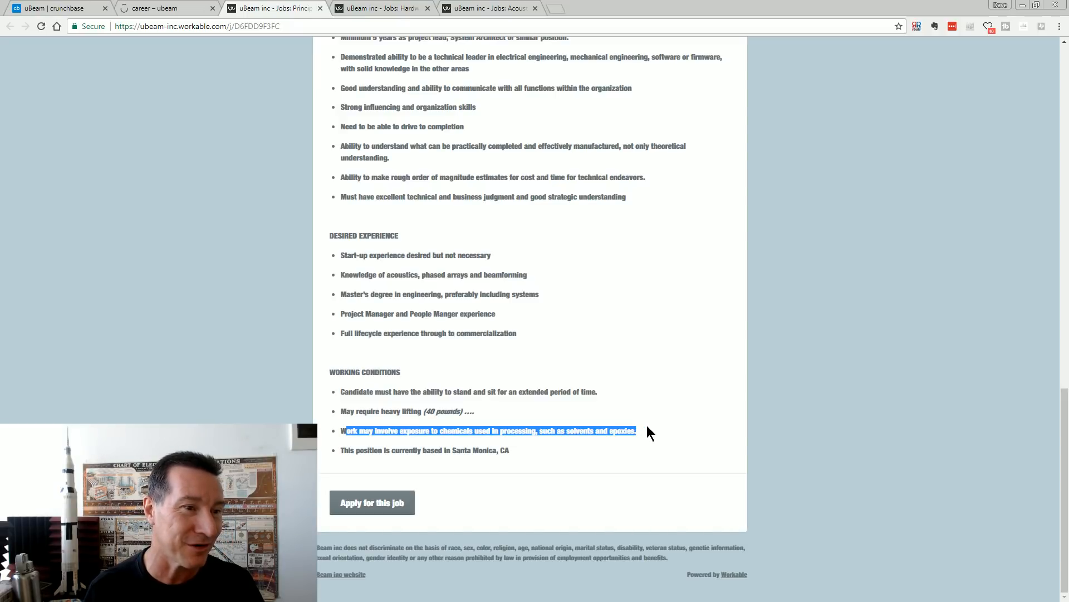
pyautogui.click(372, 455)
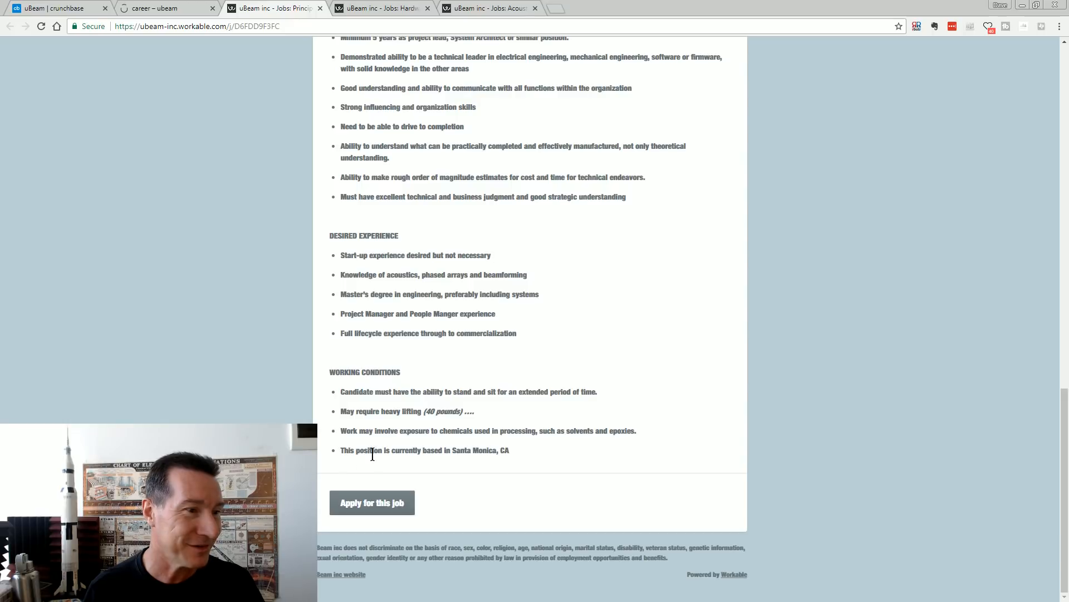
pyautogui.scroll(3)
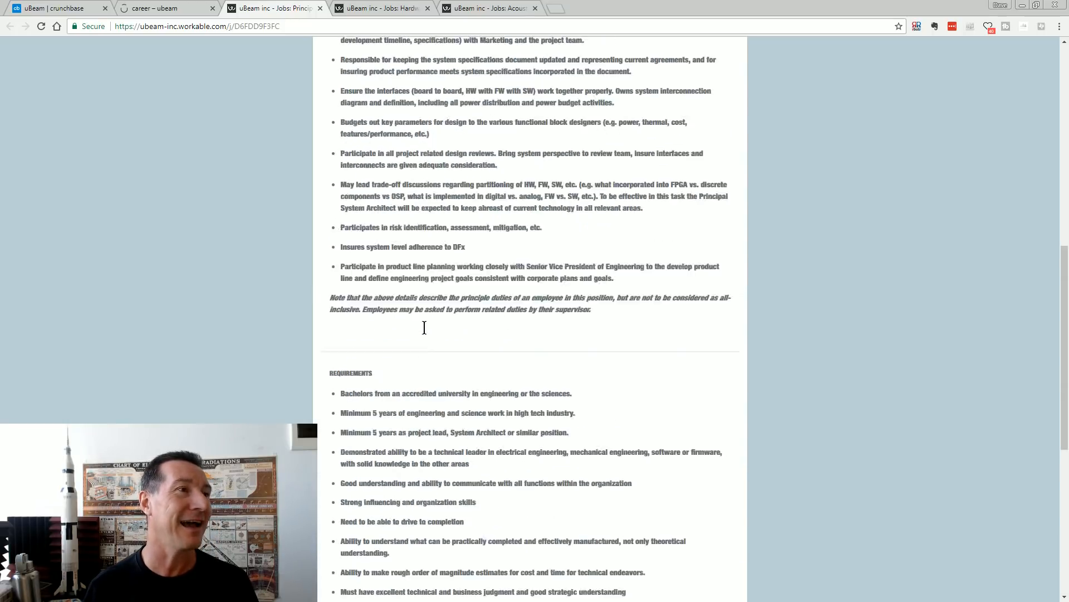
# Step: Move to the Hardware/Software Lead Design Engineer posting and read its description and responsibilities
pyautogui.scroll(3)
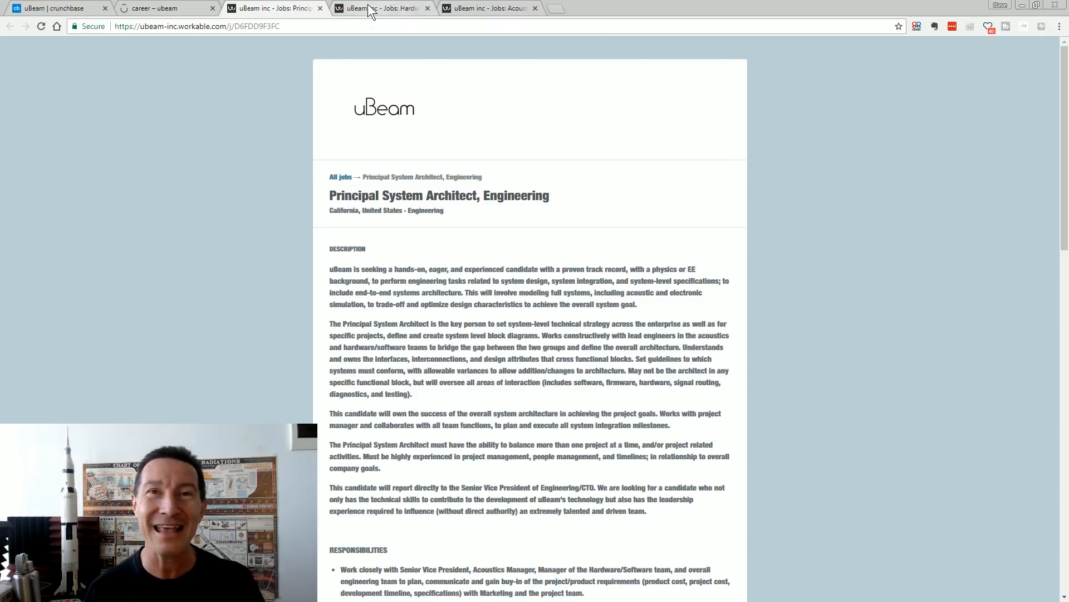
pyautogui.moveTo(371, 12)
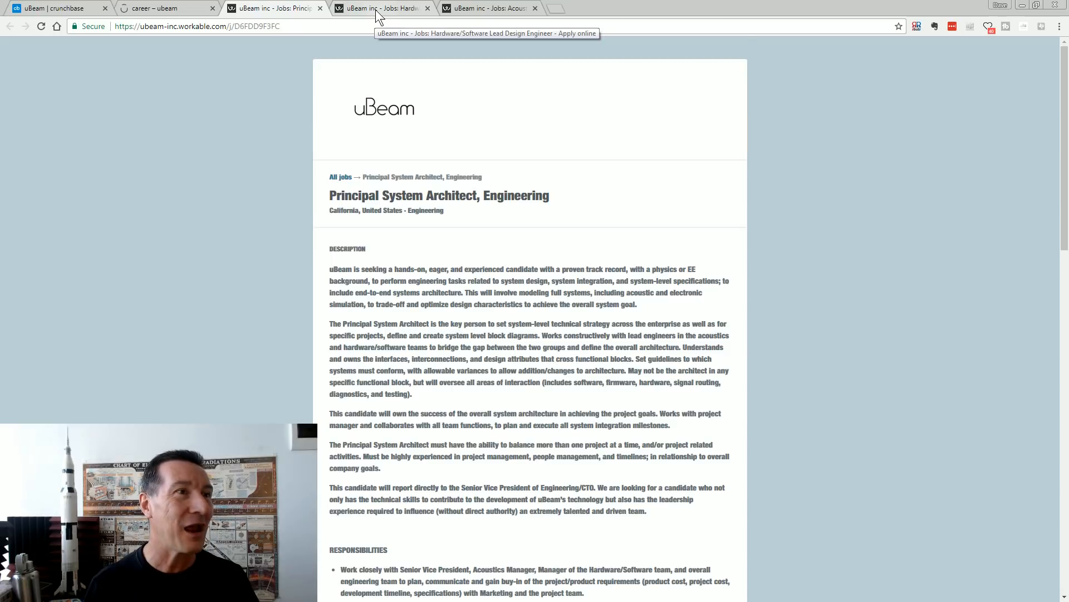
pyautogui.click(385, 7)
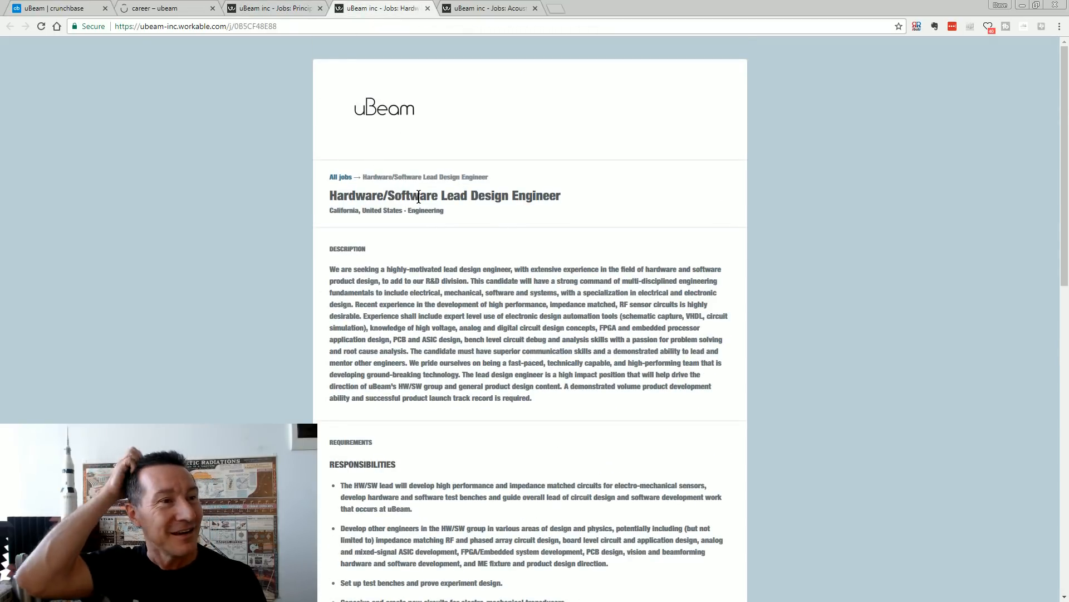
pyautogui.click(160, 9)
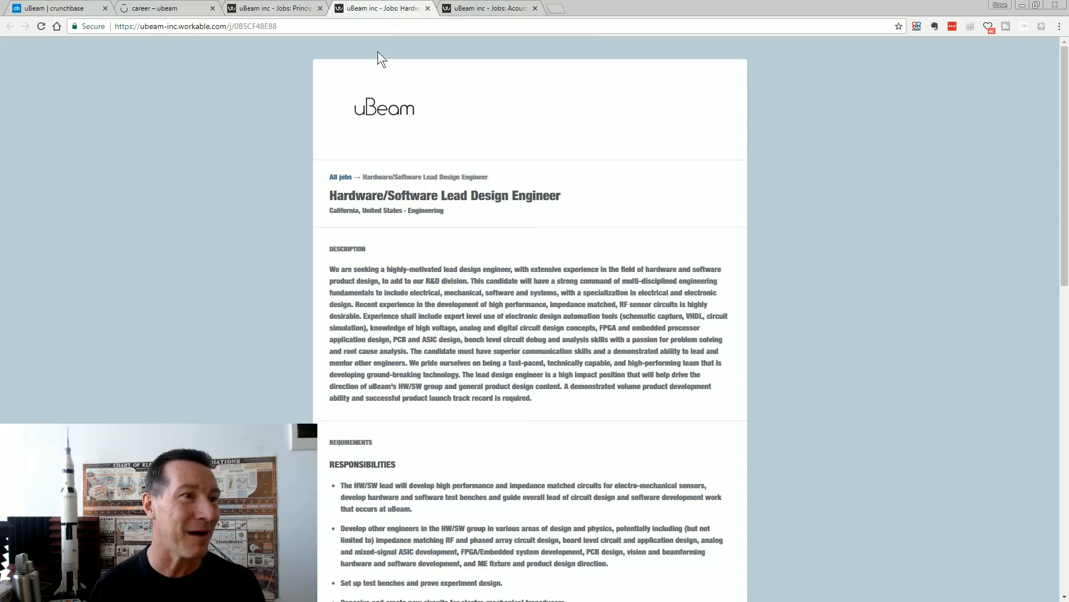
pyautogui.scroll(-3)
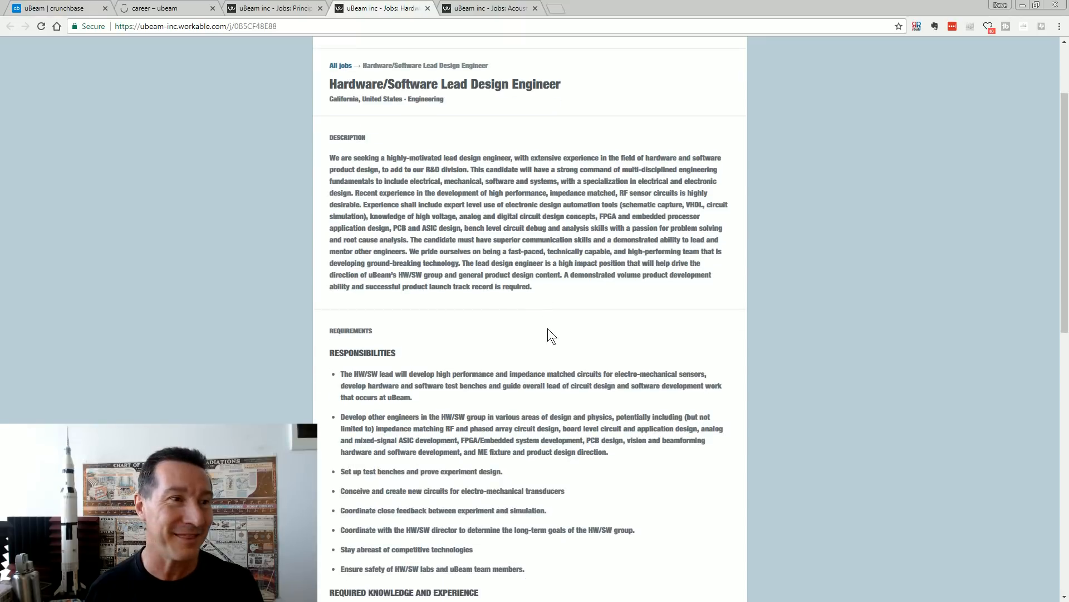
pyautogui.scroll(3)
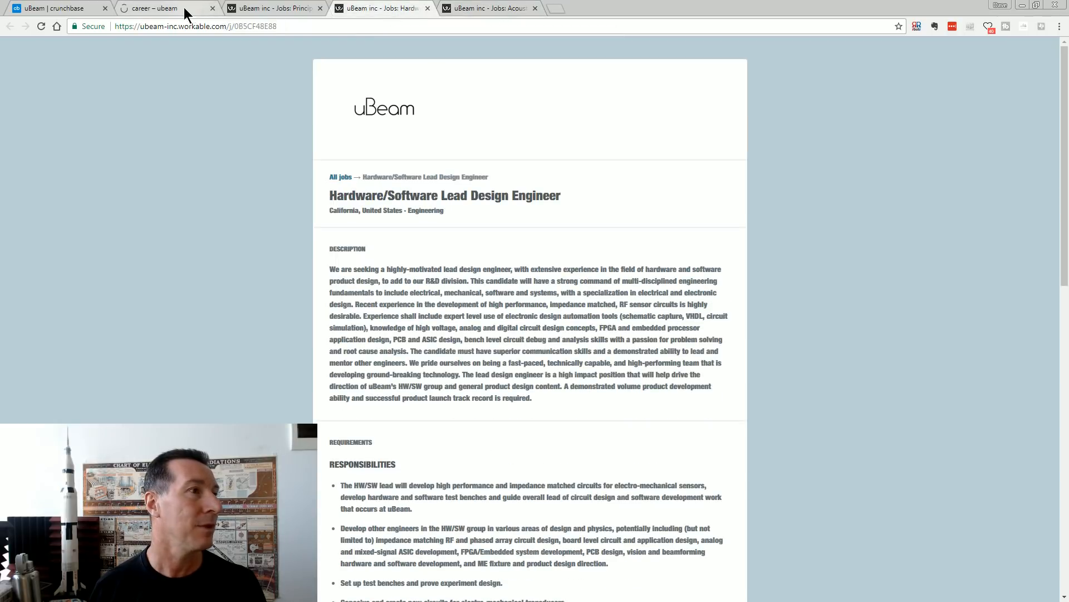
pyautogui.click(156, 9)
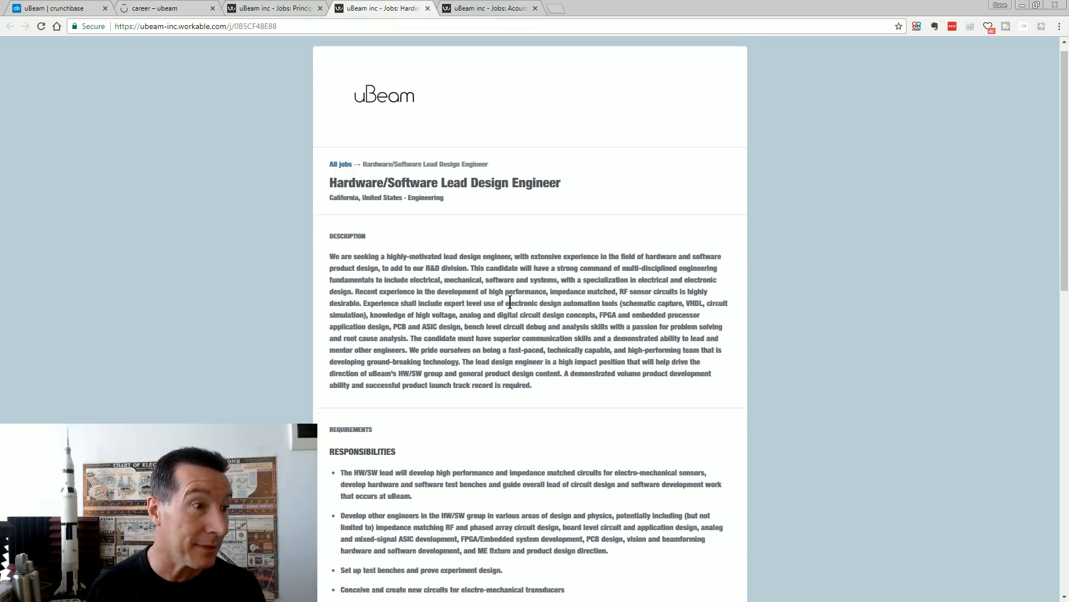
pyautogui.scroll(-3)
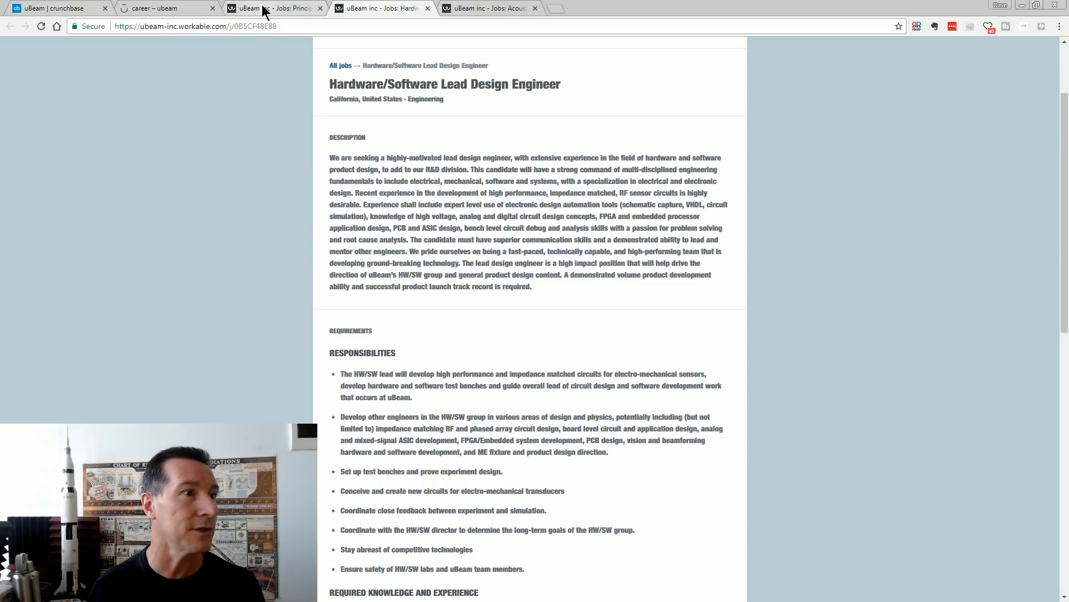
pyautogui.click(272, 7)
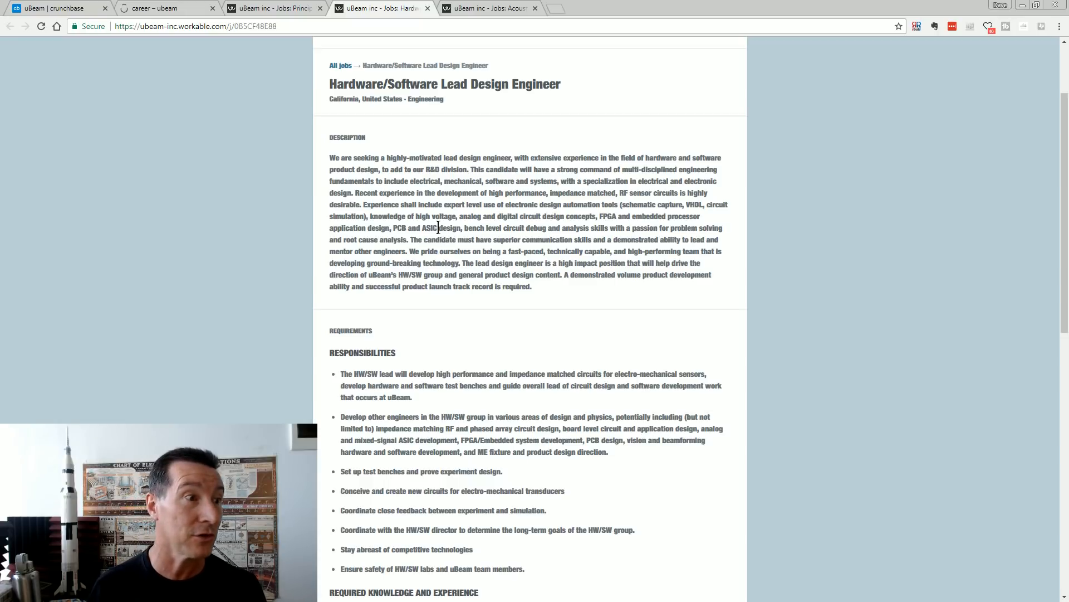
pyautogui.moveTo(461, 252)
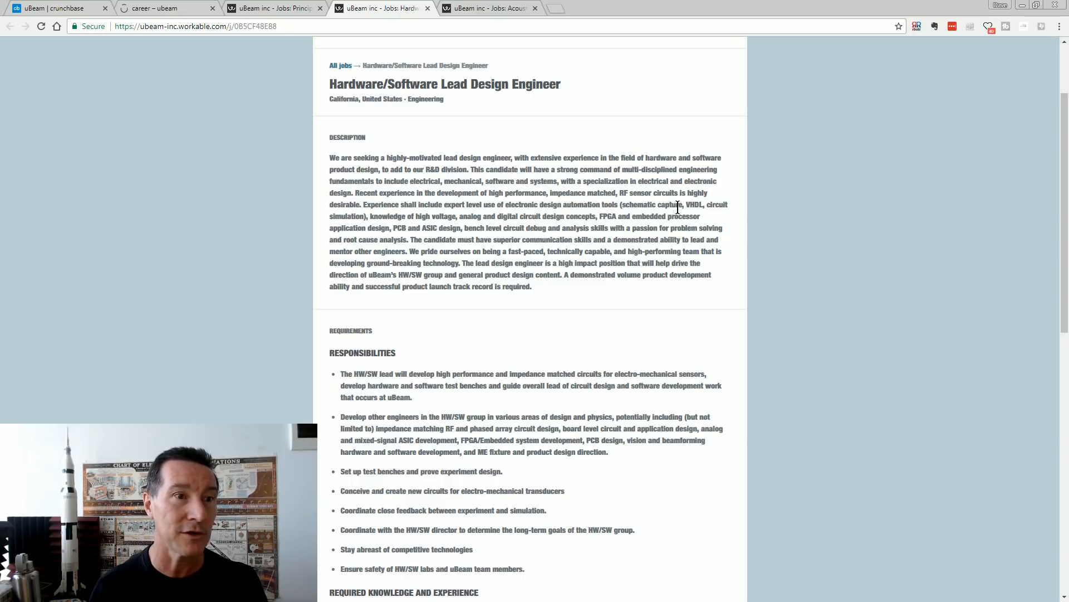
pyautogui.moveTo(325, 229)
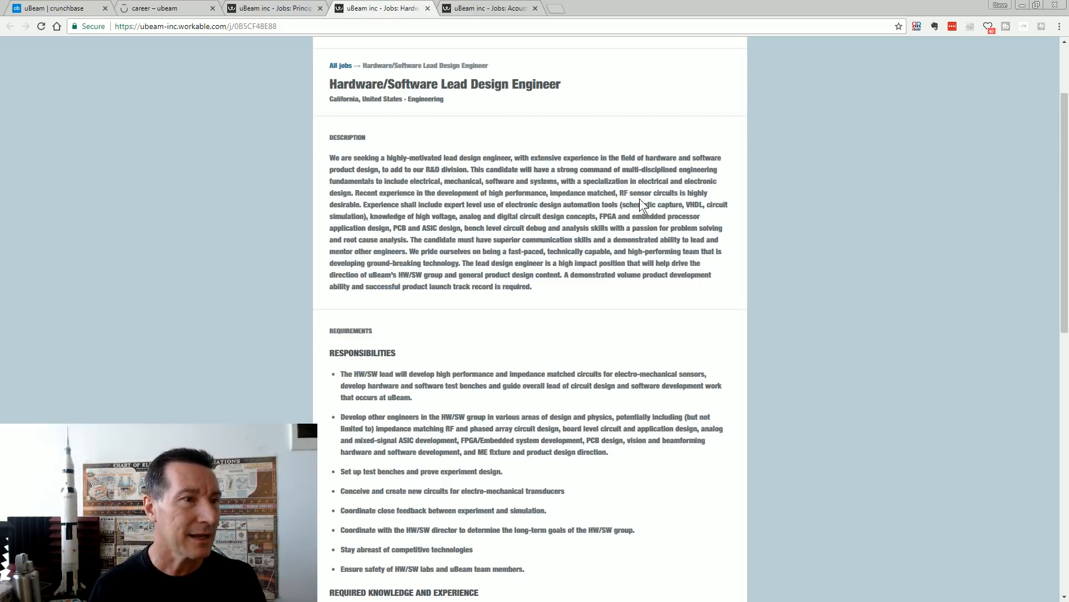
pyautogui.moveTo(441, 219)
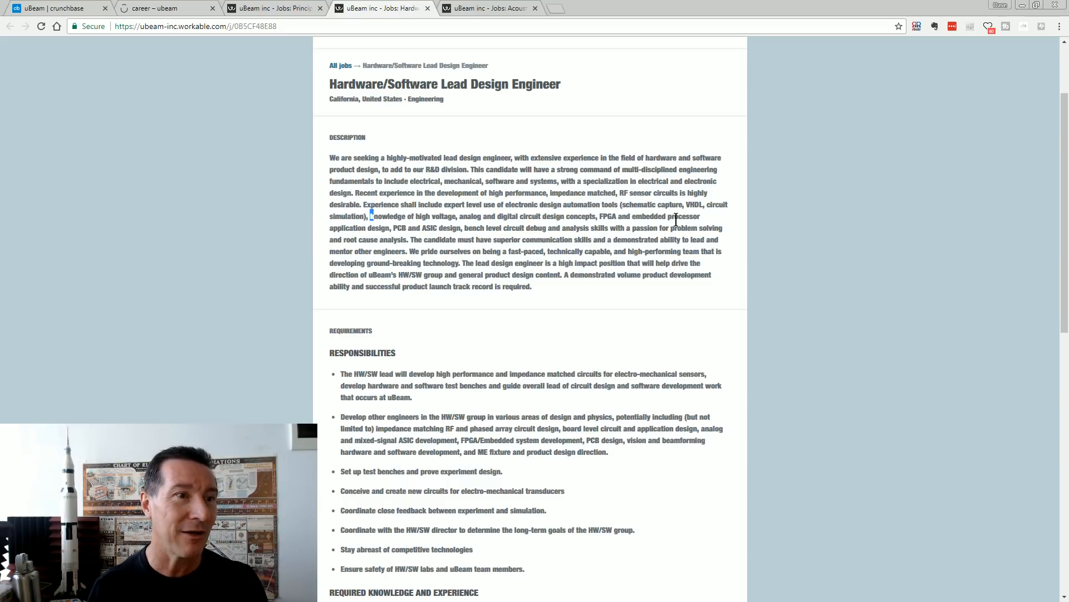
pyautogui.moveTo(406, 228)
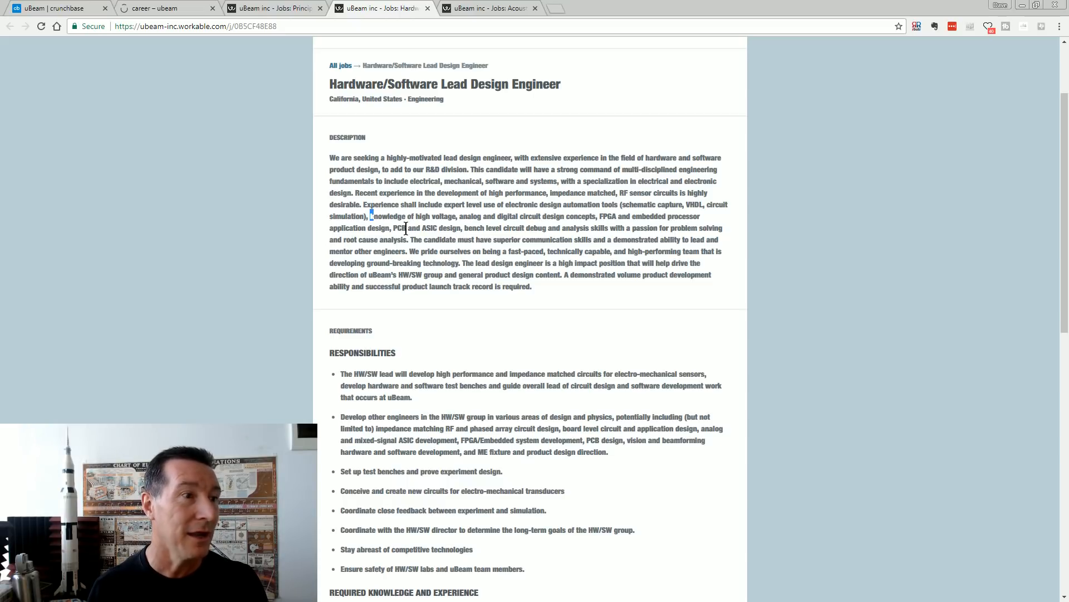
pyautogui.moveTo(503, 240)
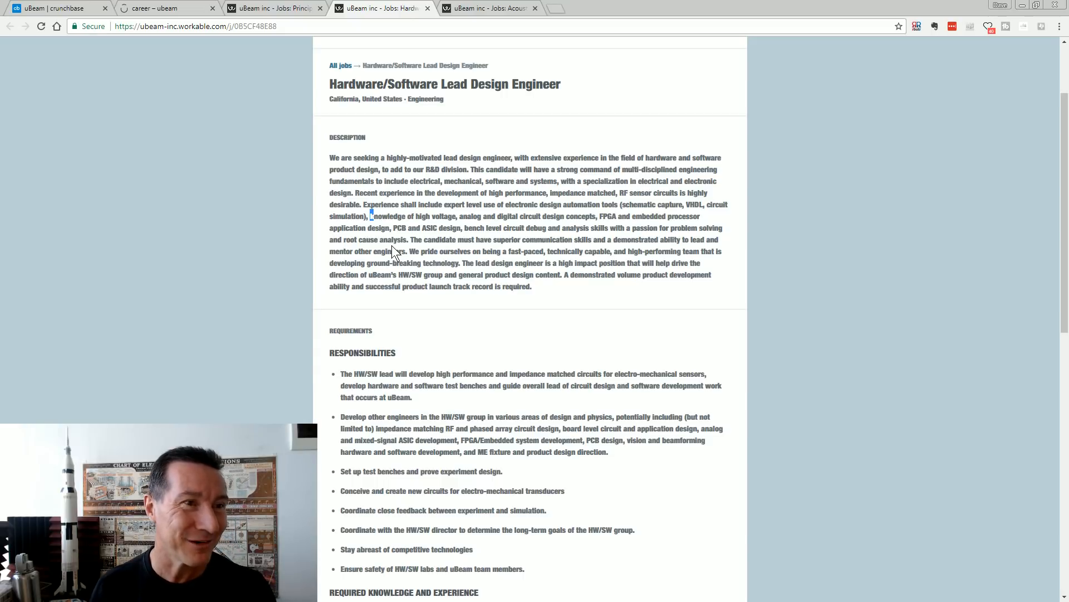
pyautogui.moveTo(539, 262)
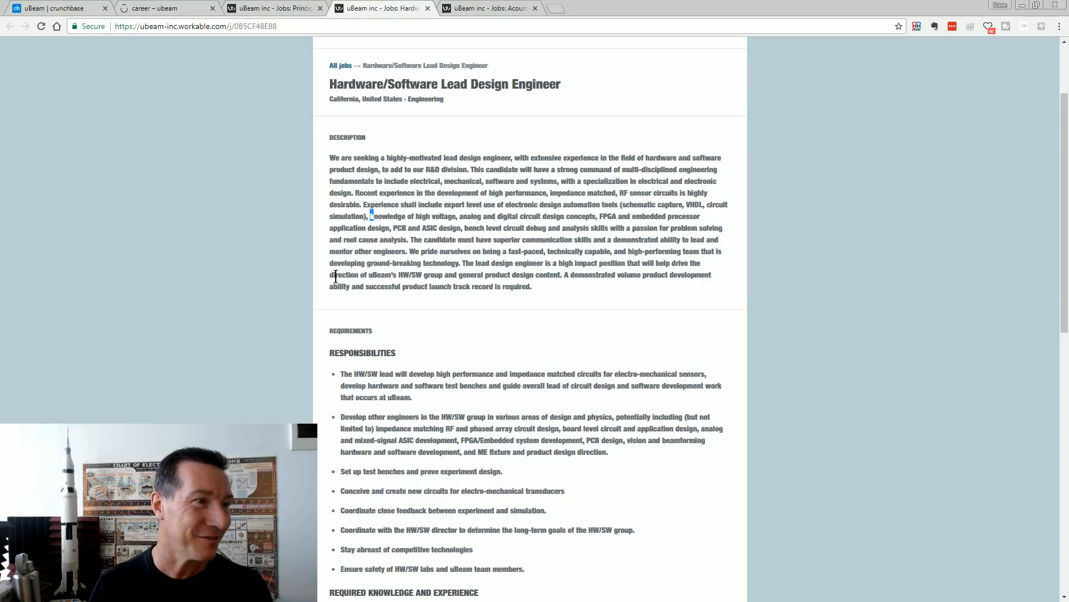
pyautogui.moveTo(330, 274); pyautogui.dragTo(421, 287)
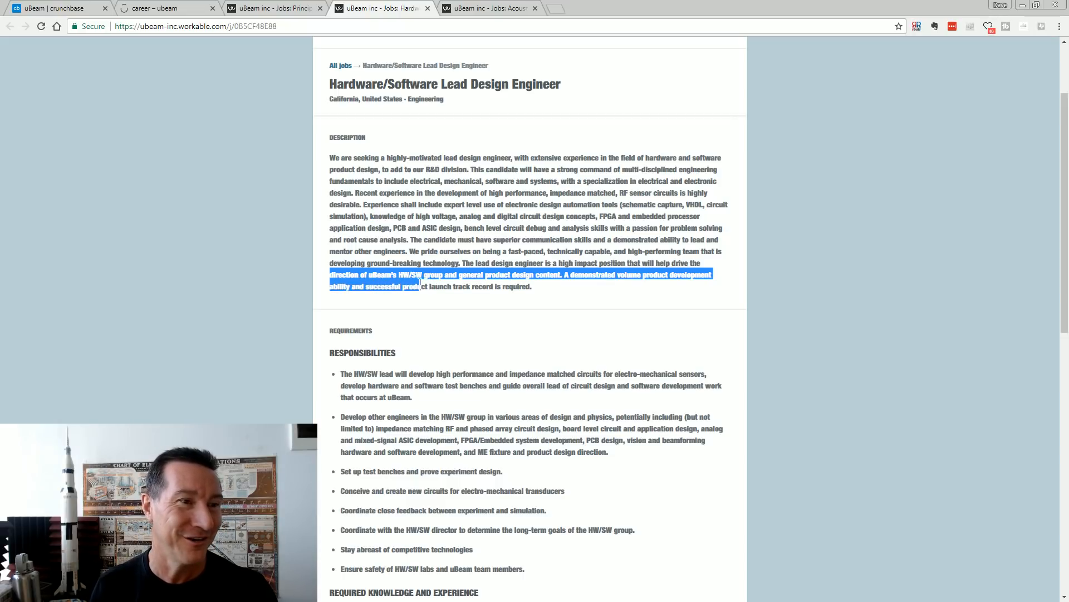
pyautogui.click(706, 276)
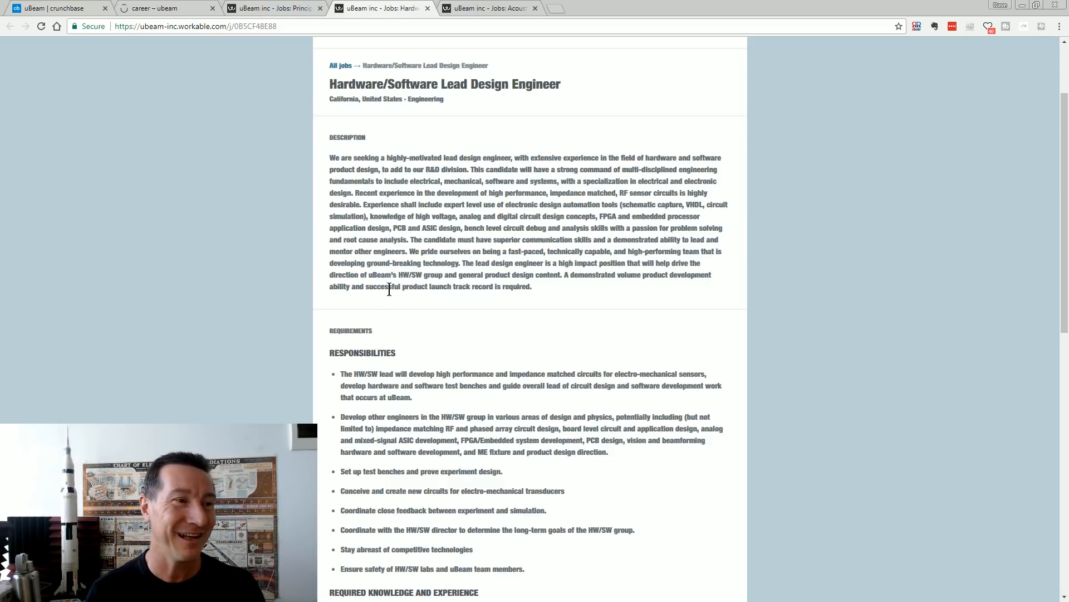
pyautogui.scroll(-3)
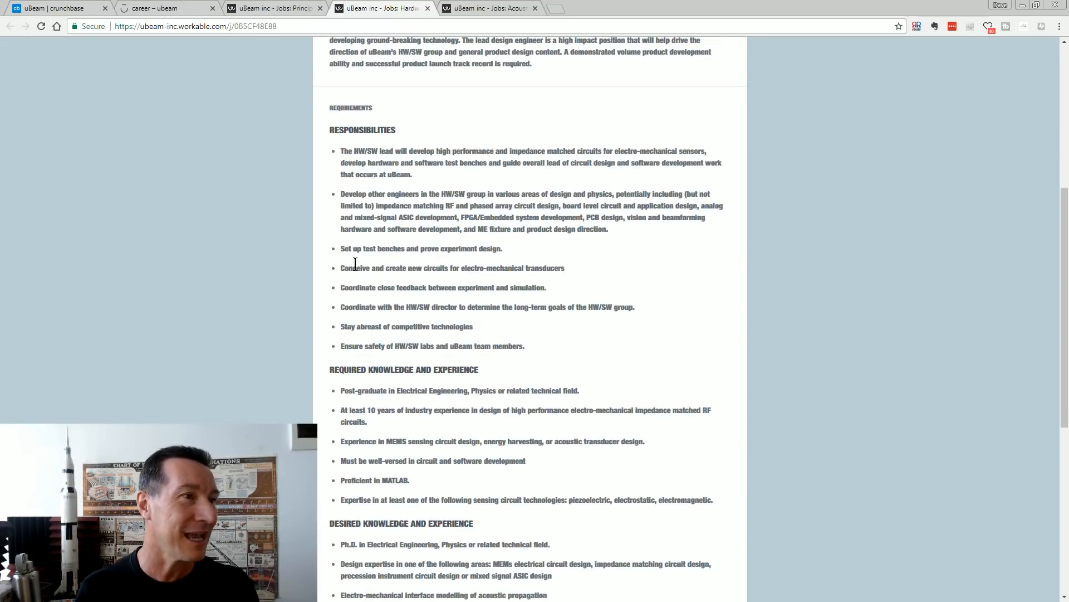
pyautogui.scroll(-3)
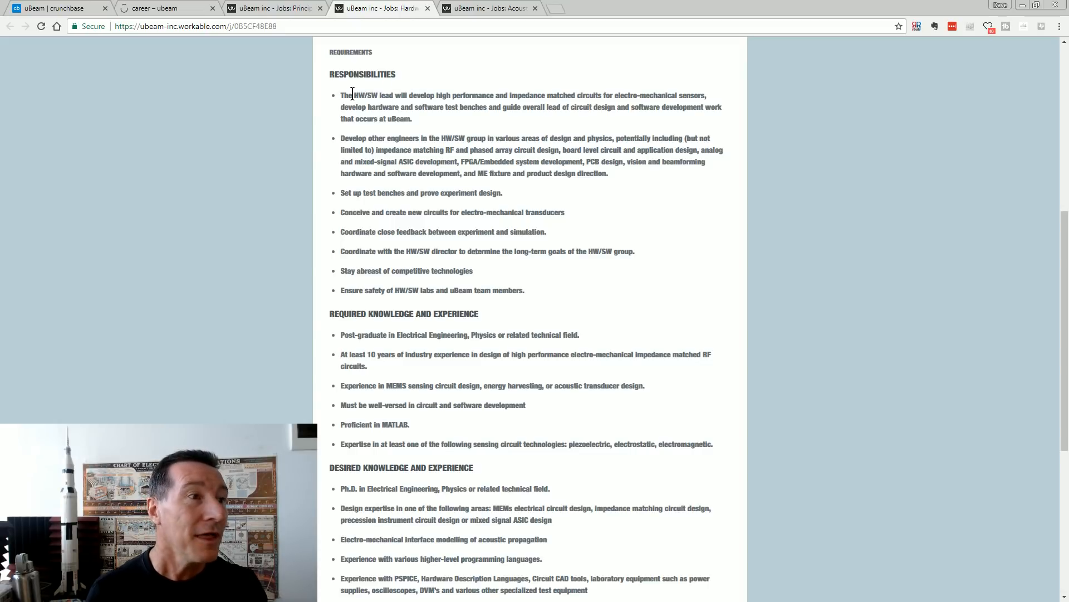
pyautogui.moveTo(336, 96)
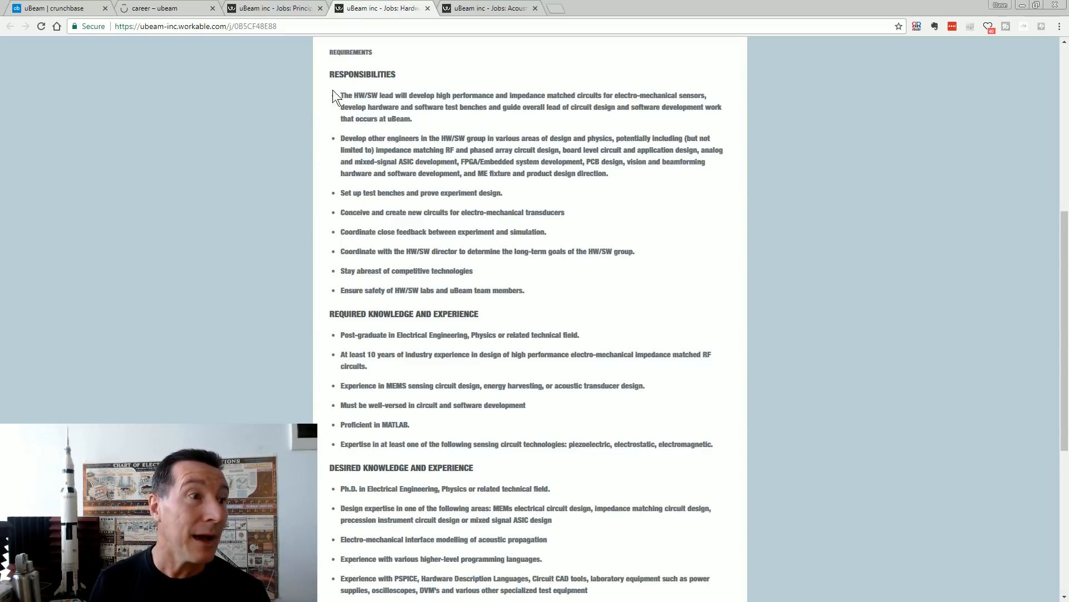
pyautogui.moveTo(341, 95); pyautogui.dragTo(412, 118)
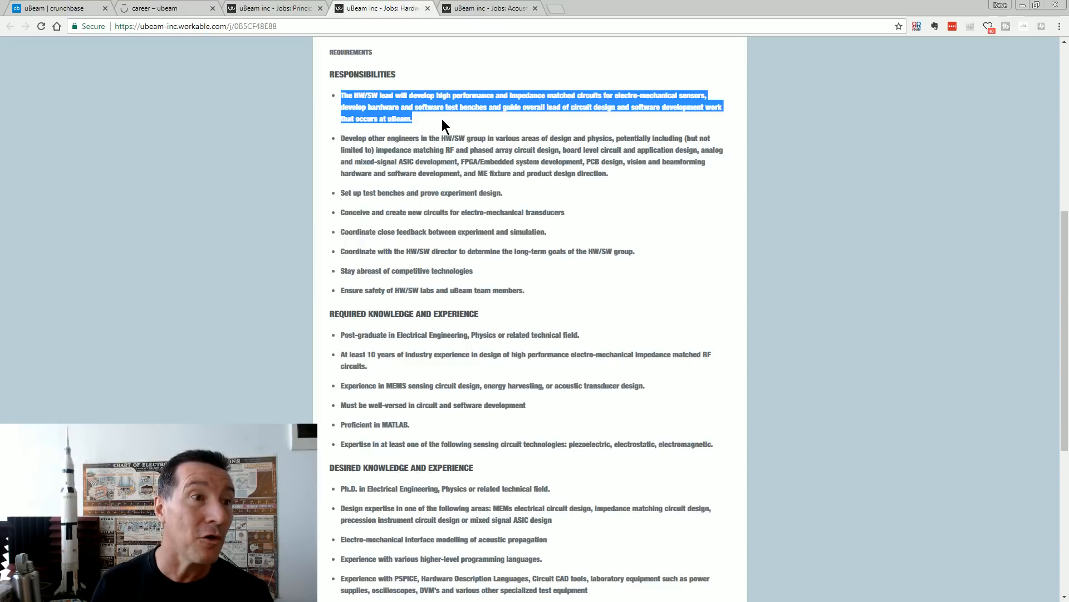
pyautogui.moveTo(451, 135)
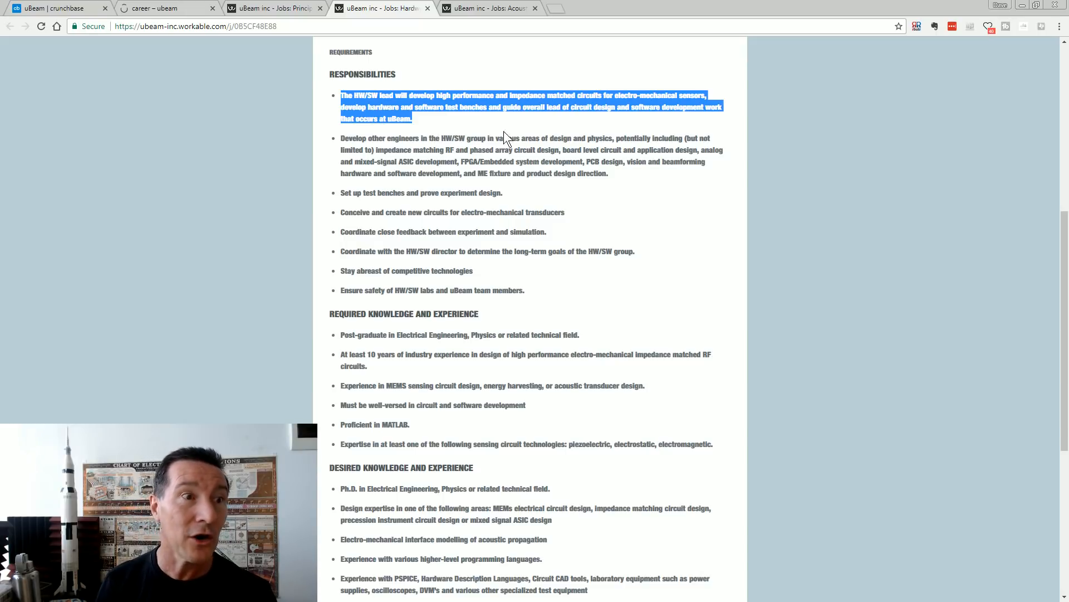
pyautogui.moveTo(641, 123)
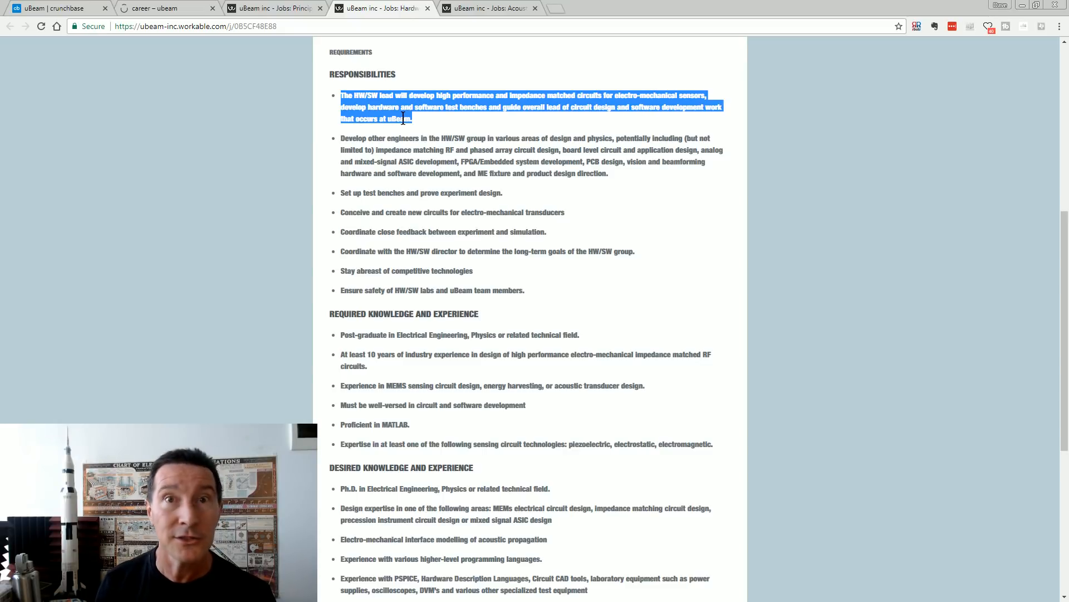
pyautogui.click(566, 96)
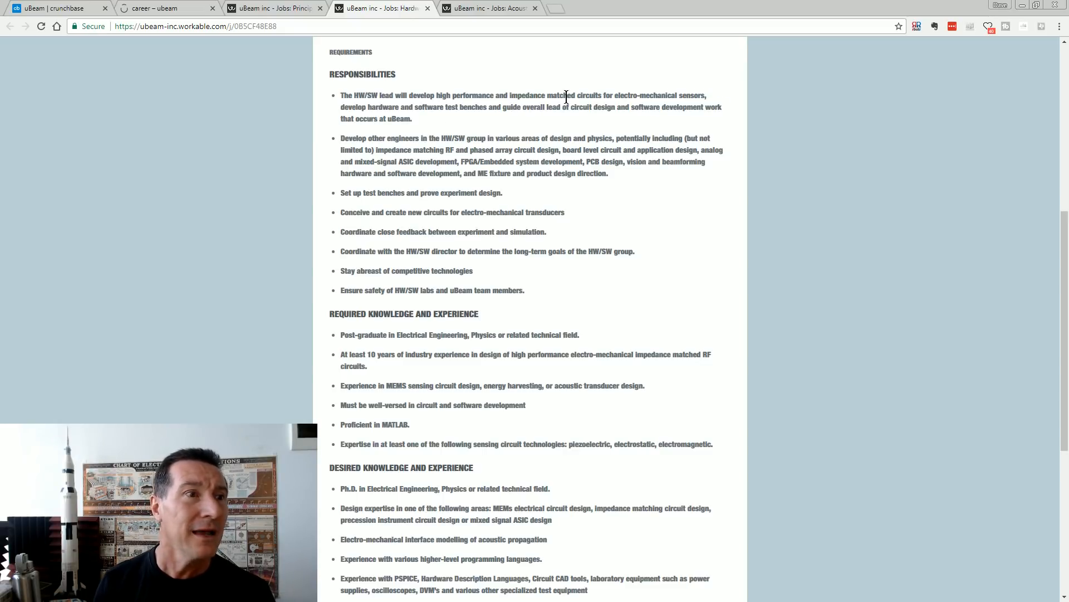
pyautogui.moveTo(537, 83)
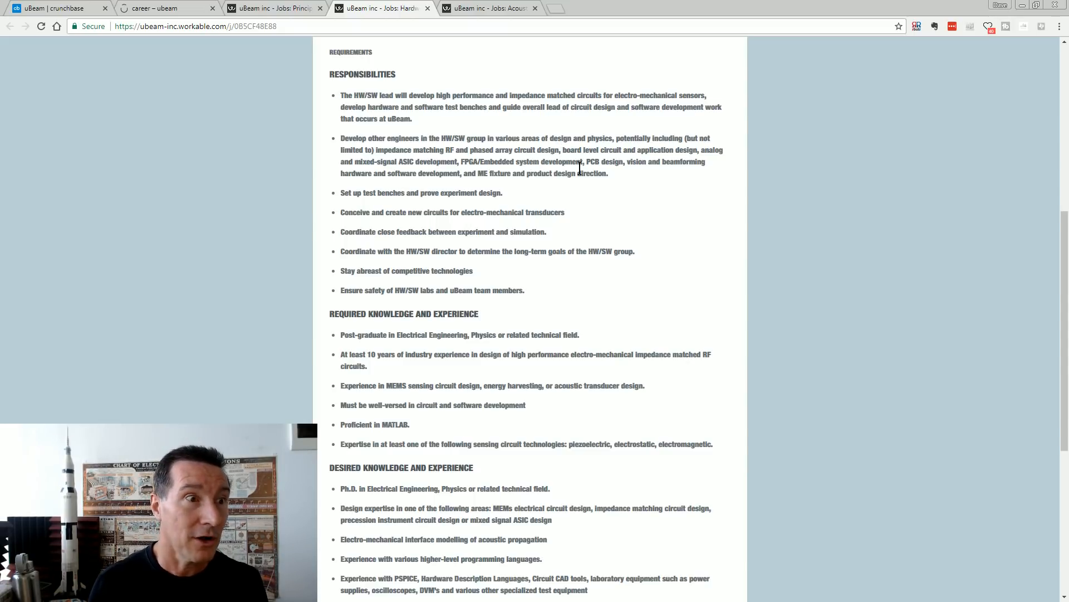
pyautogui.moveTo(564, 150)
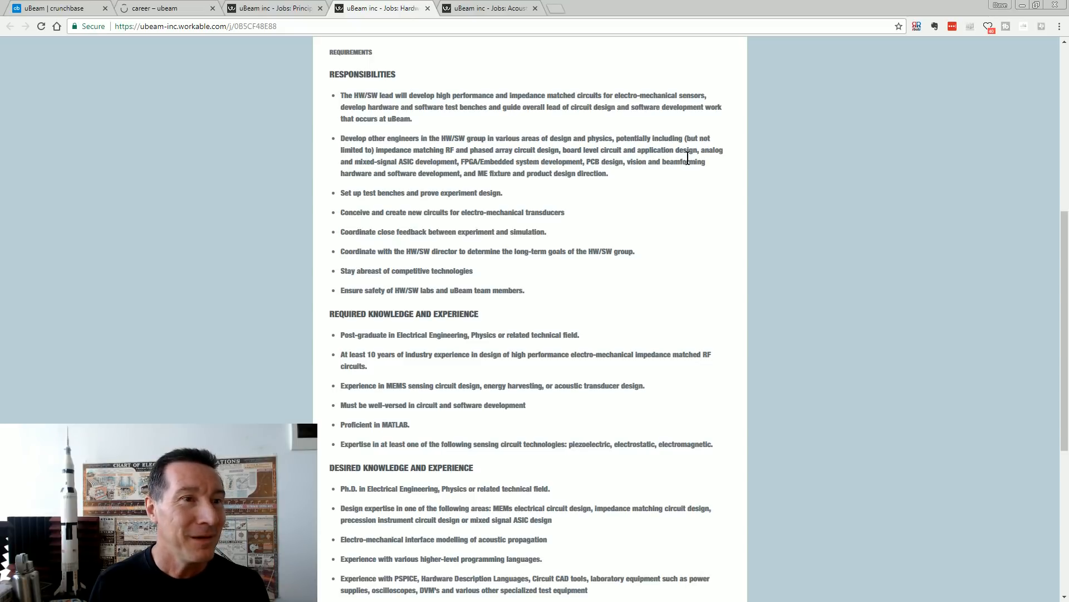
pyautogui.moveTo(414, 174)
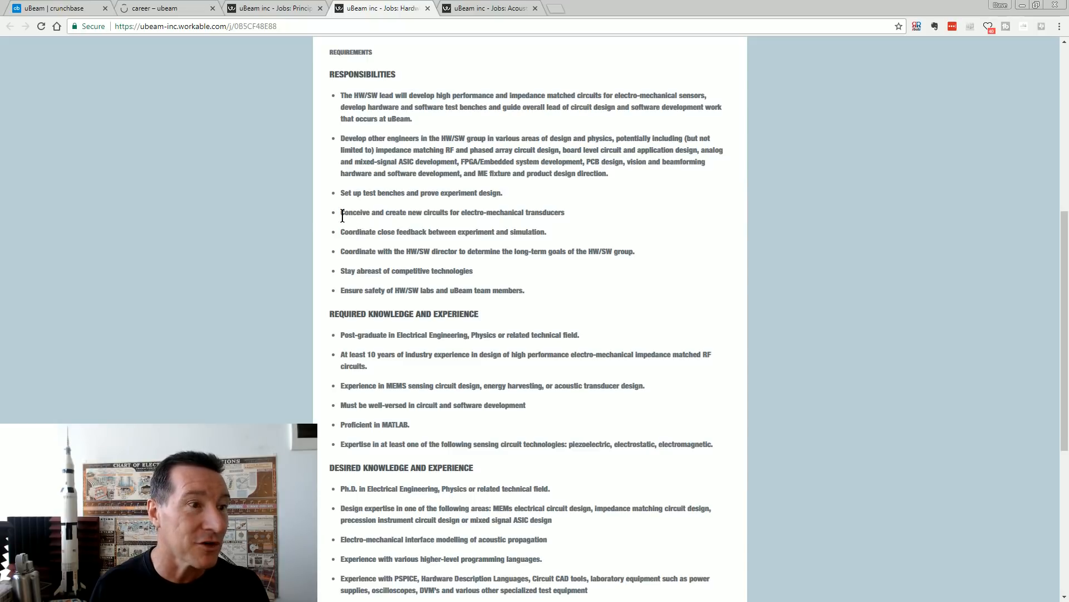
pyautogui.moveTo(341, 211); pyautogui.dragTo(565, 212)
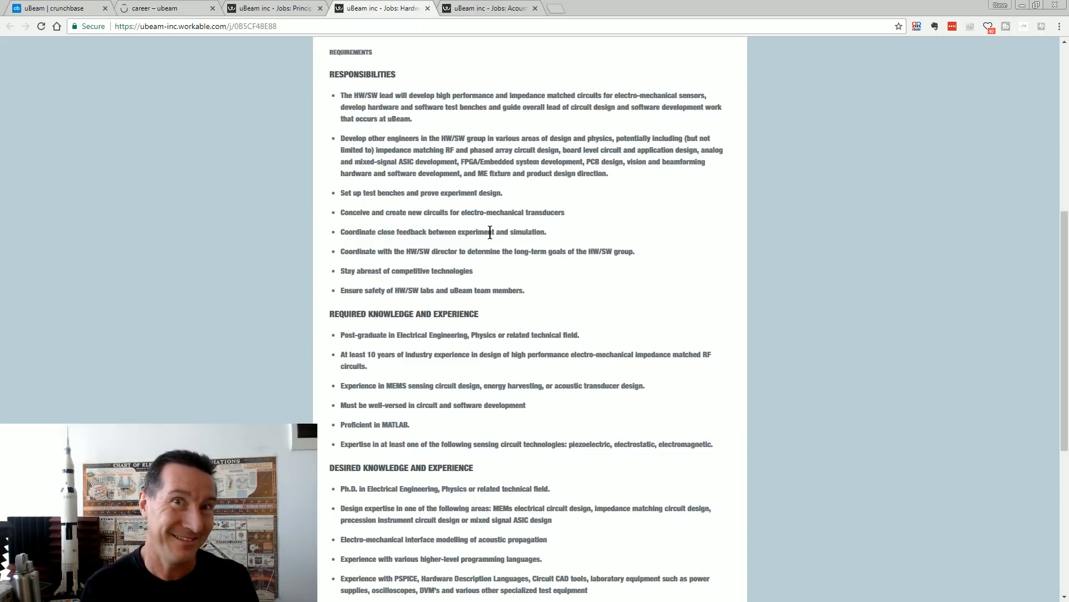
pyautogui.moveTo(425, 268)
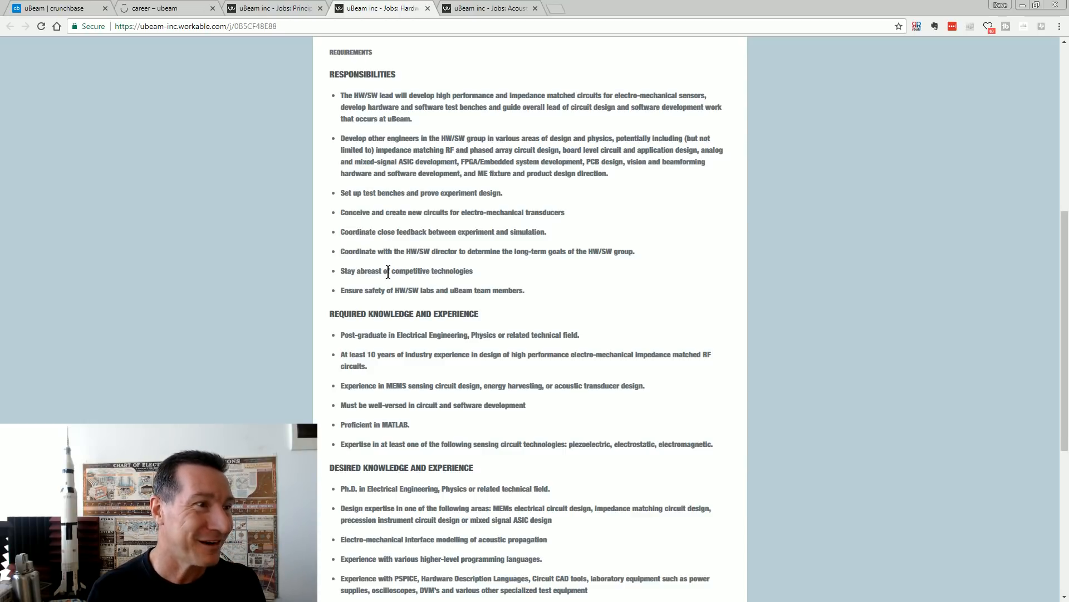
# Step: Read the required knowledge section, briefly highlighting the 'energy harvesting' requirement
pyautogui.scroll(-3)
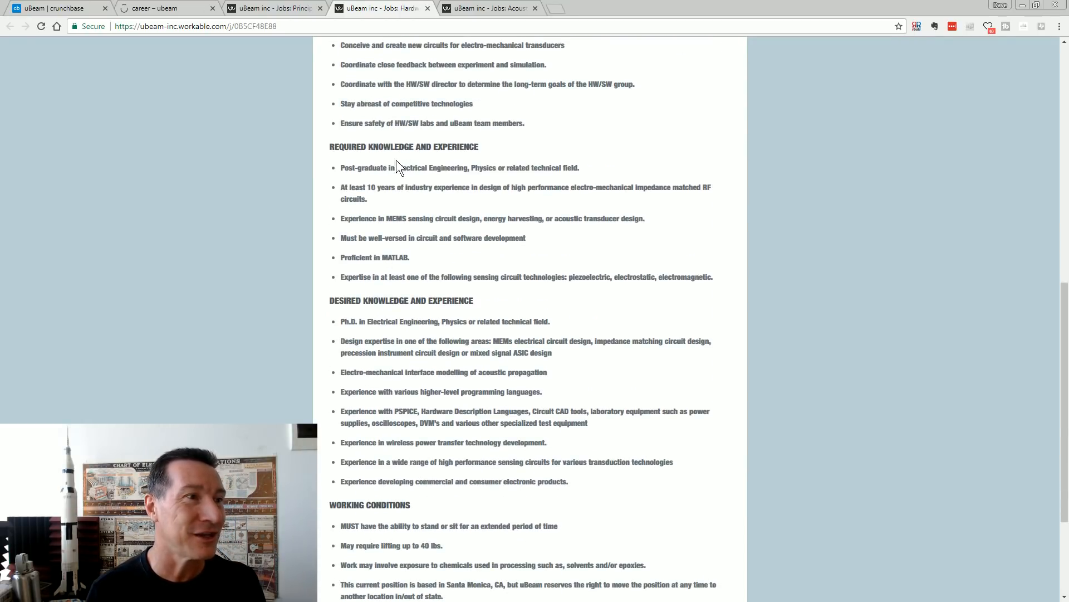
pyautogui.moveTo(346, 185)
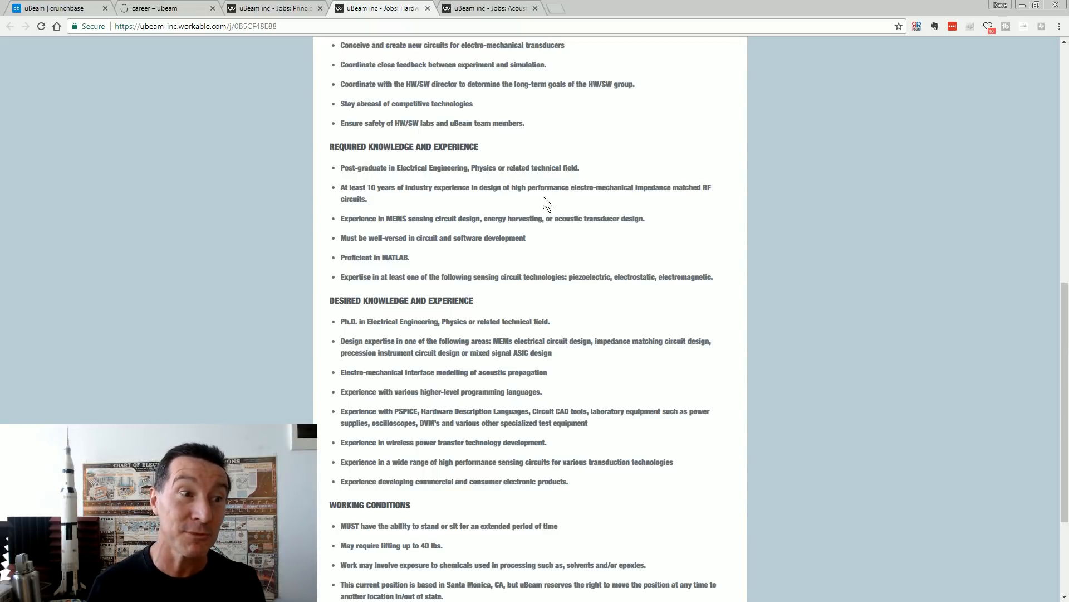
pyautogui.moveTo(572, 205)
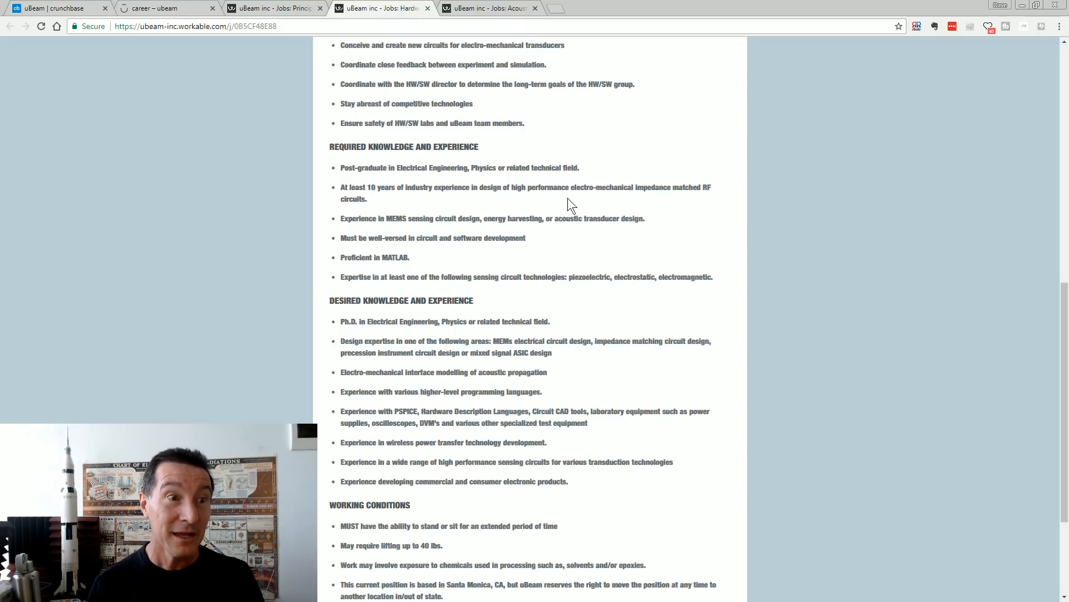
pyautogui.moveTo(593, 207)
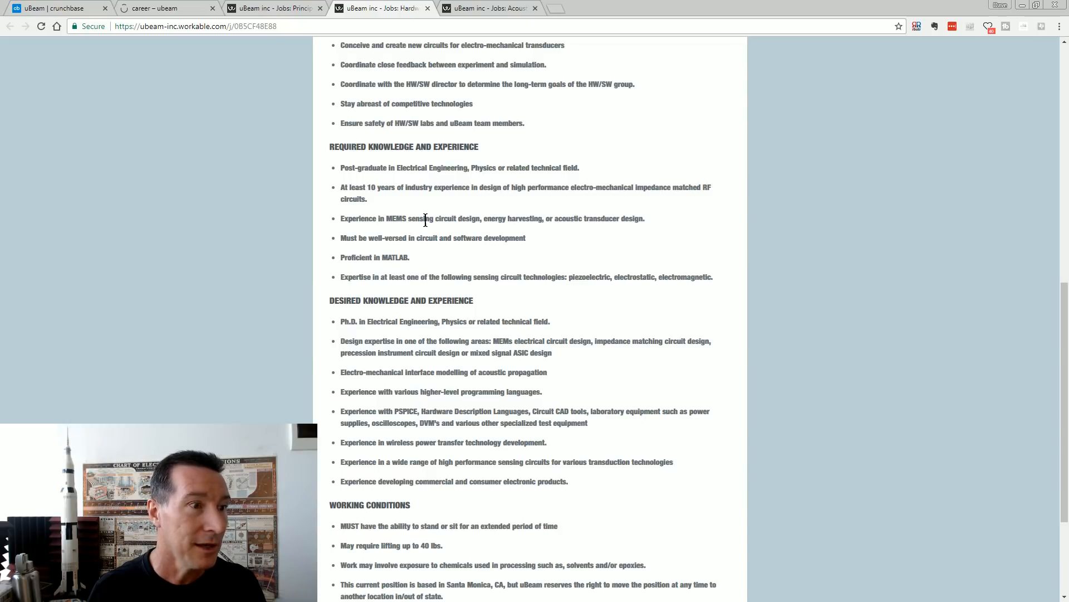
pyautogui.moveTo(423, 218); pyautogui.dragTo(576, 218)
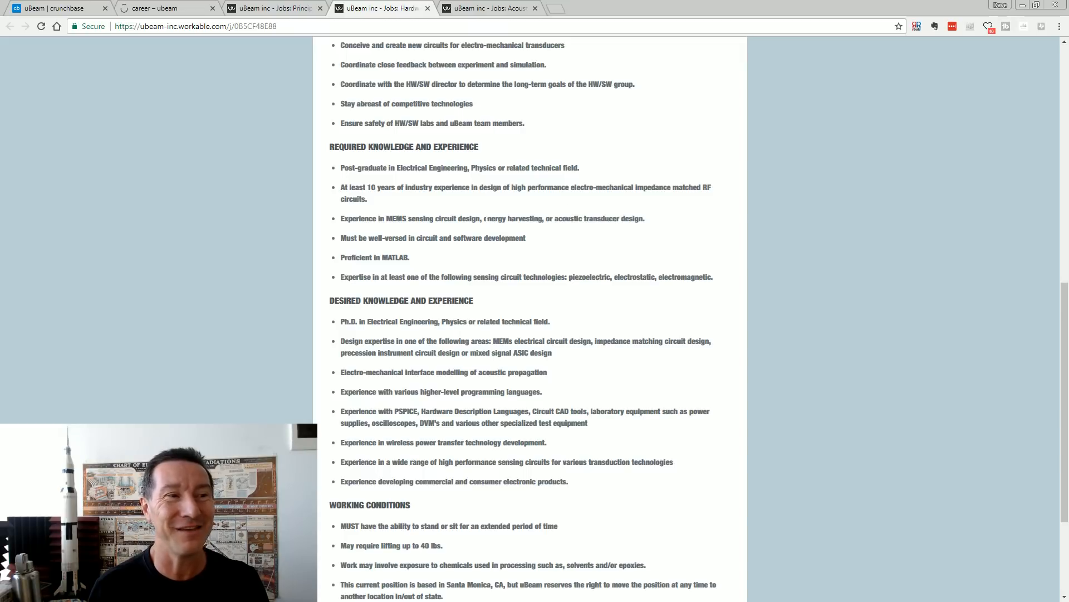
pyautogui.moveTo(489, 219); pyautogui.dragTo(539, 218)
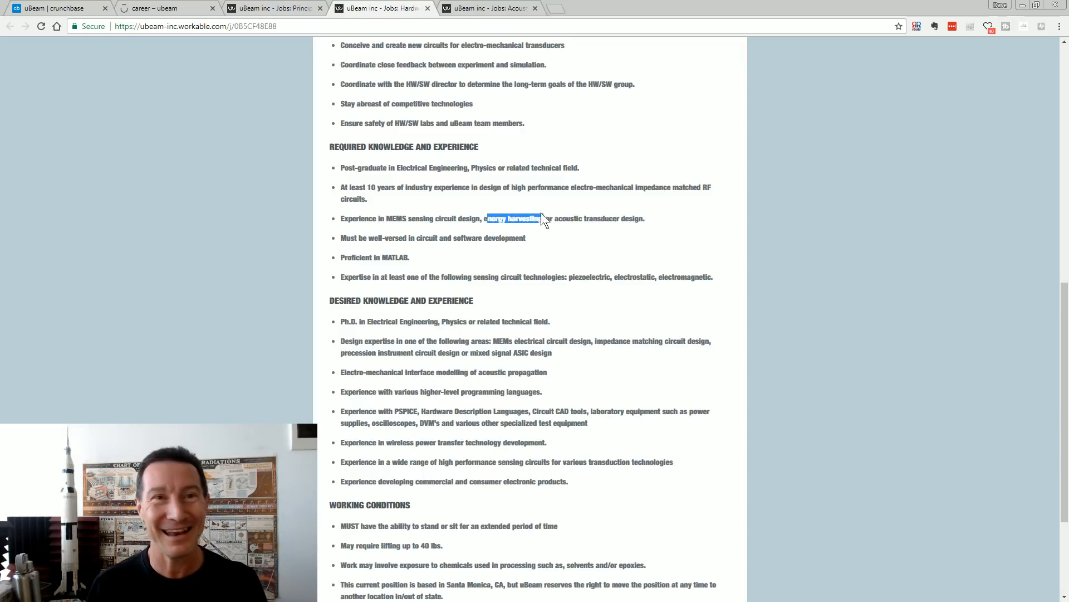
pyautogui.click(454, 240)
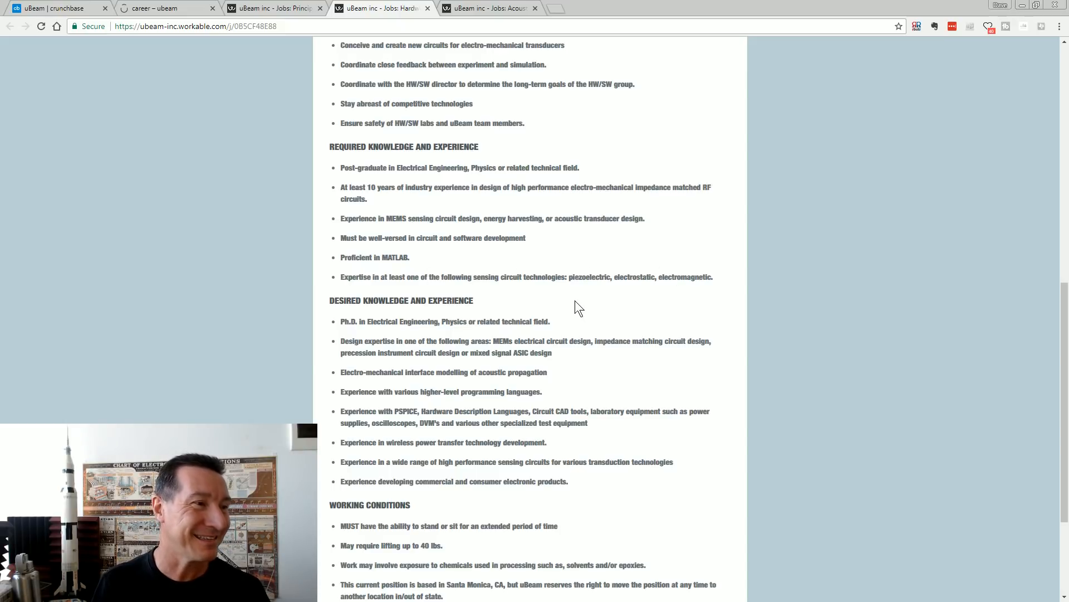
pyautogui.scroll(-3)
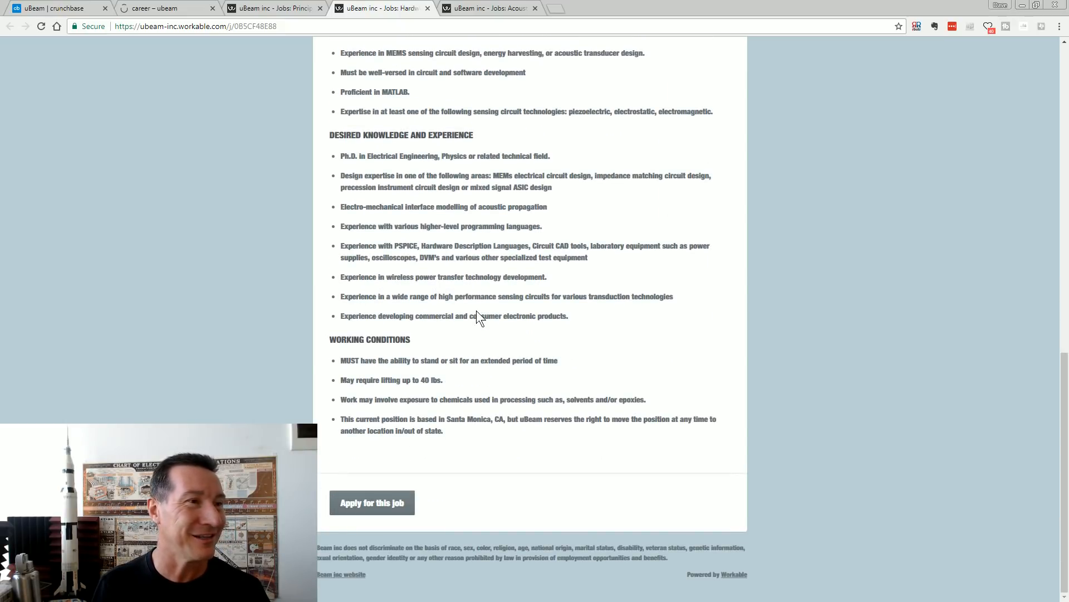
pyautogui.moveTo(448, 315)
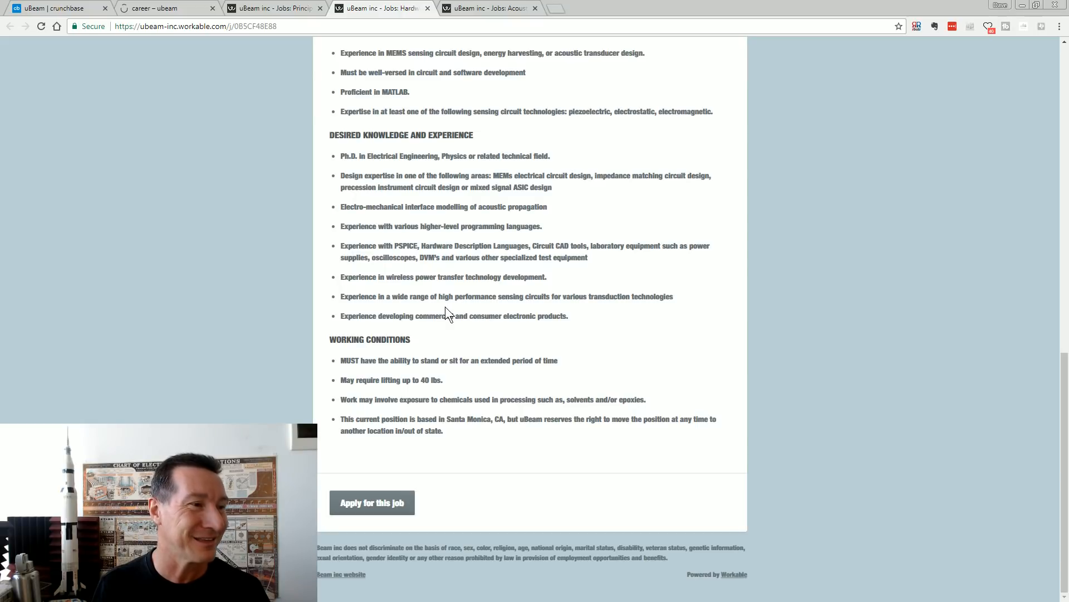
pyautogui.moveTo(368, 434)
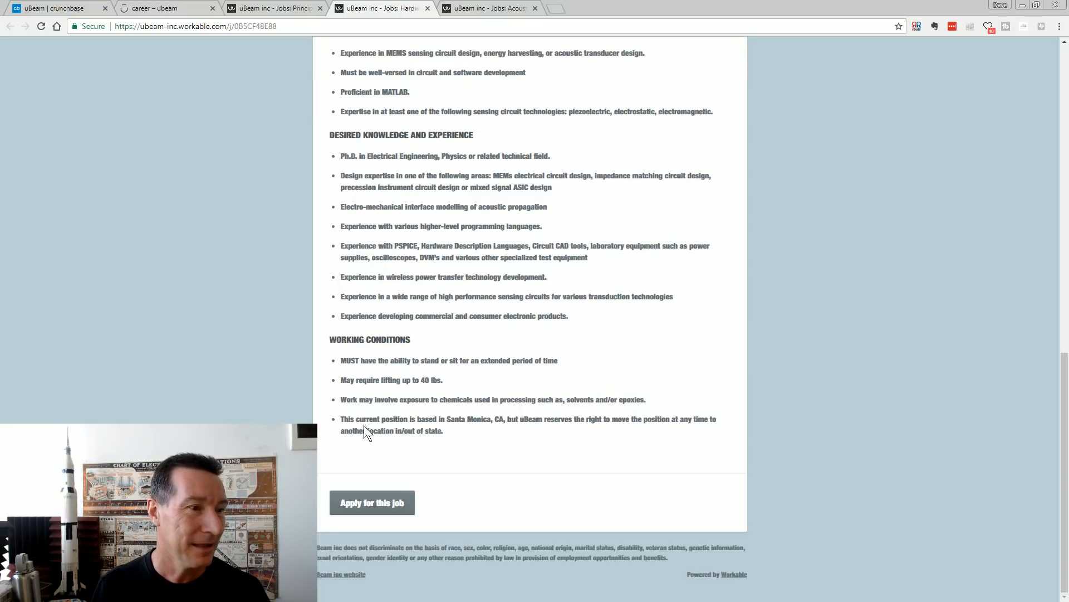
pyautogui.moveTo(340, 419); pyautogui.dragTo(443, 430)
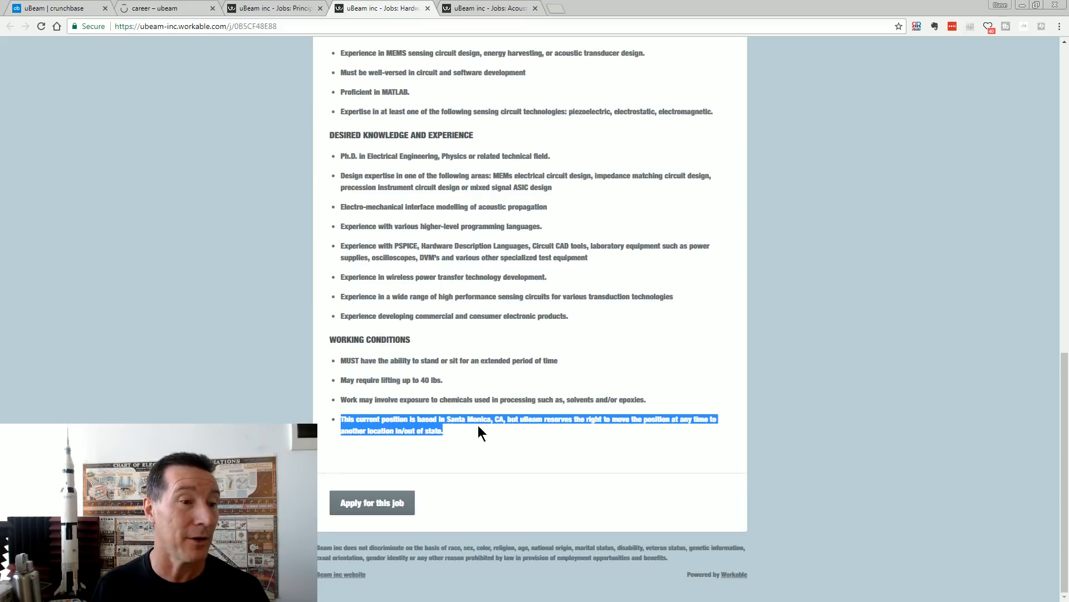
pyautogui.moveTo(696, 411)
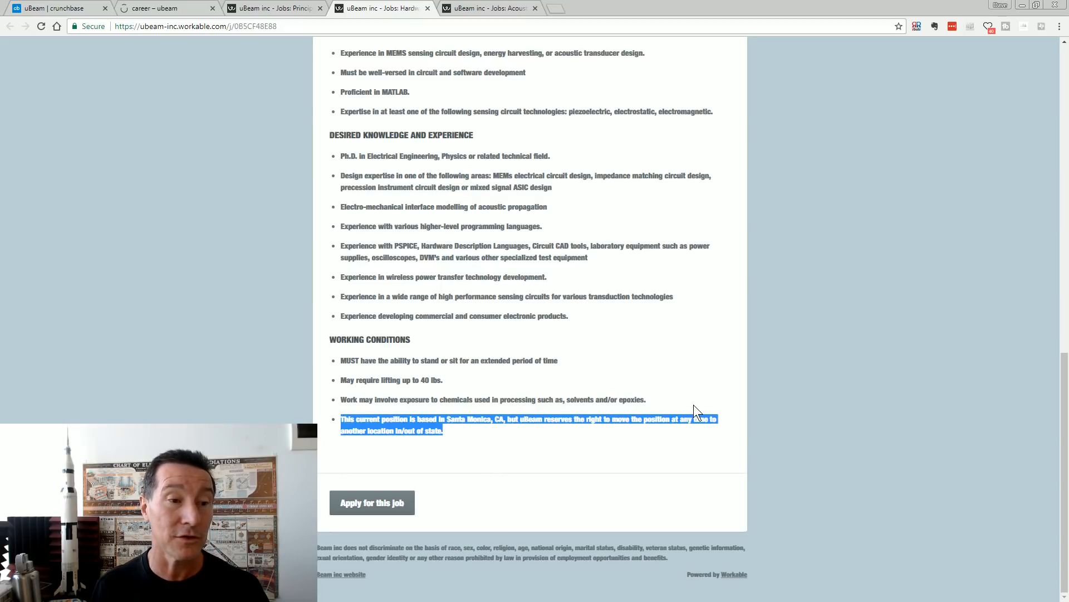
pyautogui.moveTo(580, 334)
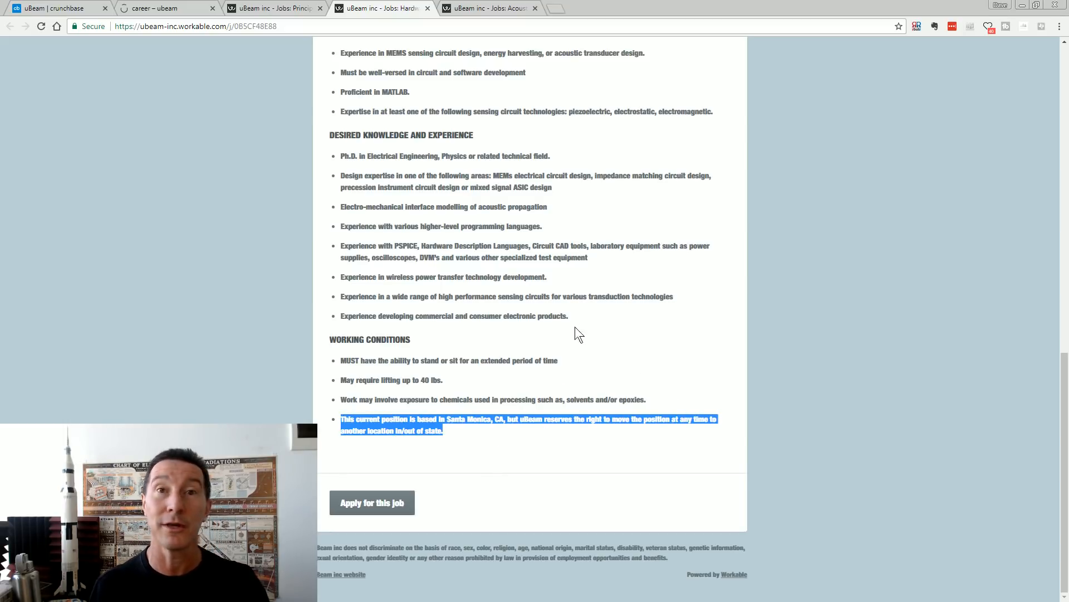
pyautogui.click(524, 350)
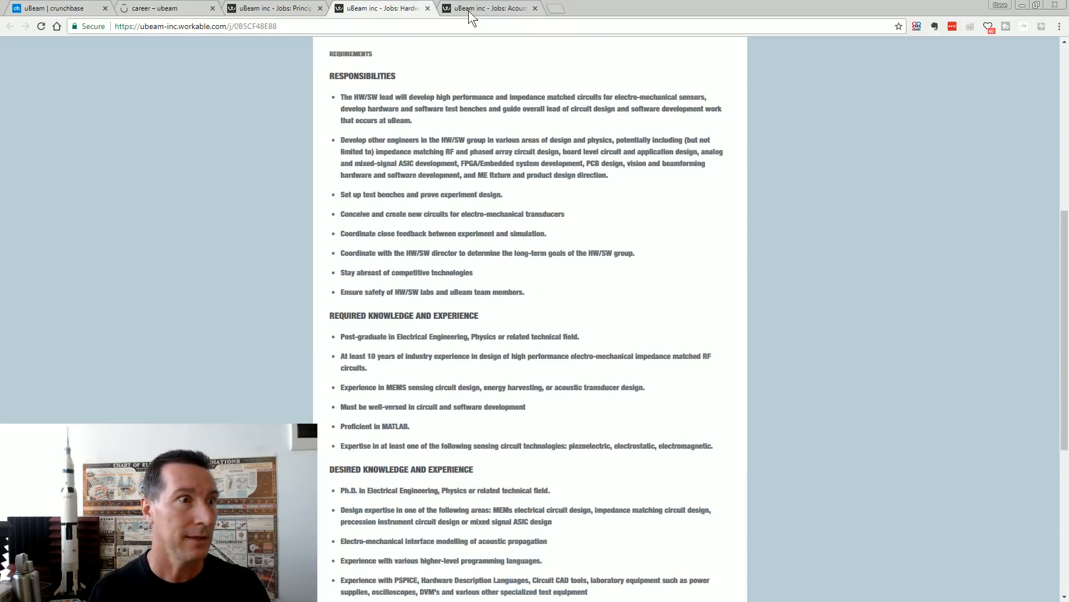
# Step: From the uBeam careers list, open the Acoustic Lead Scientist posting and show its description and responsibilities
pyautogui.click(490, 8)
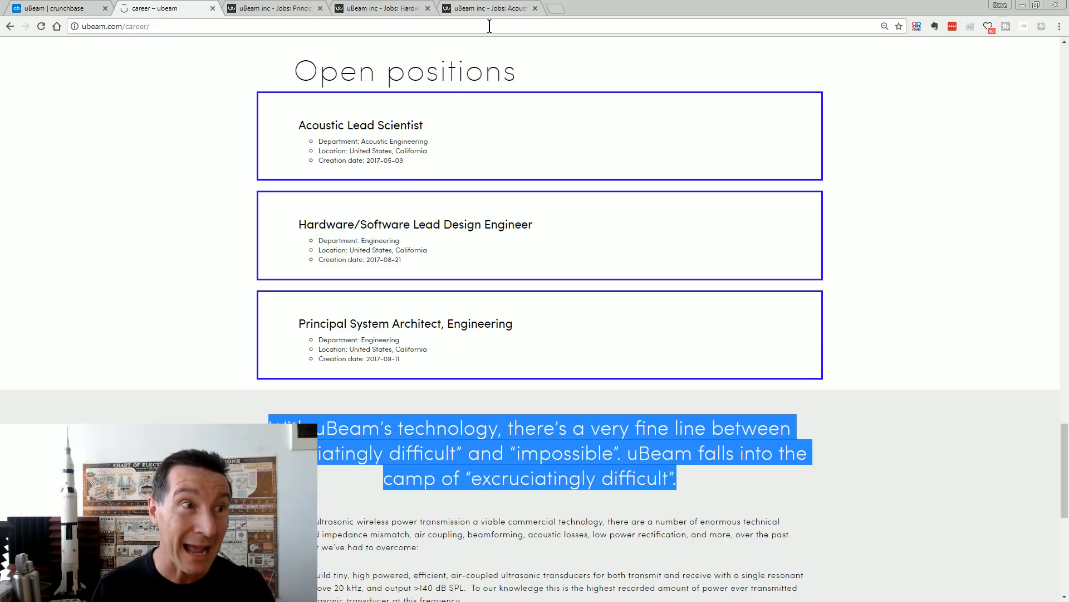
pyautogui.click(359, 125)
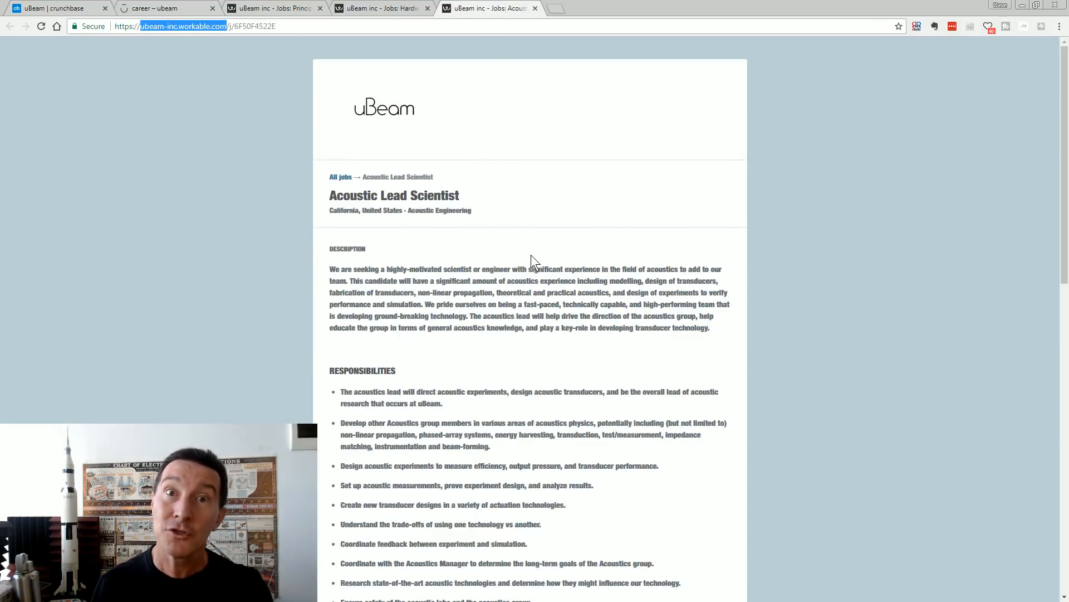
pyautogui.scroll(-3)
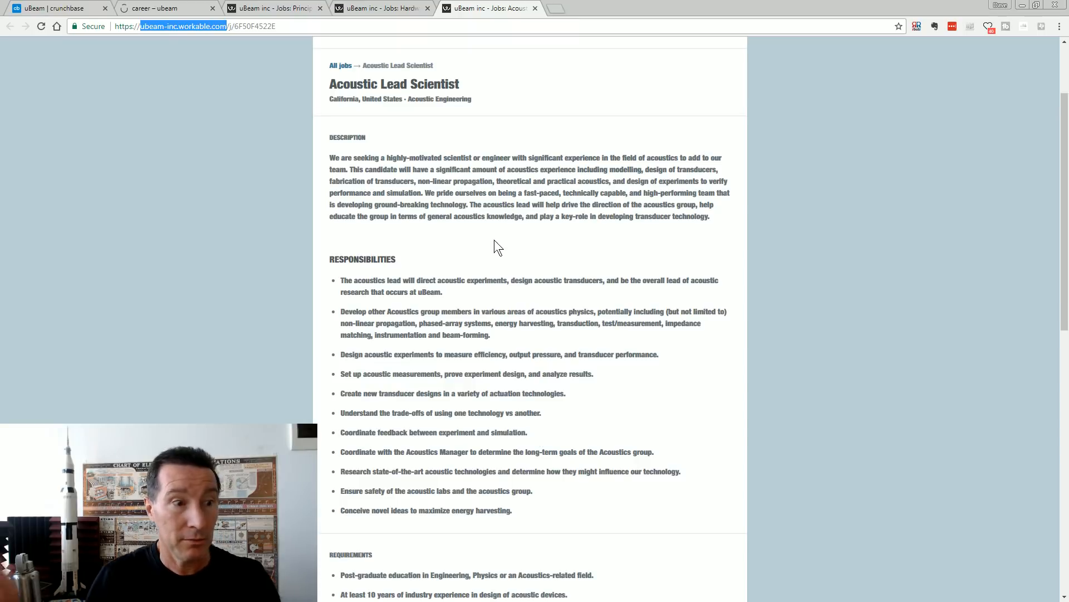
pyautogui.moveTo(442, 207)
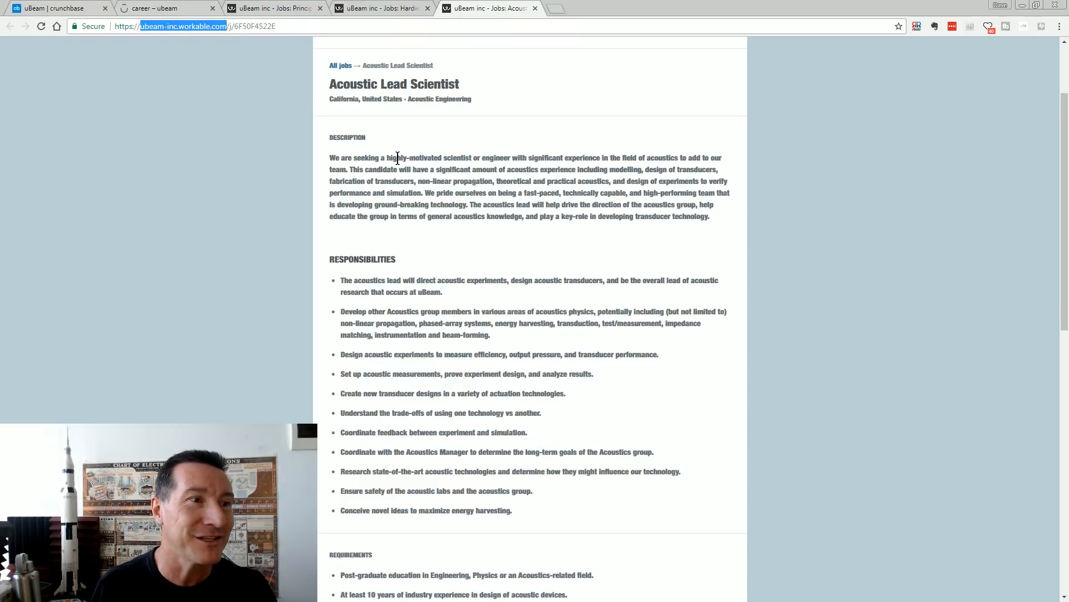
pyautogui.moveTo(662, 170)
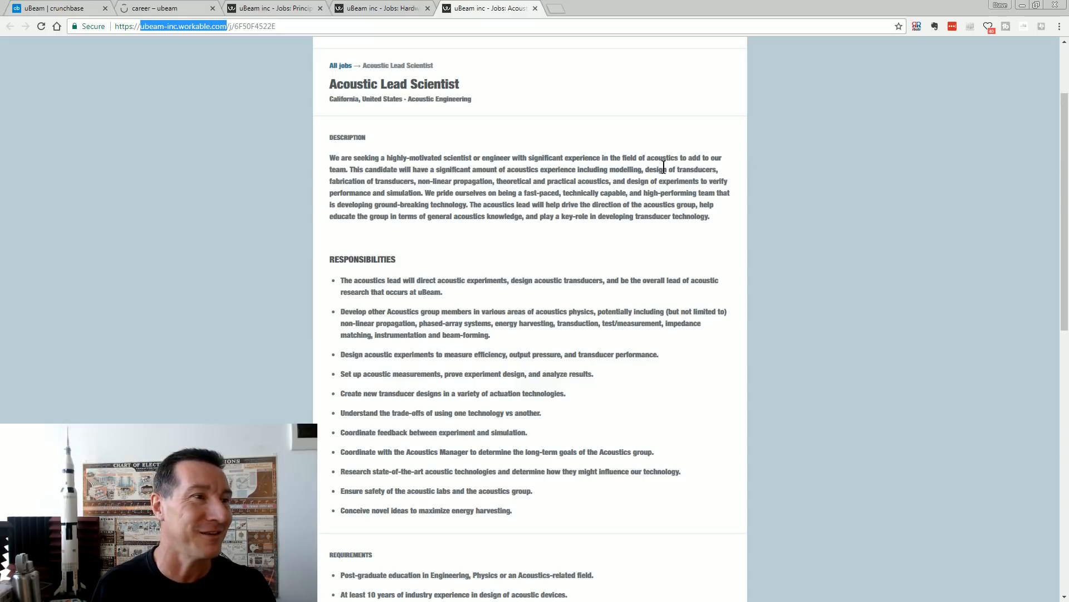
pyautogui.moveTo(697, 180)
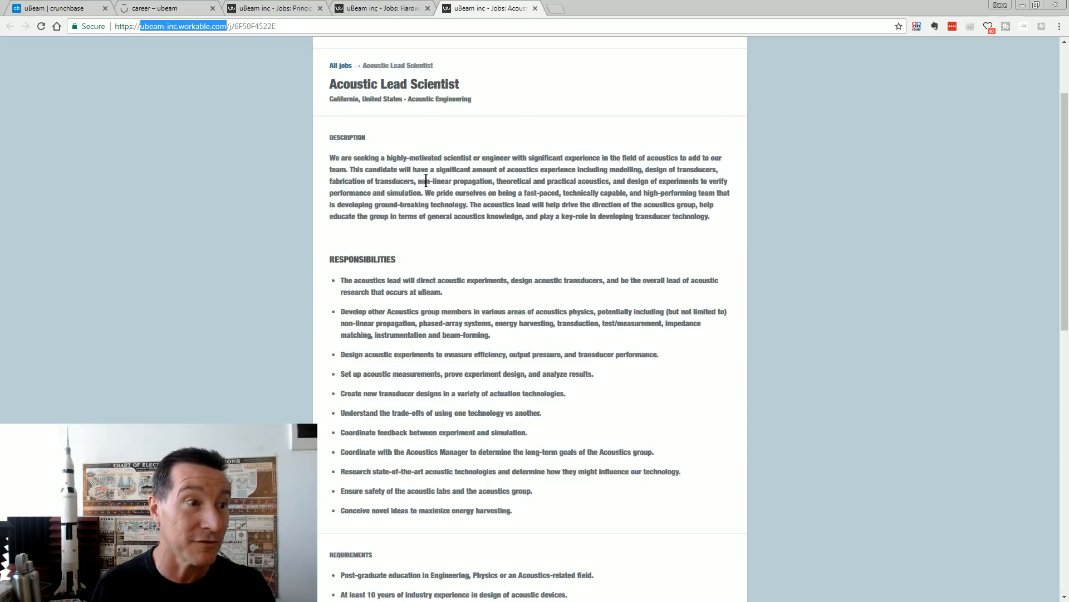
pyautogui.moveTo(523, 180)
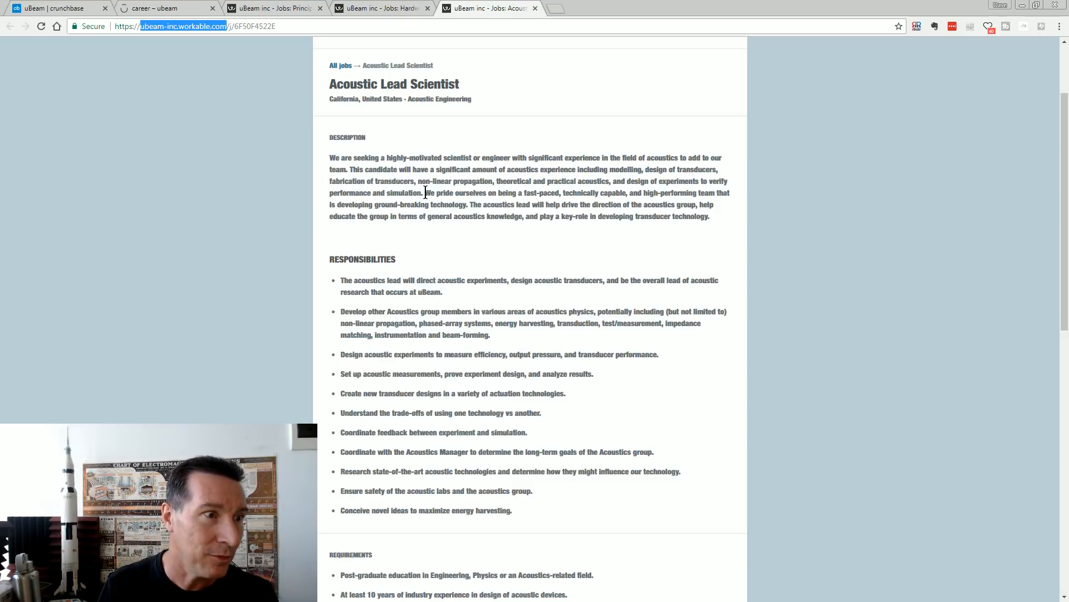
pyautogui.moveTo(426, 192); pyautogui.dragTo(489, 216)
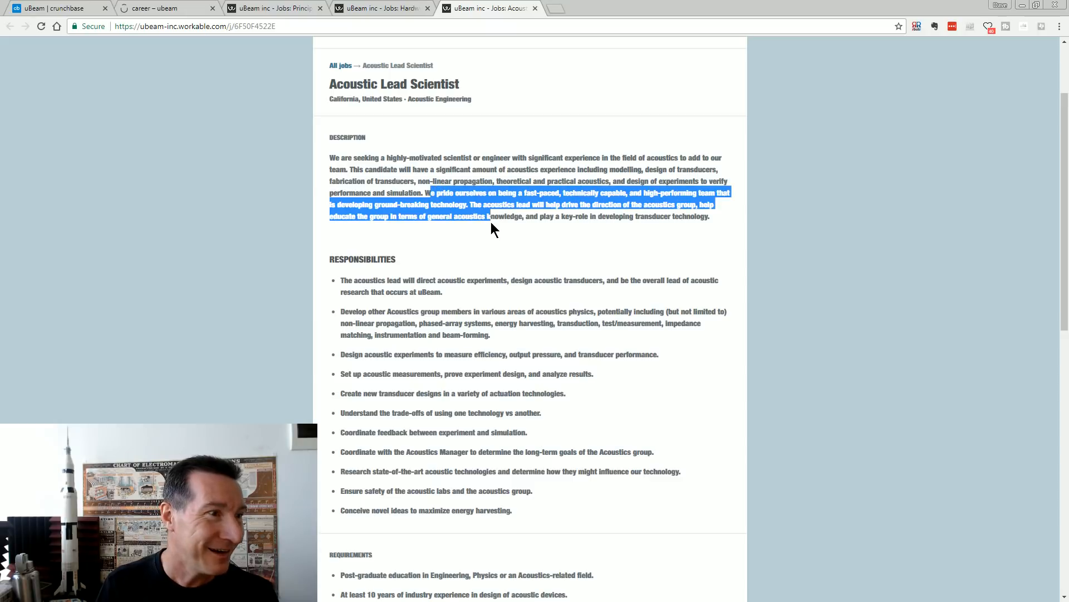
pyautogui.click(342, 291)
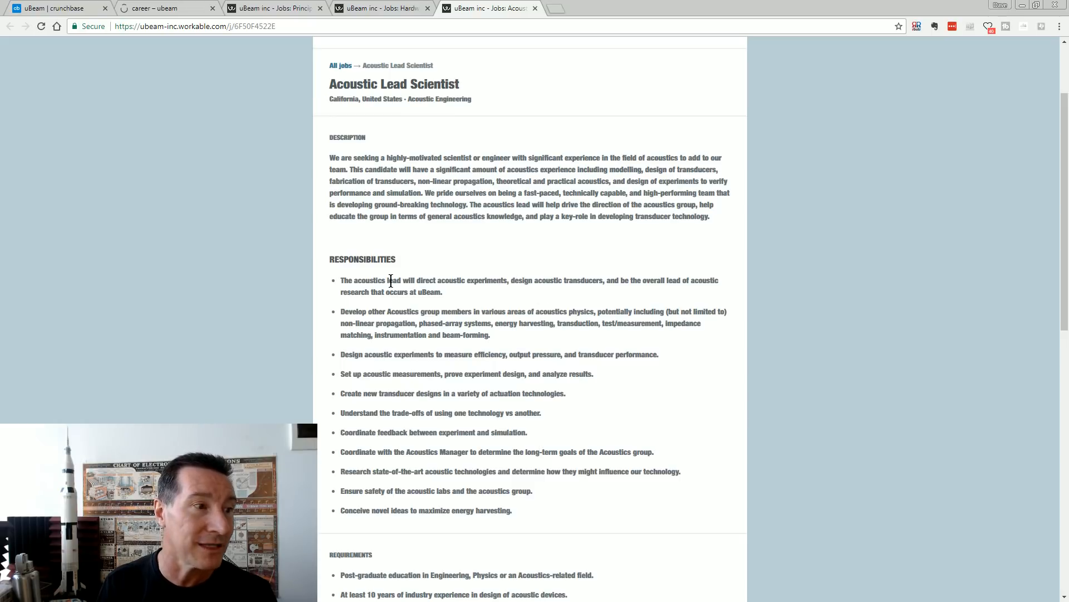
pyautogui.moveTo(341, 280); pyautogui.dragTo(442, 292)
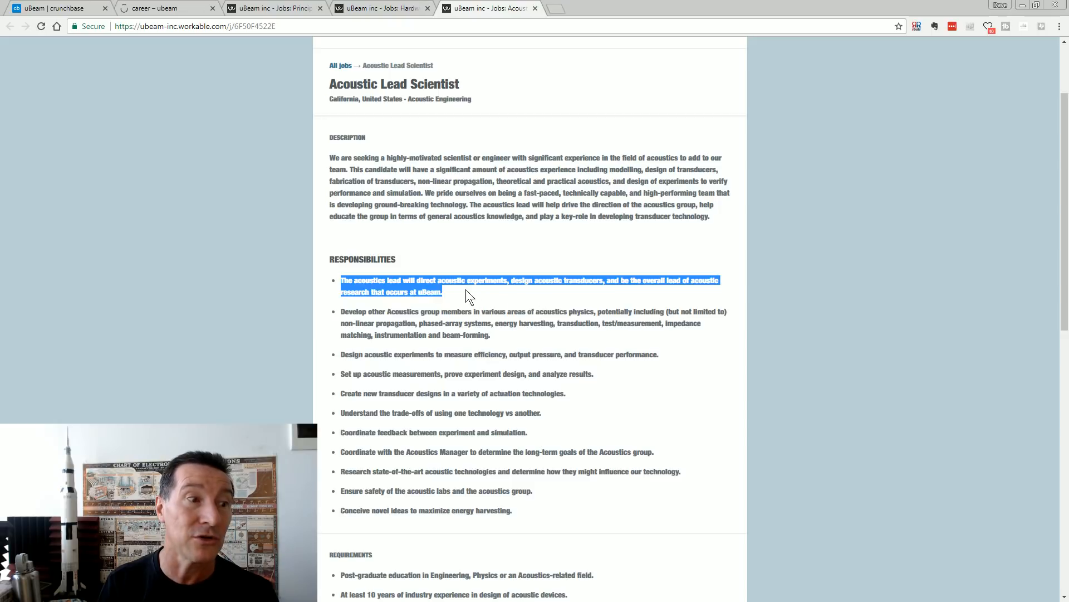
pyautogui.click(462, 283)
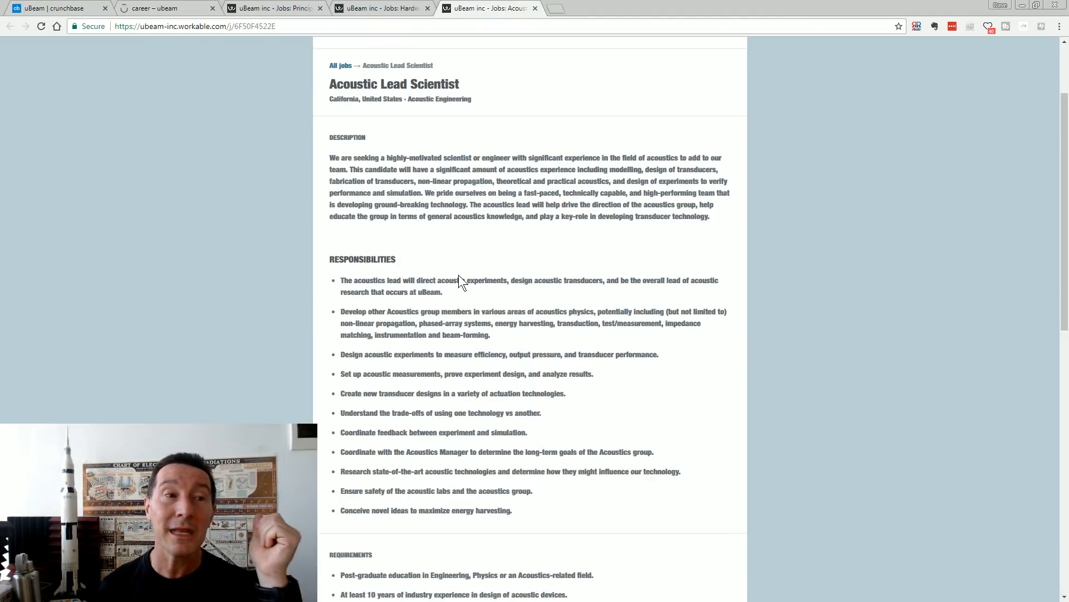
pyautogui.moveTo(483, 314)
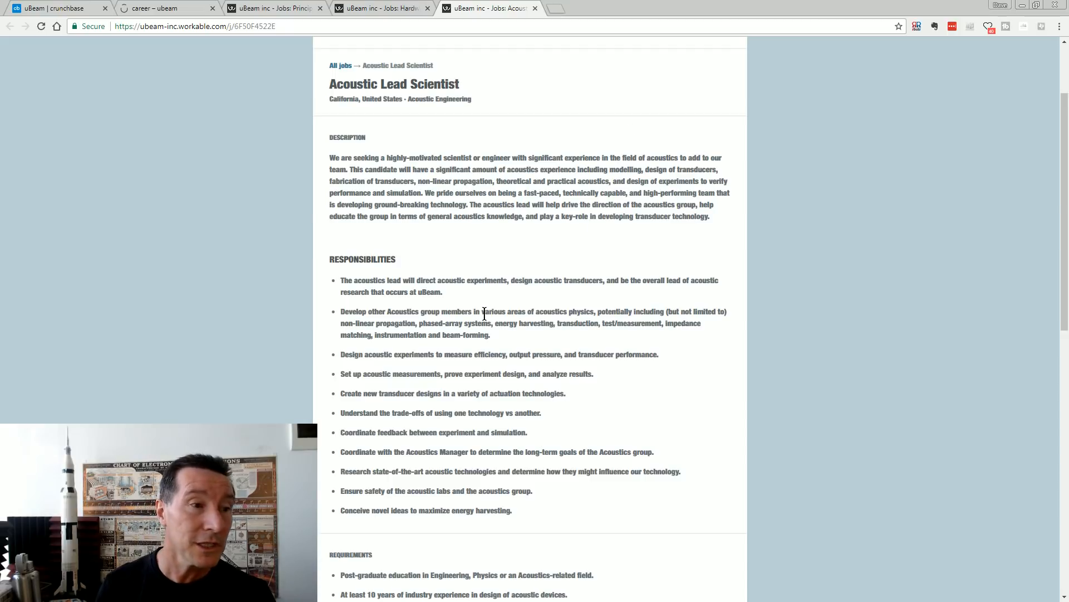
pyautogui.moveTo(526, 265)
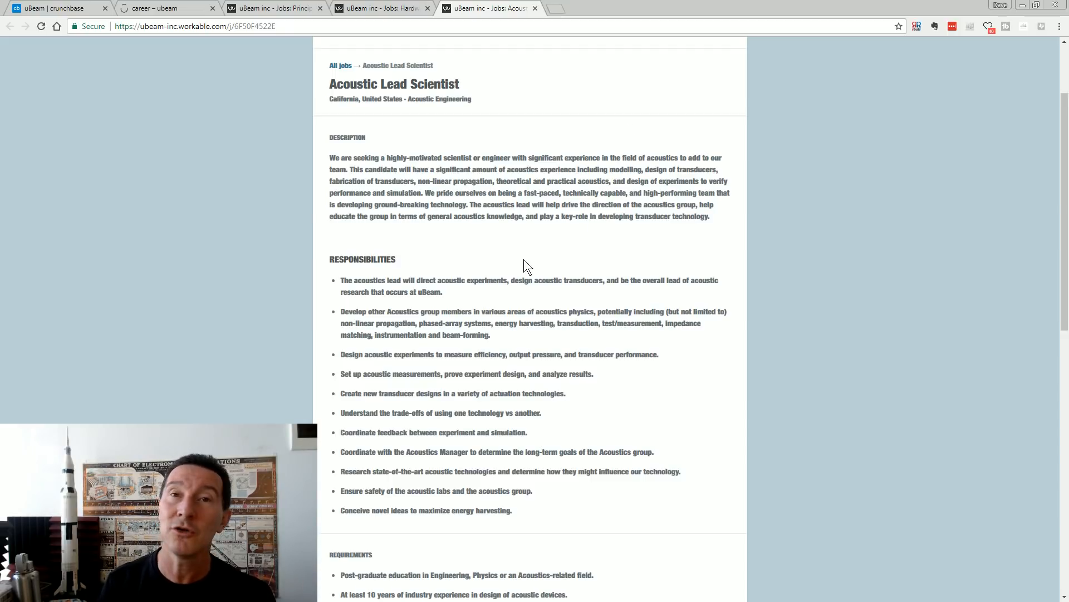
pyautogui.moveTo(628, 232)
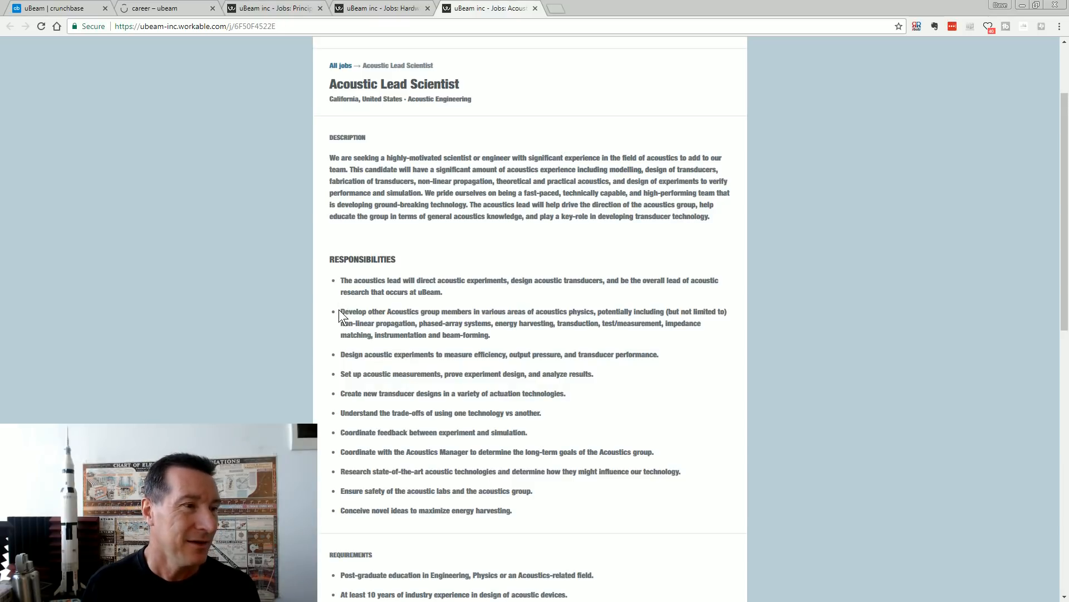
pyautogui.moveTo(341, 311); pyautogui.dragTo(490, 335)
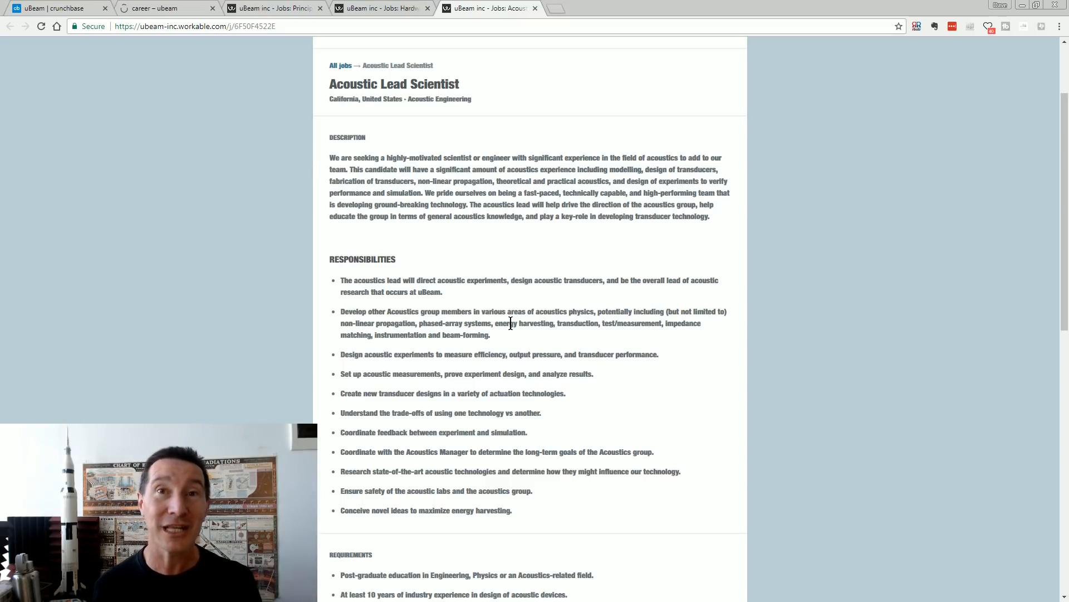
pyautogui.moveTo(496, 345)
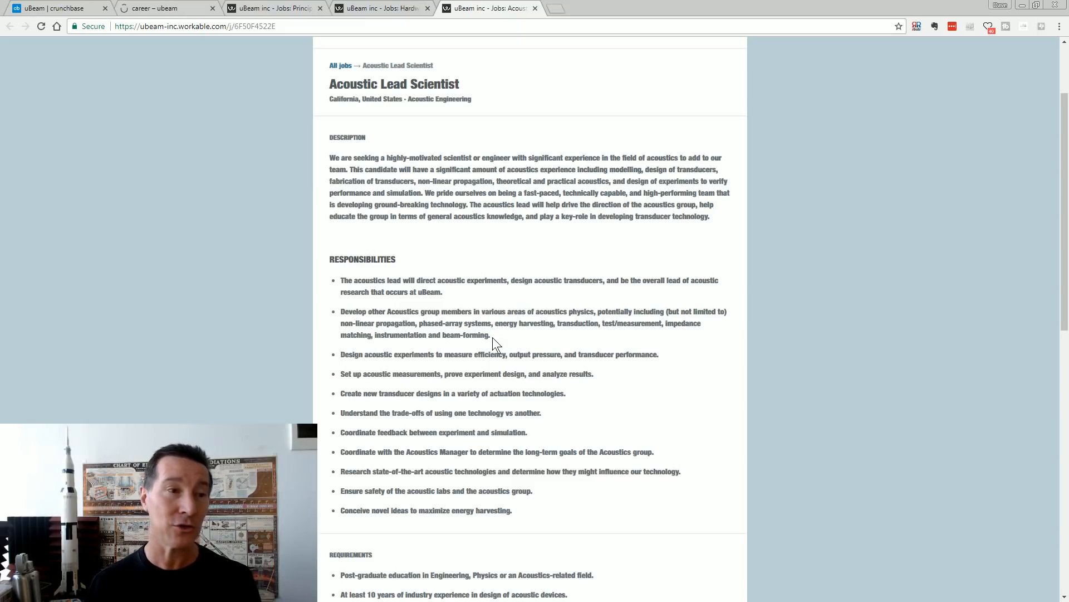
pyautogui.moveTo(499, 335)
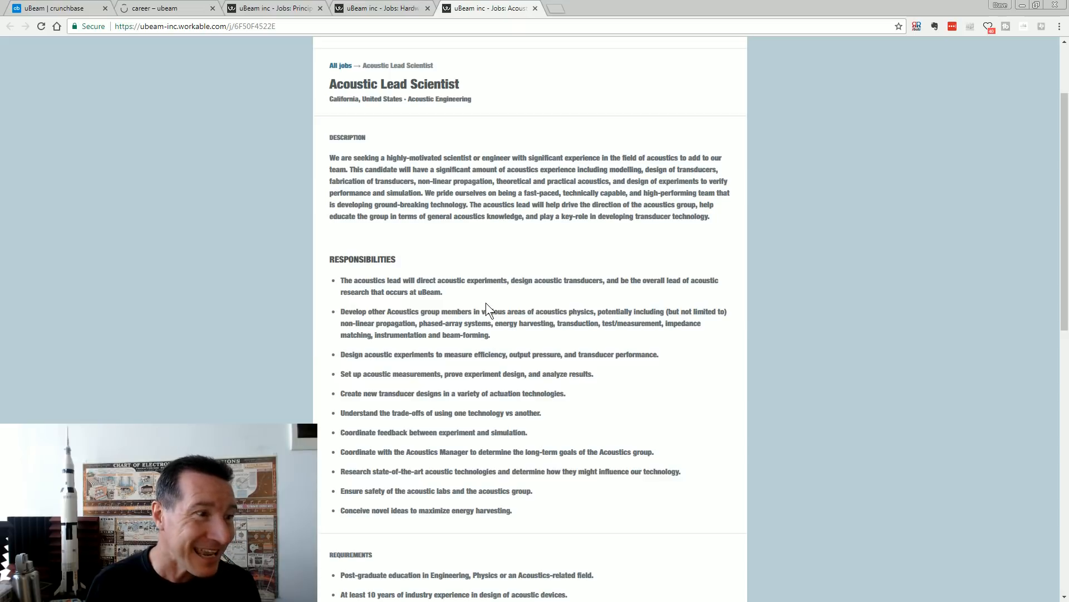
# Step: Read the Acoustic Lead Scientist responsibilities, highlighting the 'Design acoustic experiments' bullet, down to the requirements
pyautogui.scroll(-3)
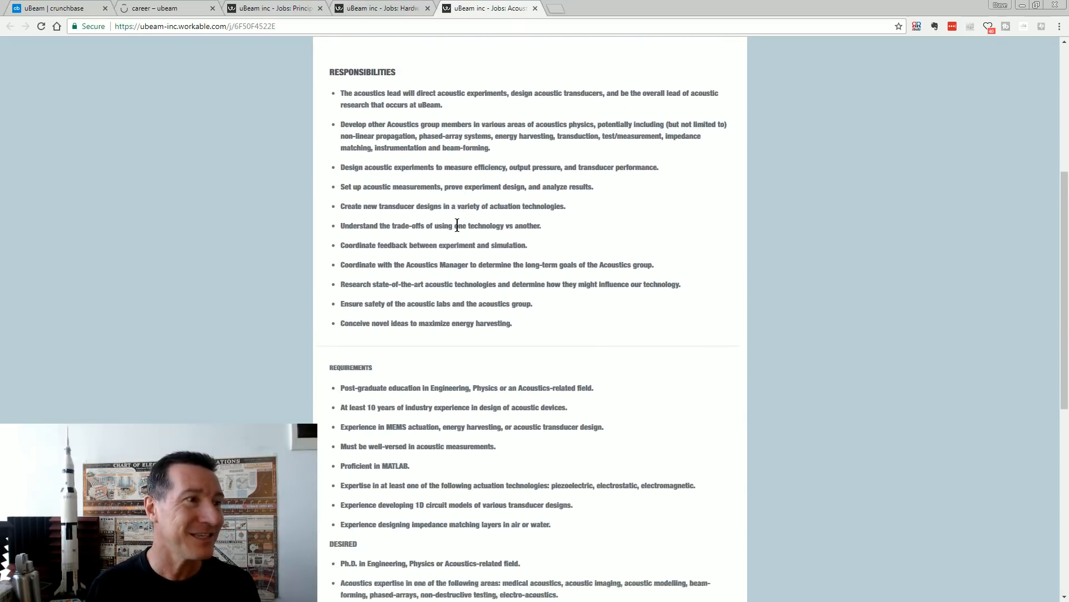
pyautogui.scroll(3)
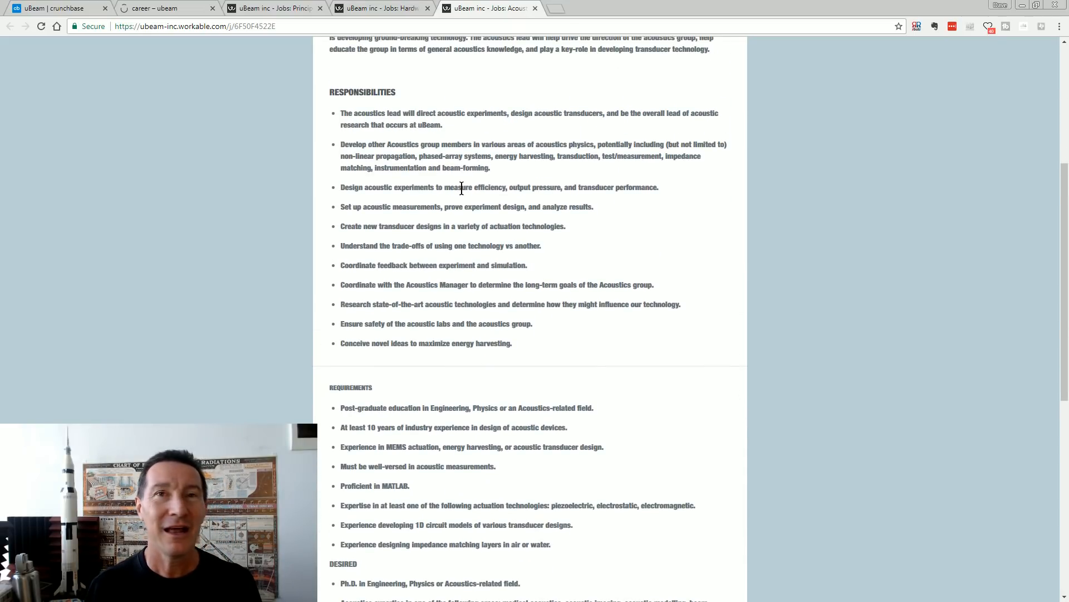
pyautogui.moveTo(403, 198)
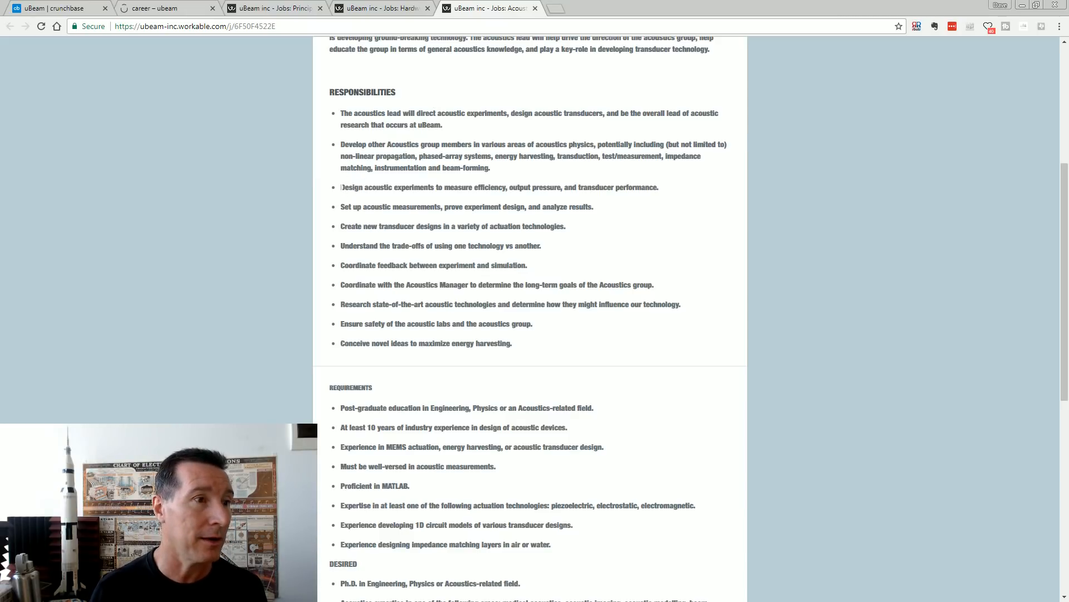
pyautogui.moveTo(341, 187); pyautogui.dragTo(558, 187)
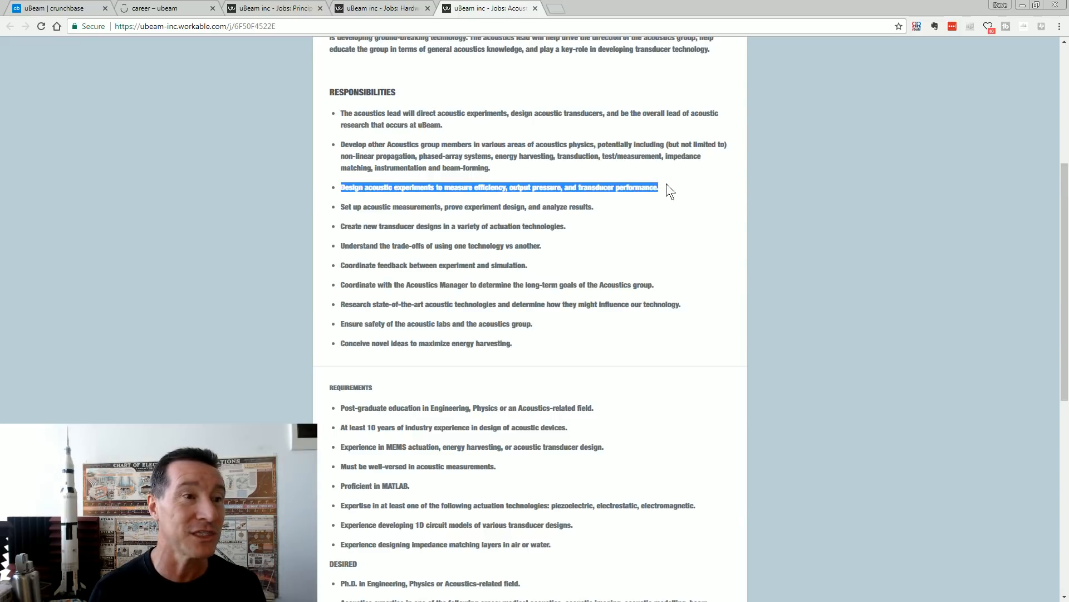
pyautogui.click(519, 205)
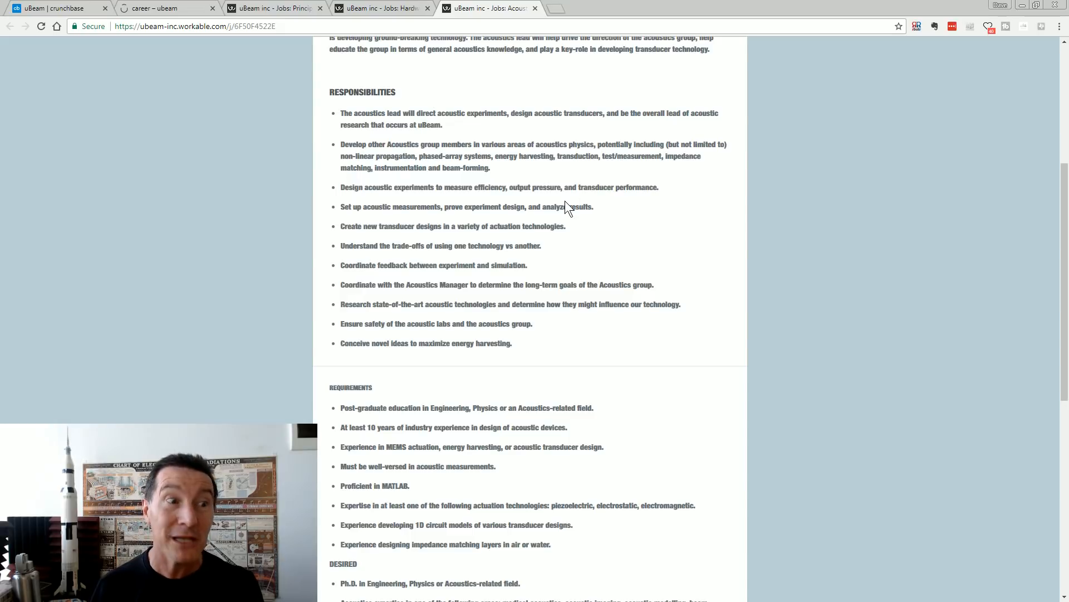
pyautogui.moveTo(687, 200)
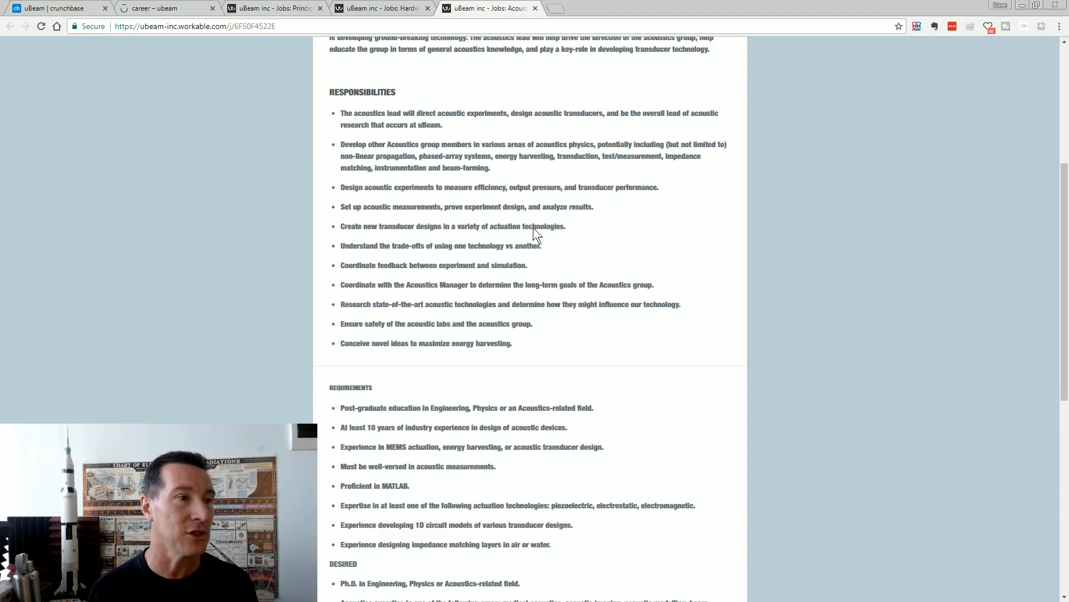
pyautogui.scroll(-3)
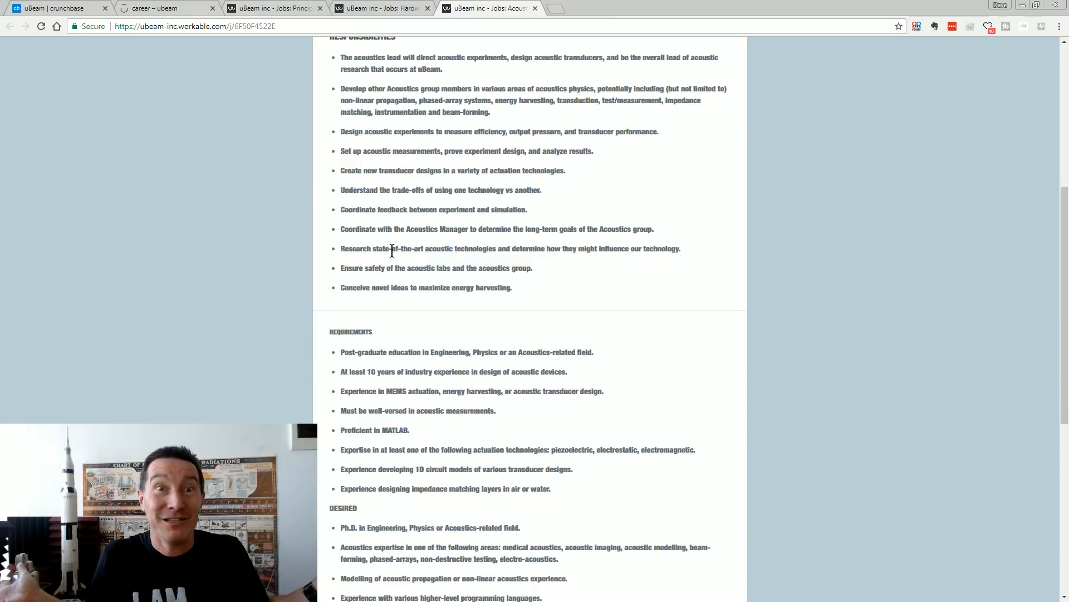
pyautogui.moveTo(298, 231)
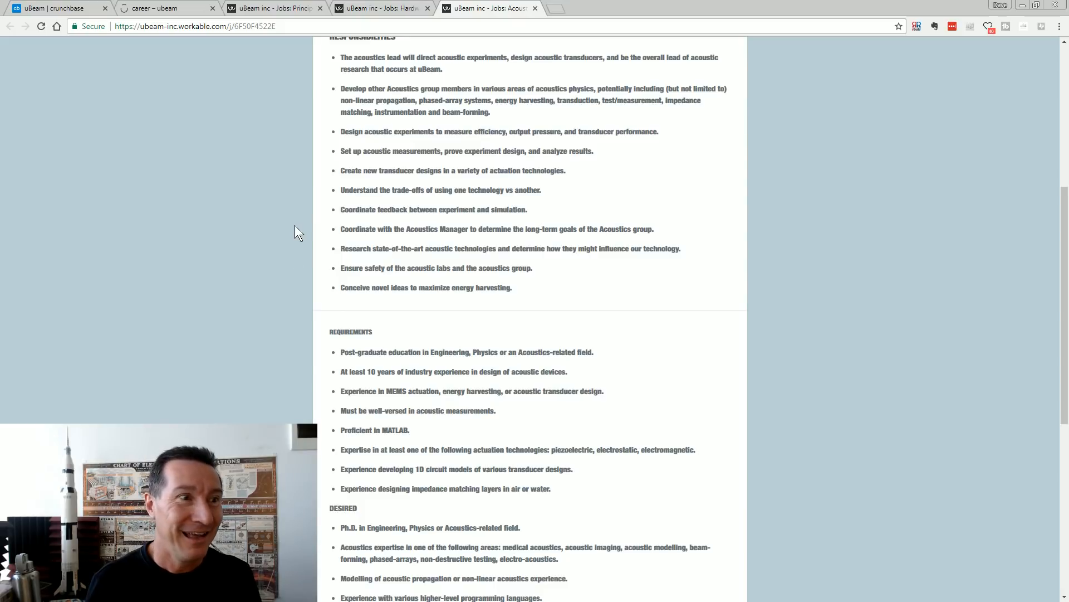
pyautogui.moveTo(405, 207)
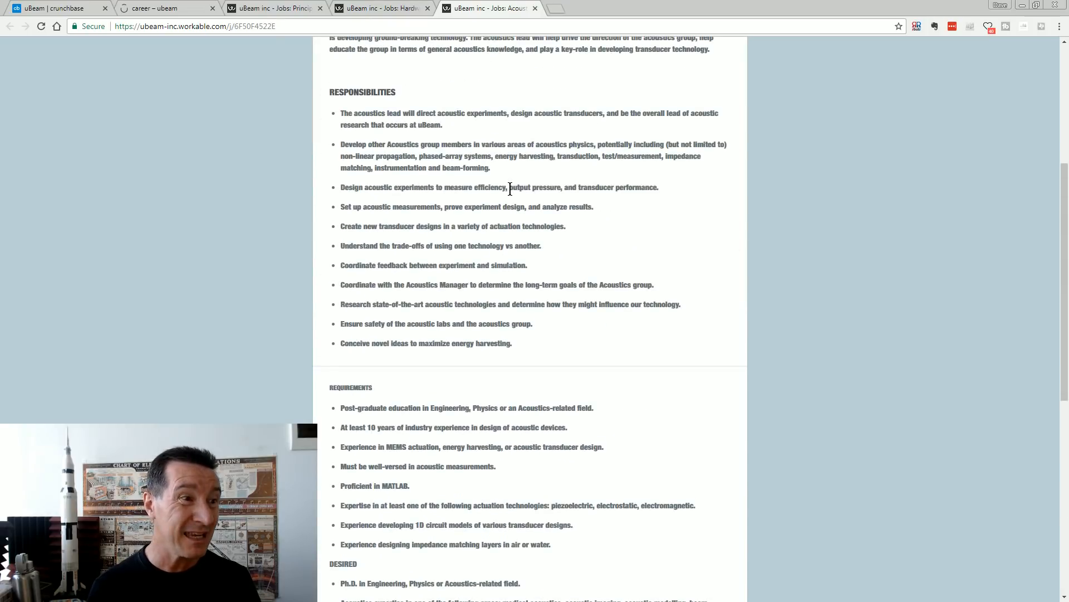
# Step: Read to the posting's end, highlighting the DESIRED qualifications list and viewing the working conditions
pyautogui.scroll(-3)
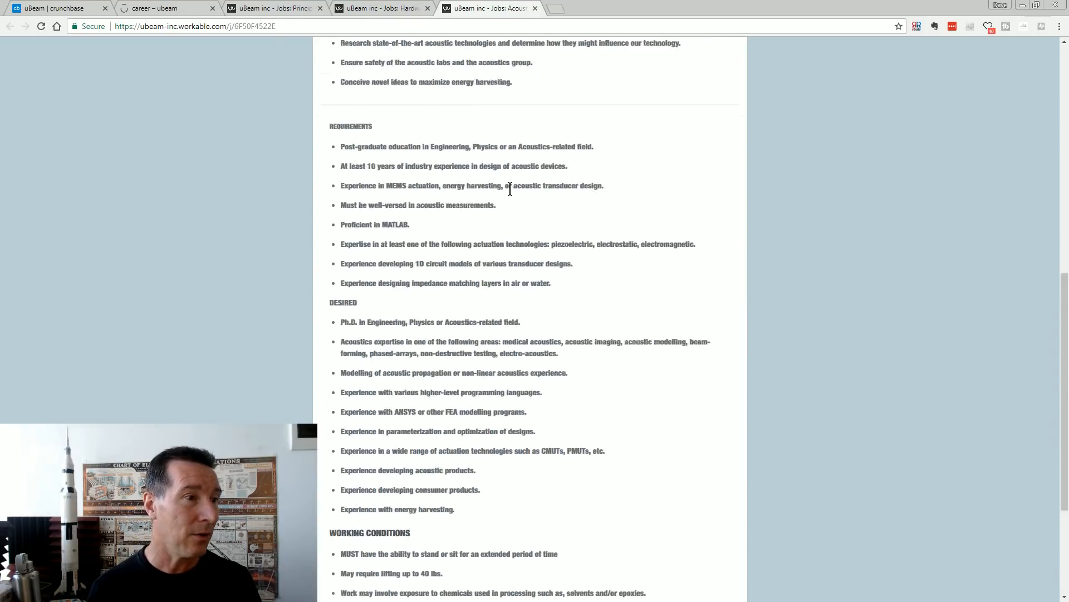
pyautogui.scroll(-3)
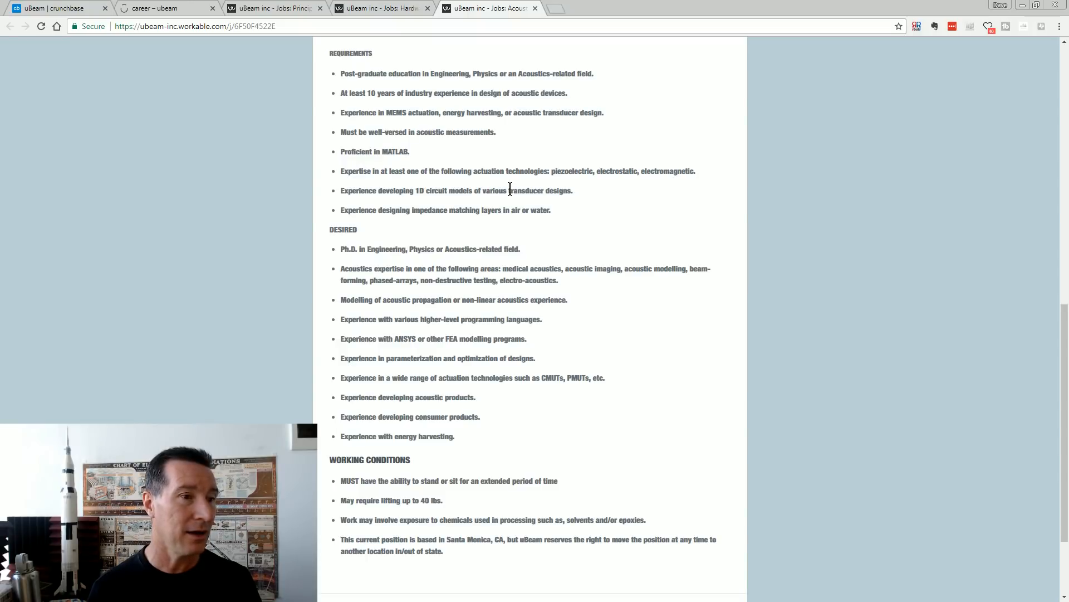
pyautogui.scroll(-3)
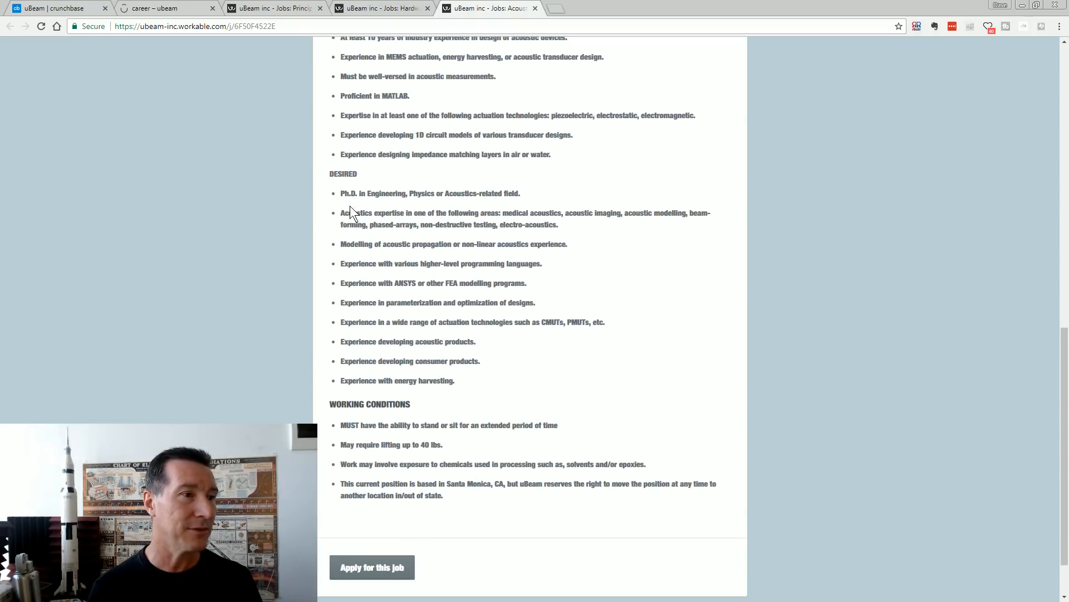
pyautogui.moveTo(341, 193); pyautogui.dragTo(454, 381)
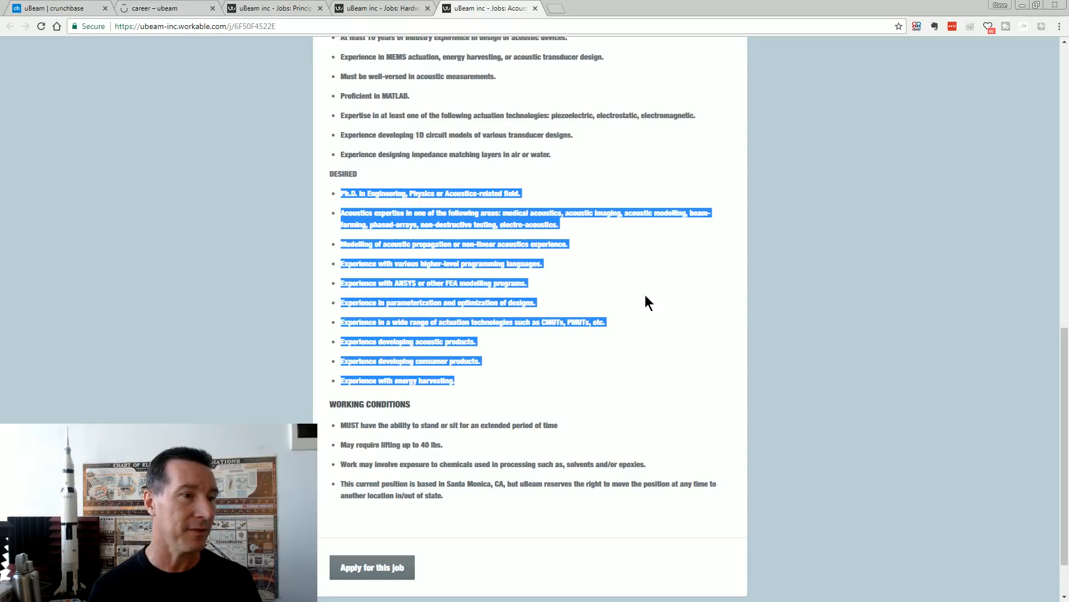
pyautogui.click(425, 357)
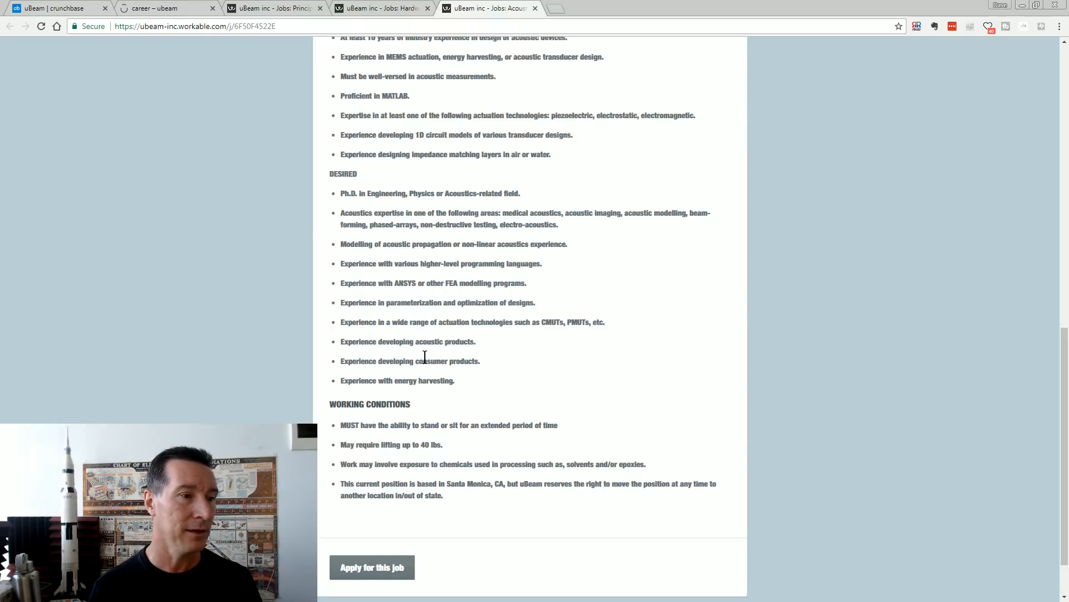
pyautogui.scroll(-3)
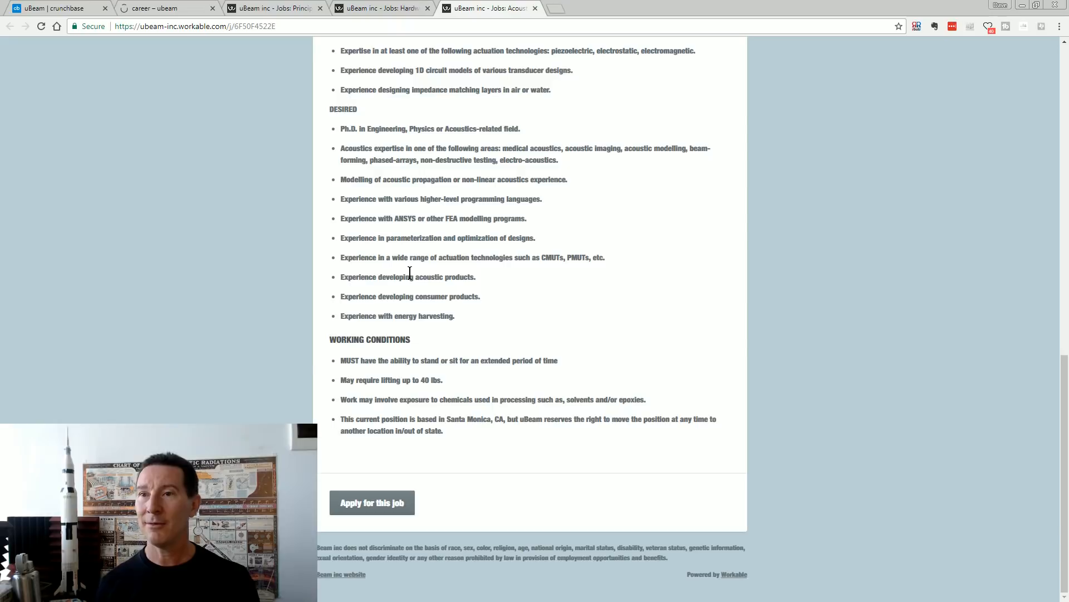